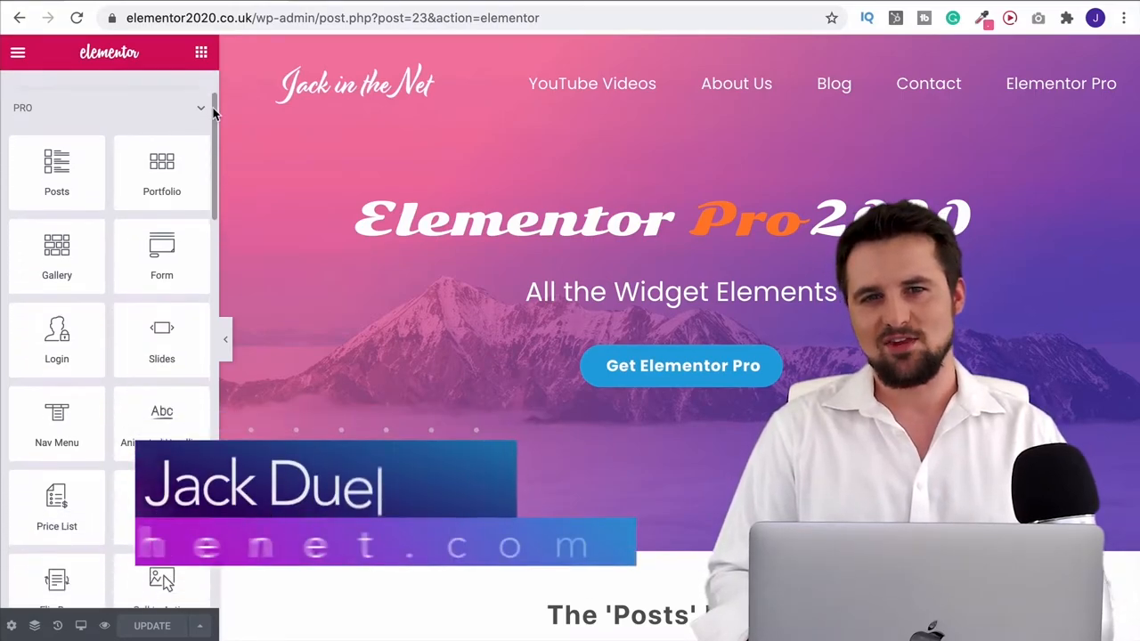
Step: Scroll down the live preview to reach the Posts and Portfolio sections
scroll("down", 3)
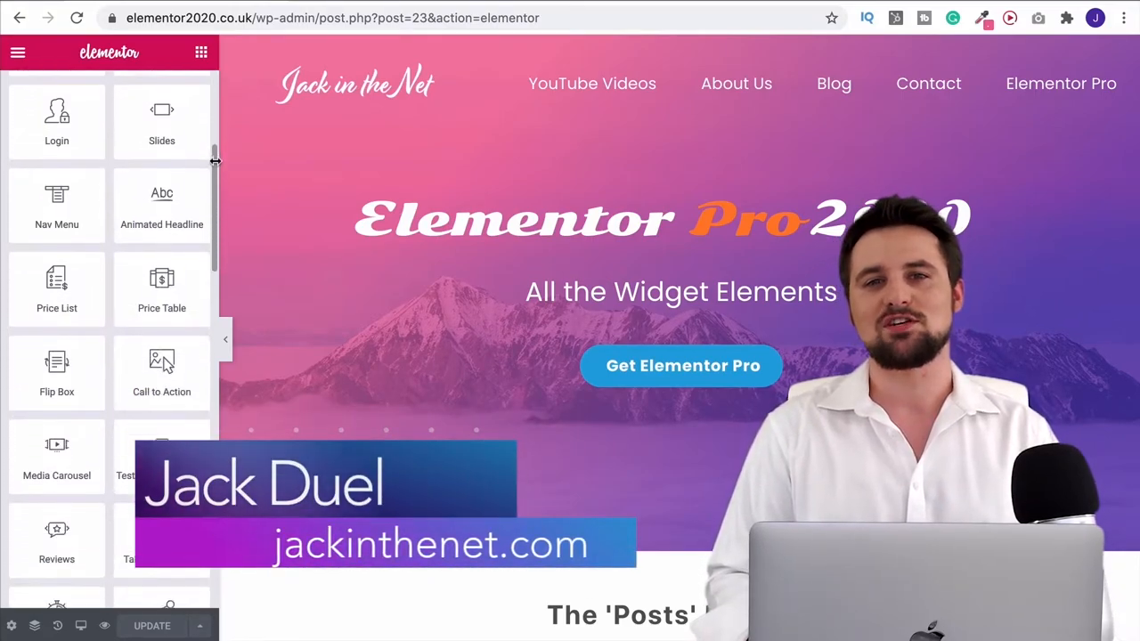
scroll("down", 3)
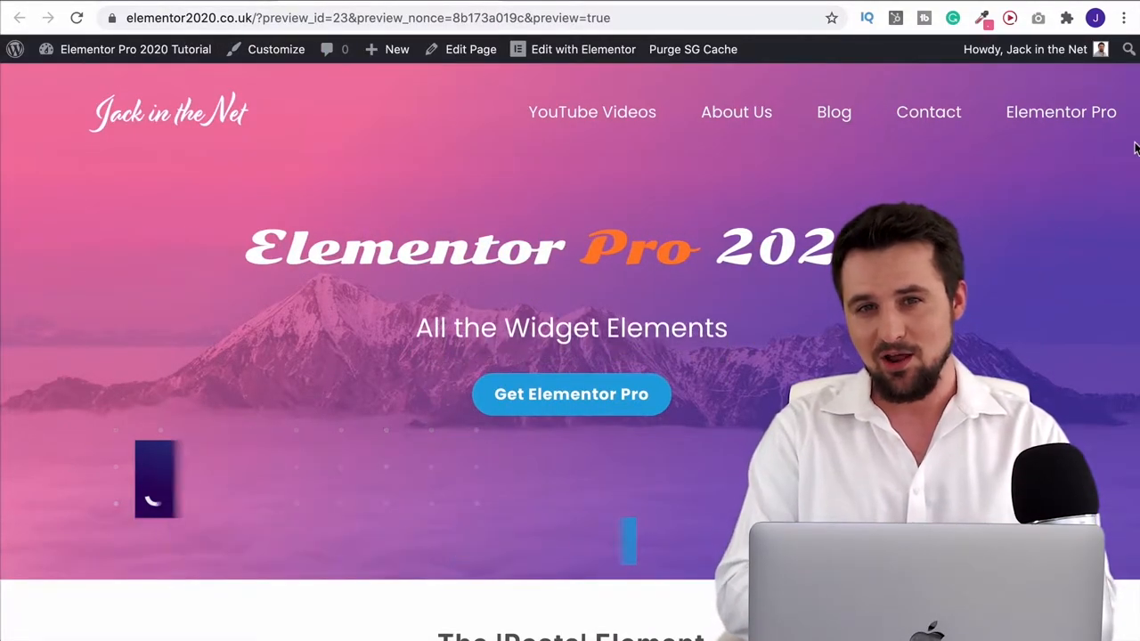
scroll("down", 3)
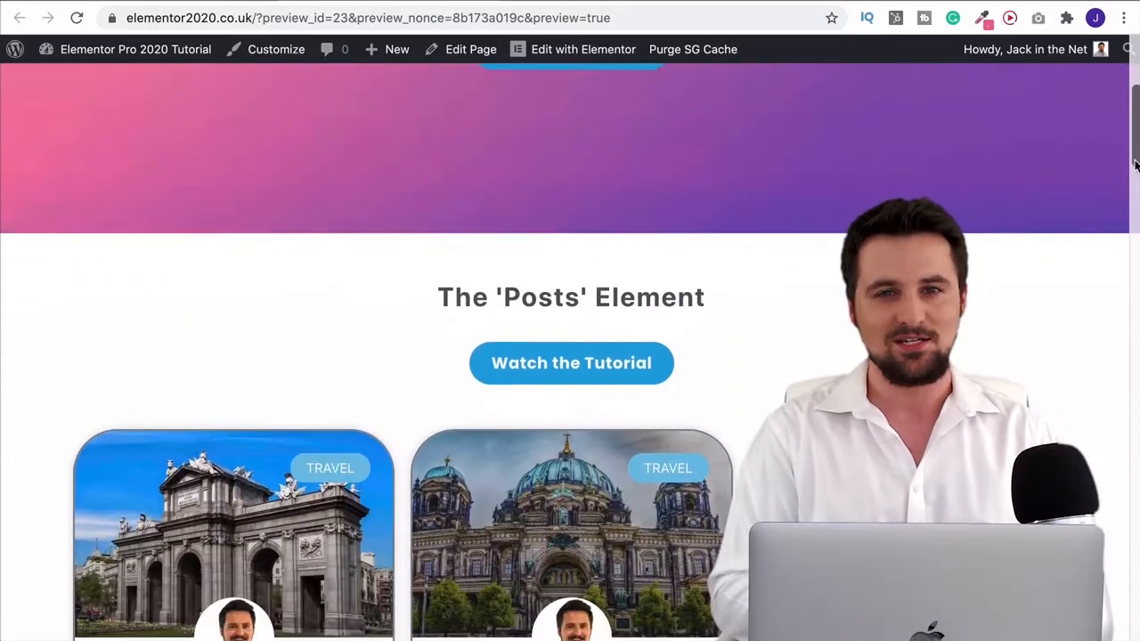
scroll("down", 3)
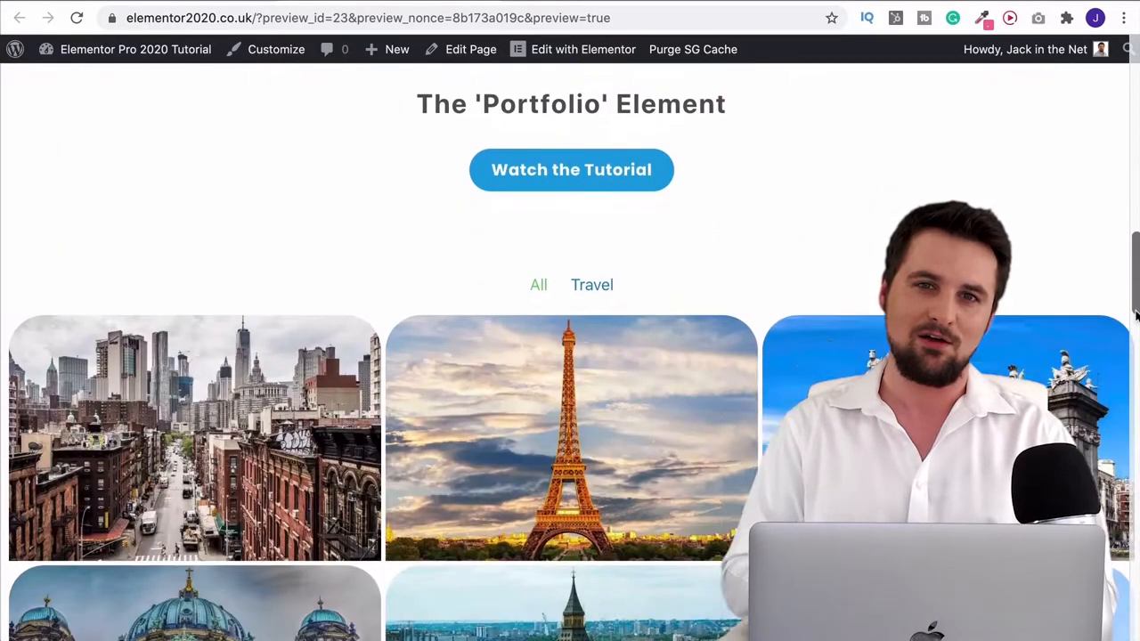
scroll("down", 3)
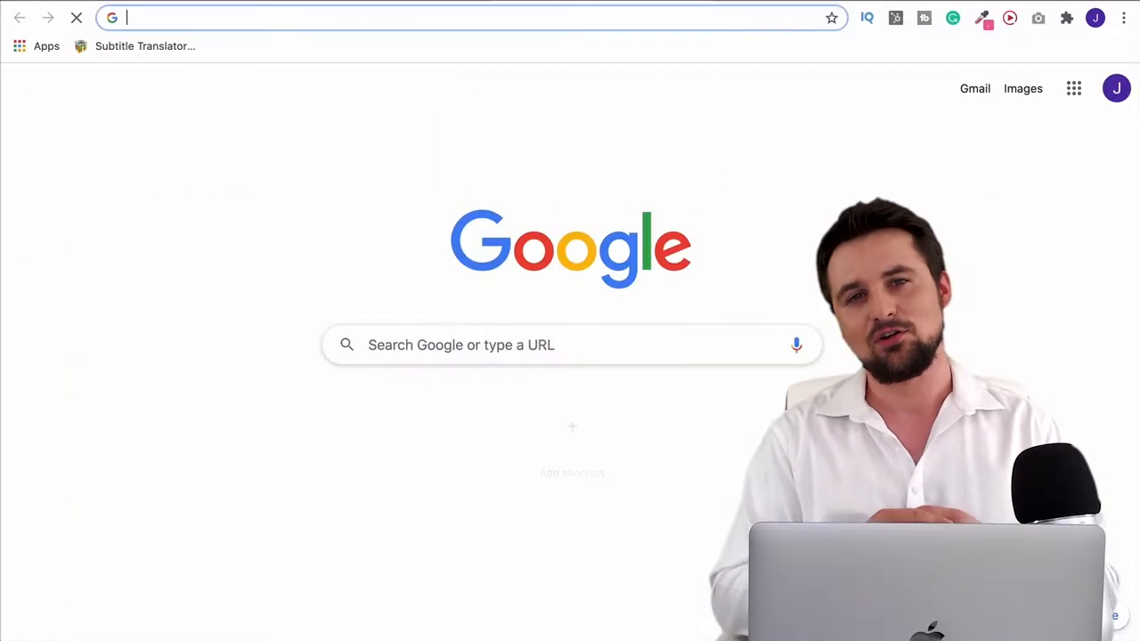
Step: Enter jackinthenet.com and scroll down to the Free, Personal, Plus and Expert plan cards
type("jackinthenet.com")
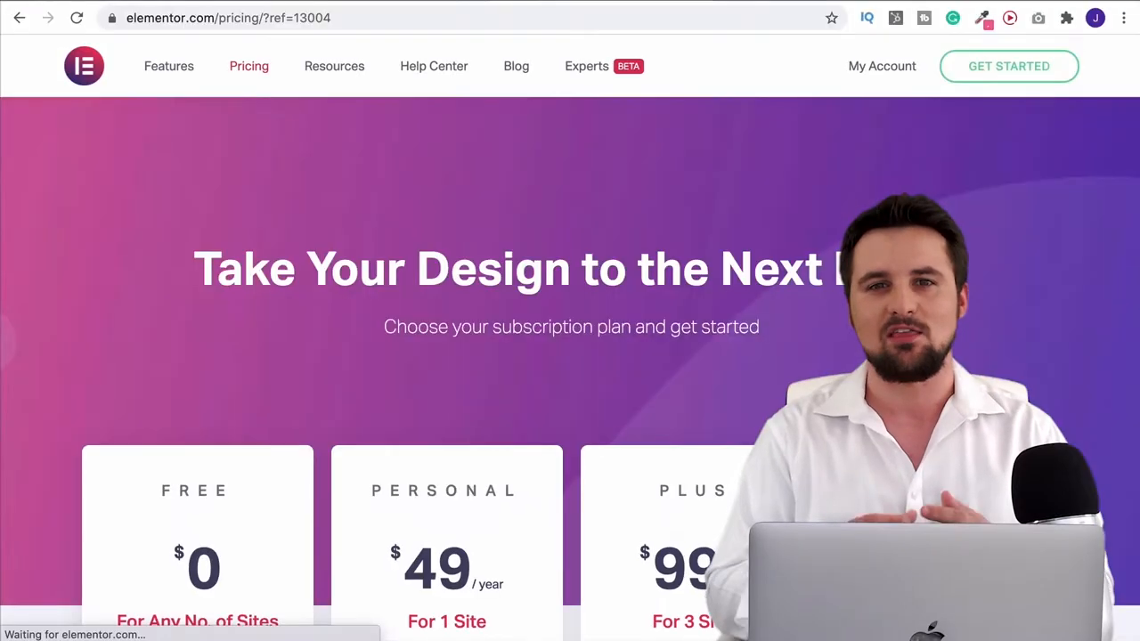
scroll("down", 3)
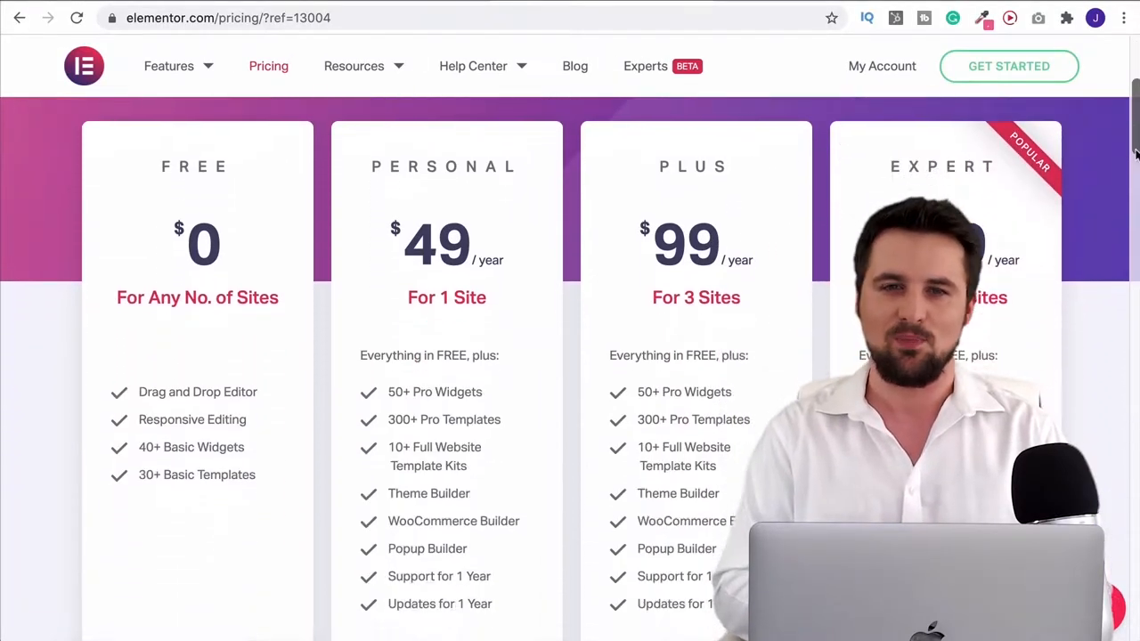
scroll("down", 3)
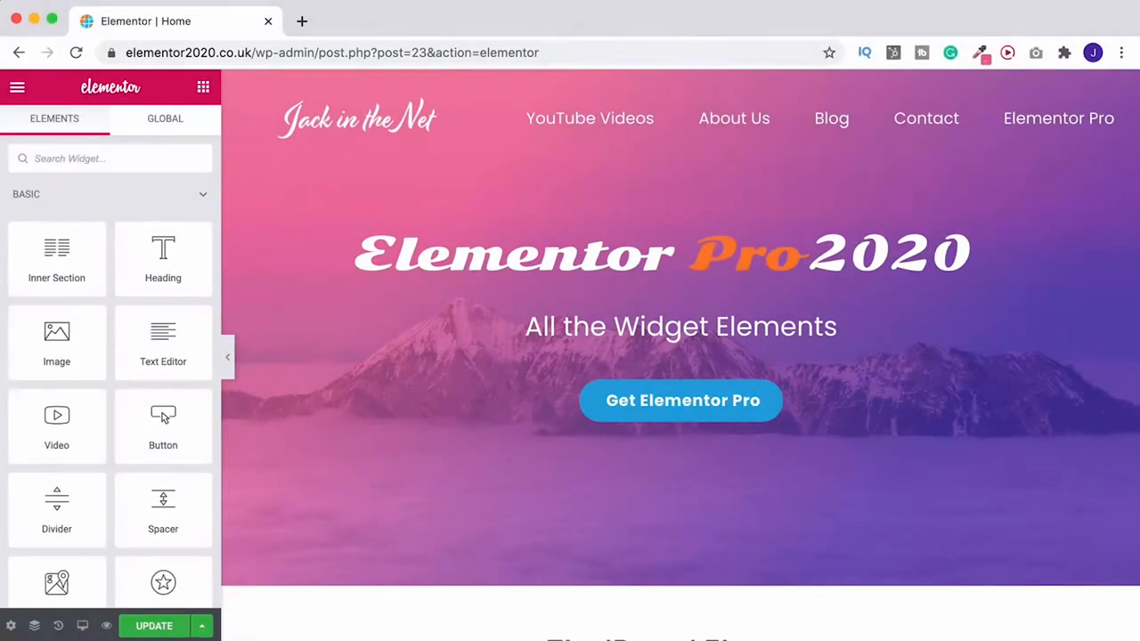
Step: Scroll to the Pro widget group and the empty area below the Posts grid
scroll("down", 3)
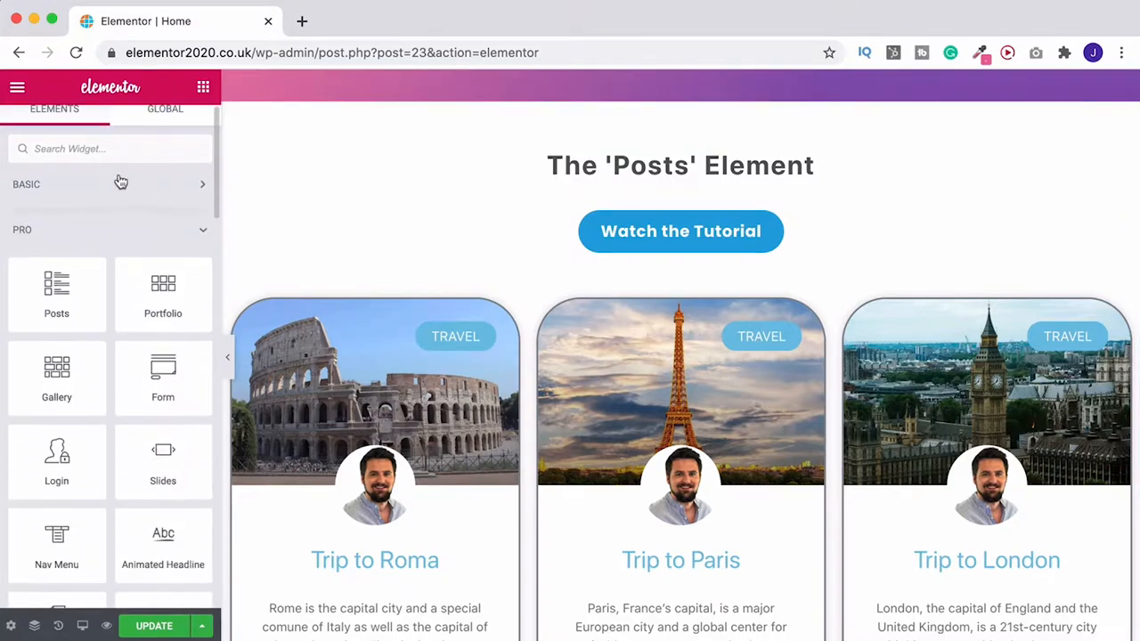
mouse_move(164, 296)
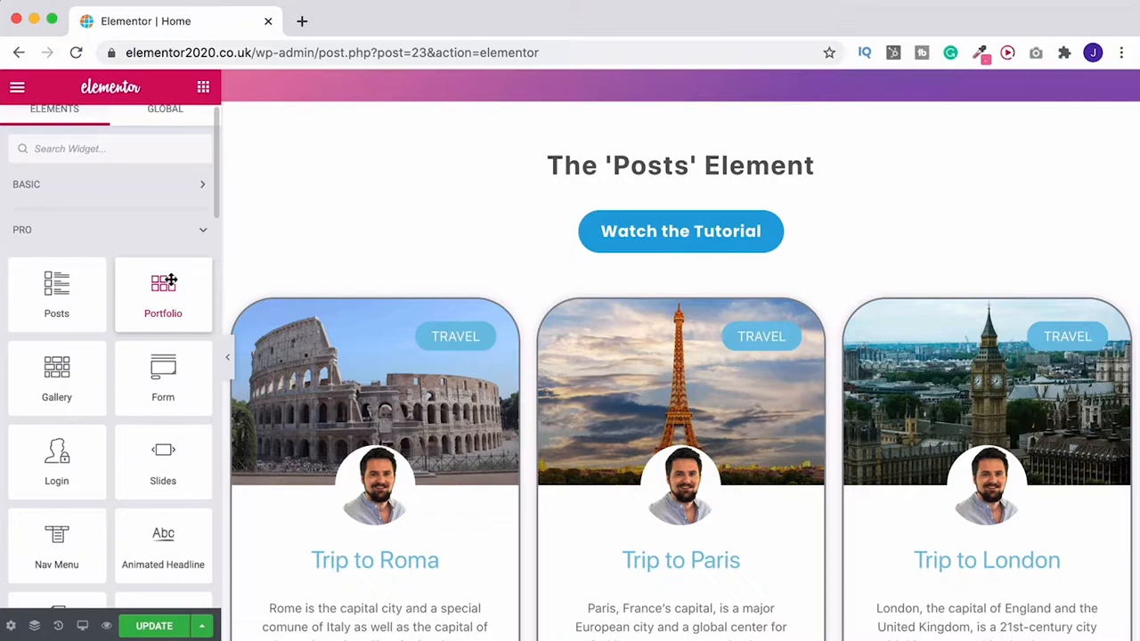
scroll("down", 3)
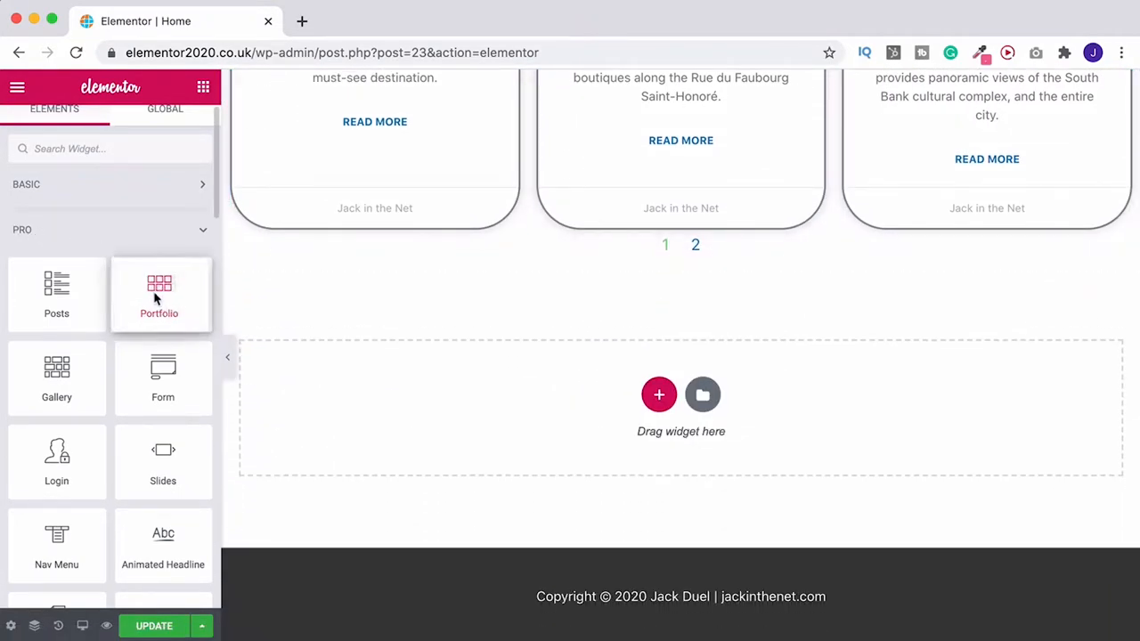
Step: Drag the Portfolio widget below the Posts section, giving a three-column grid of six trip images
left_click_drag(159, 294, 681, 406)
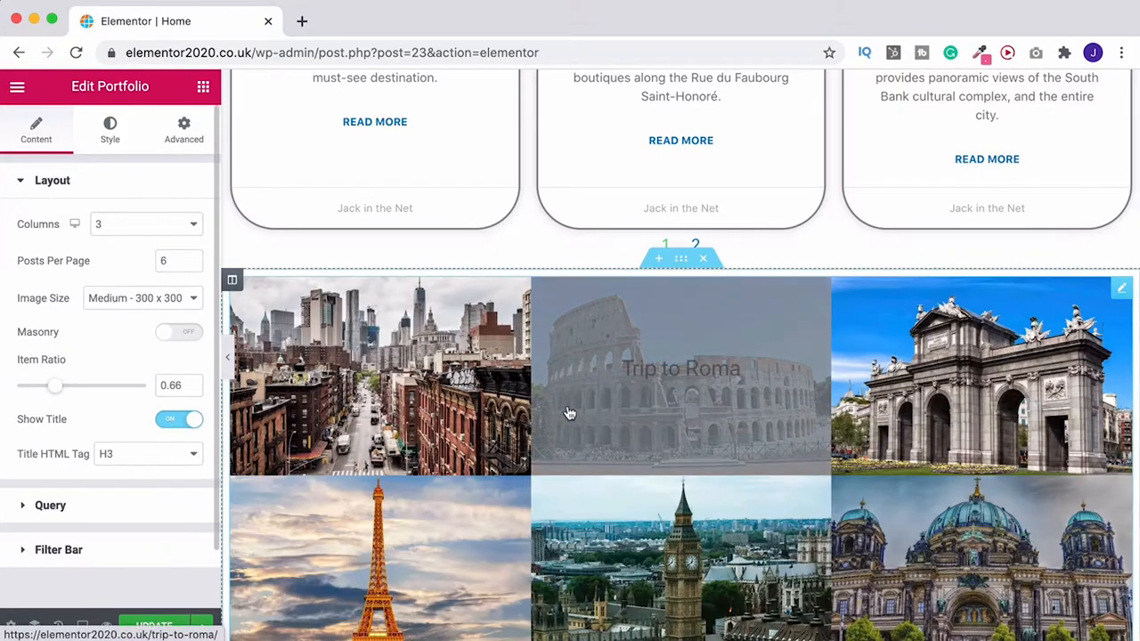
scroll("down", 3)
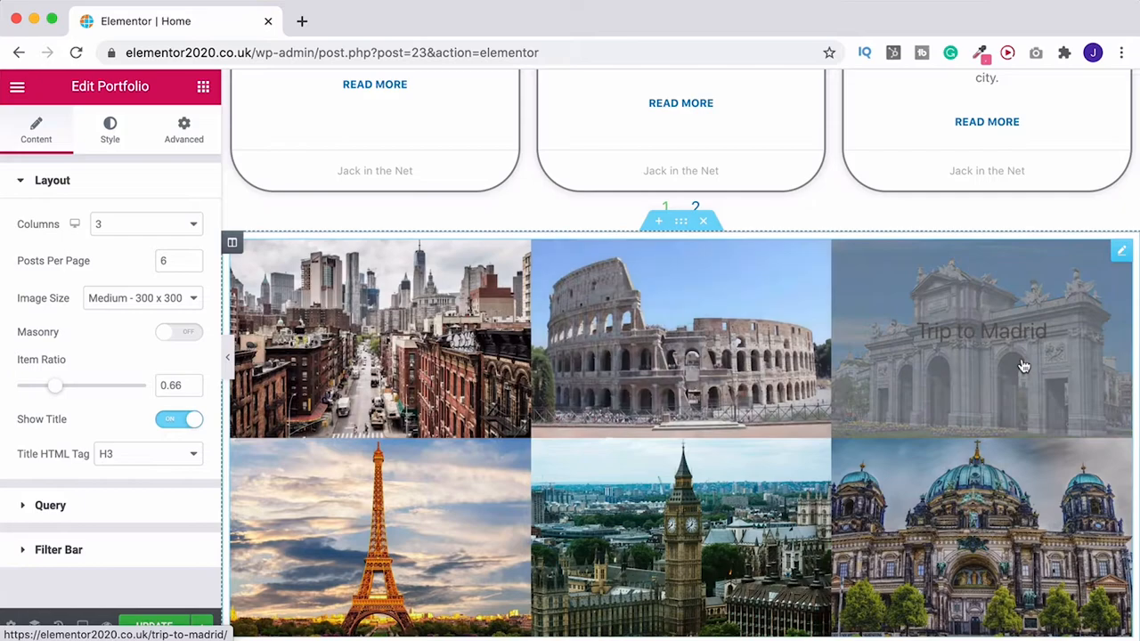
mouse_move(680, 335)
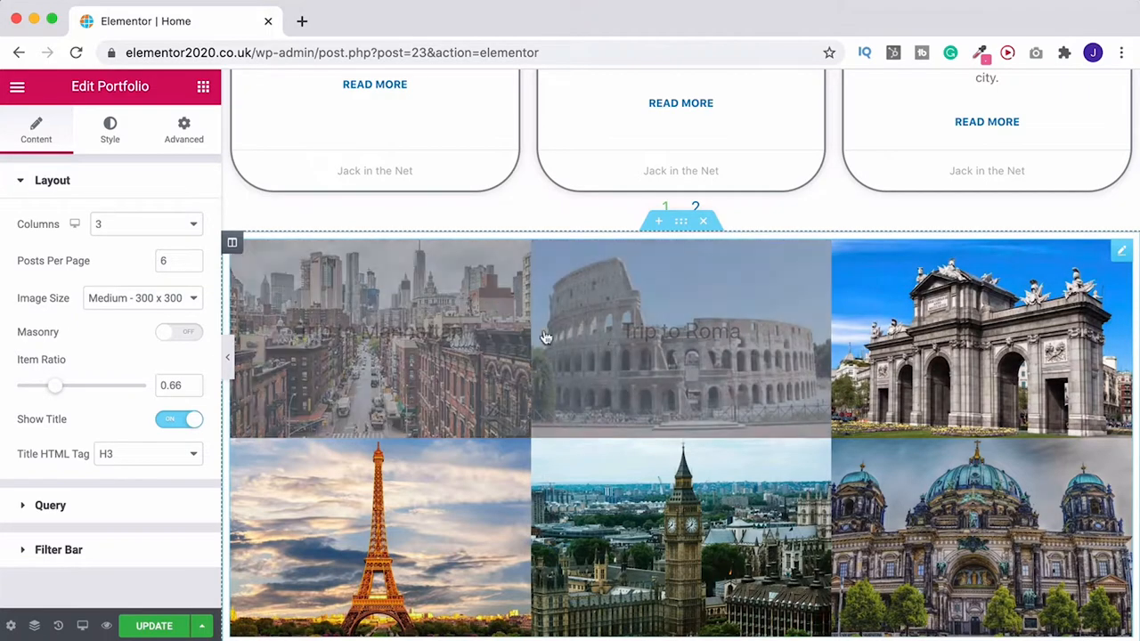
scroll("down", 3)
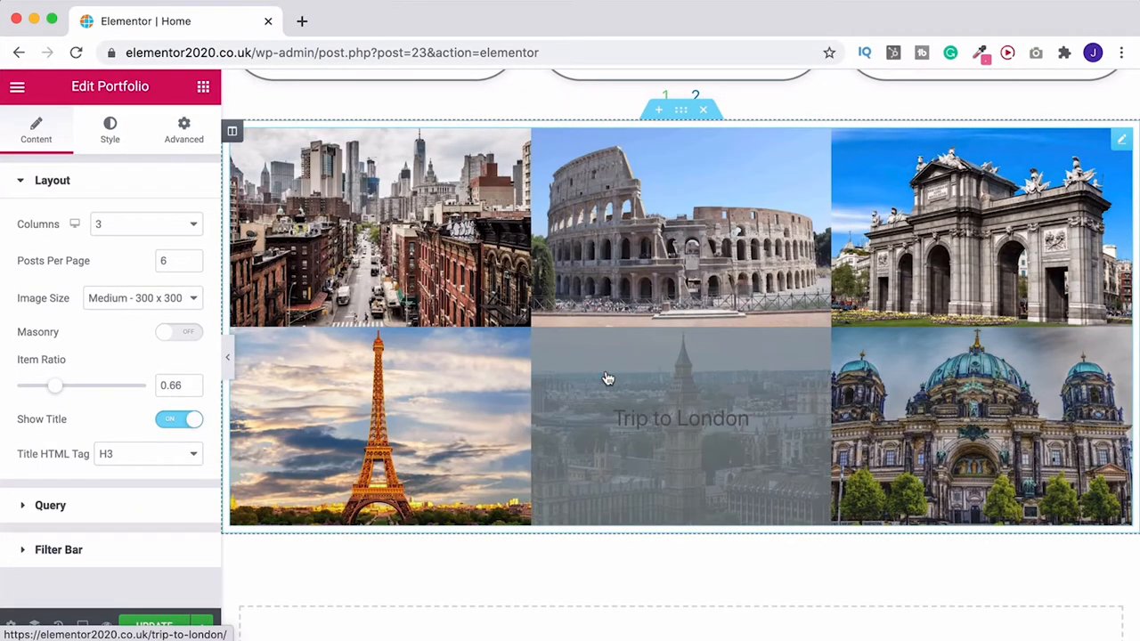
Step: Test other desktop column counts such as four, then return the grid to three columns
left_click(146, 225)
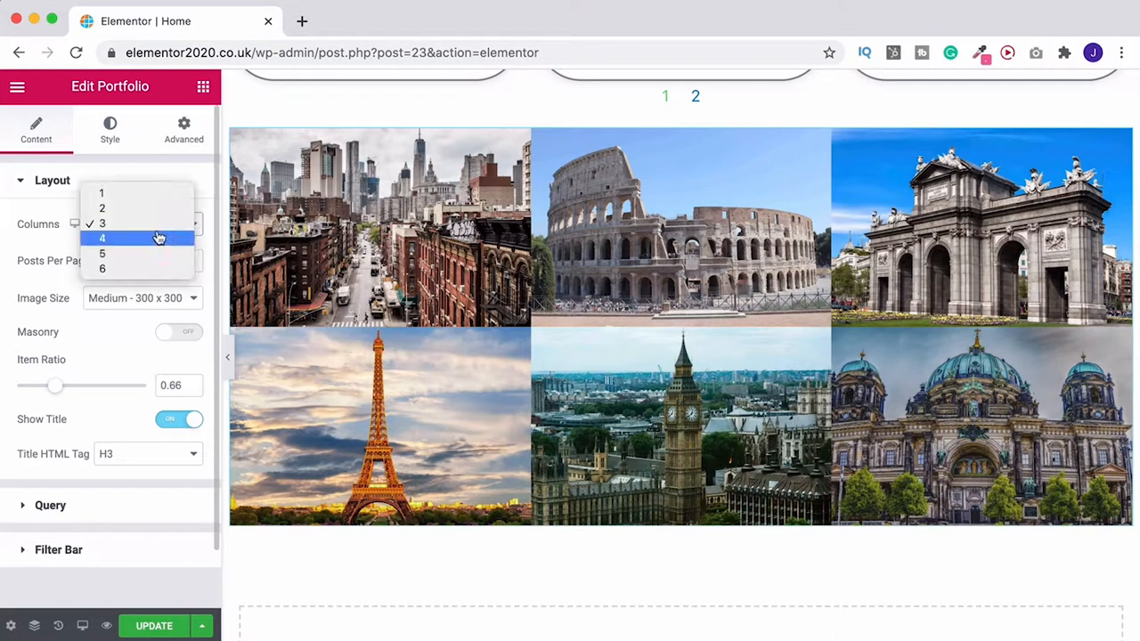
left_click(102, 222)
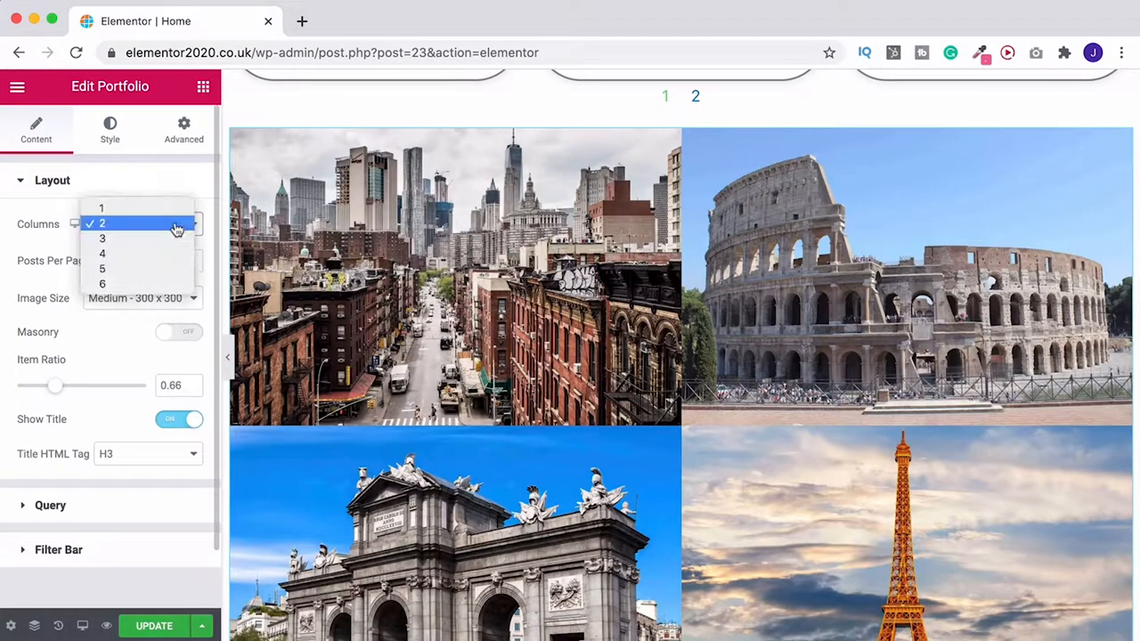
left_click(102, 253)
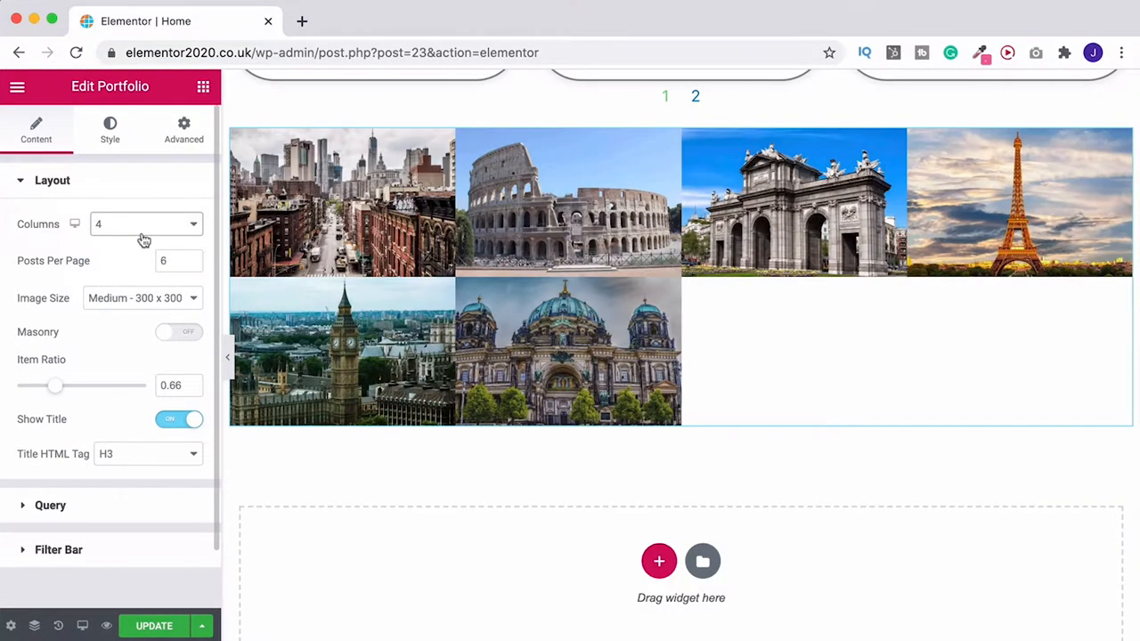
left_click(143, 225)
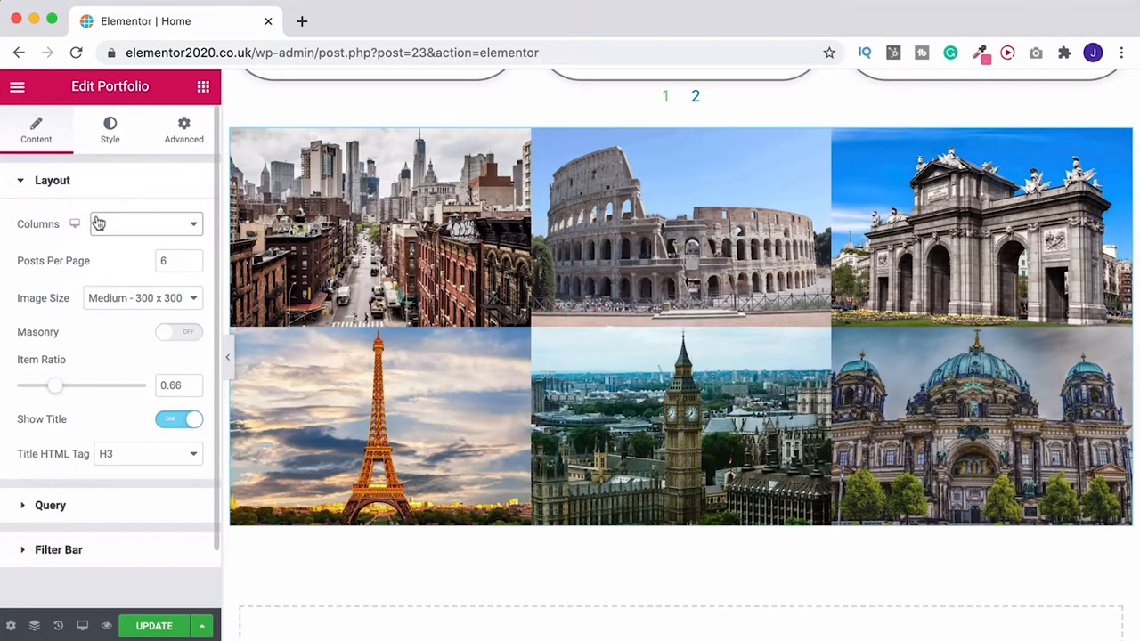
mouse_move(75, 225)
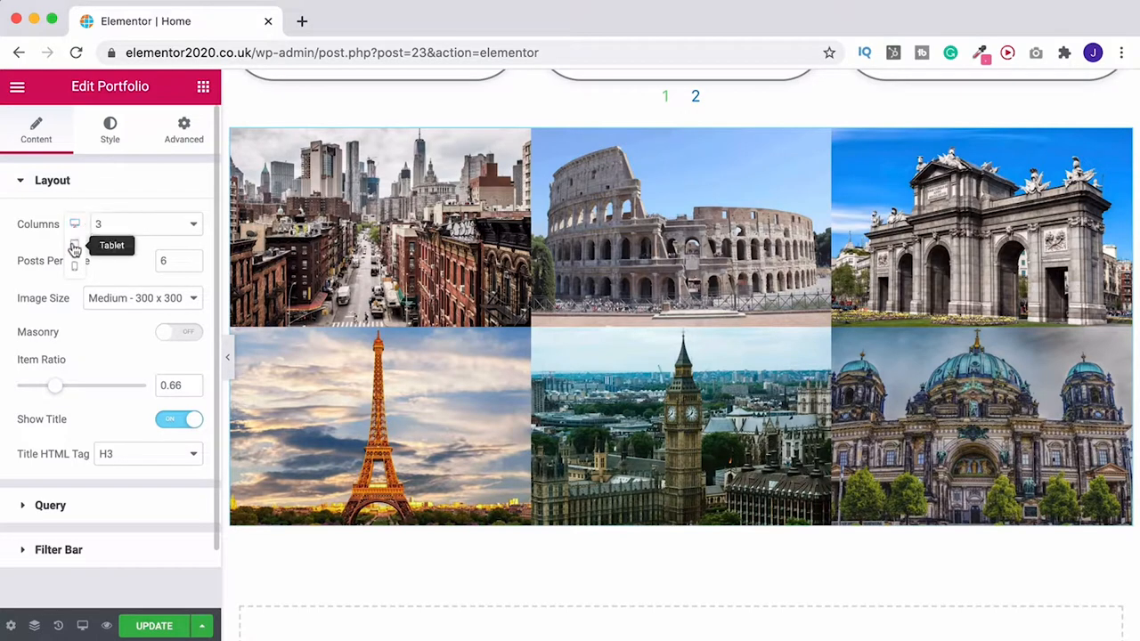
Step: In responsive mode set the tablet column count and keep a single column on mobile
left_click(75, 224)
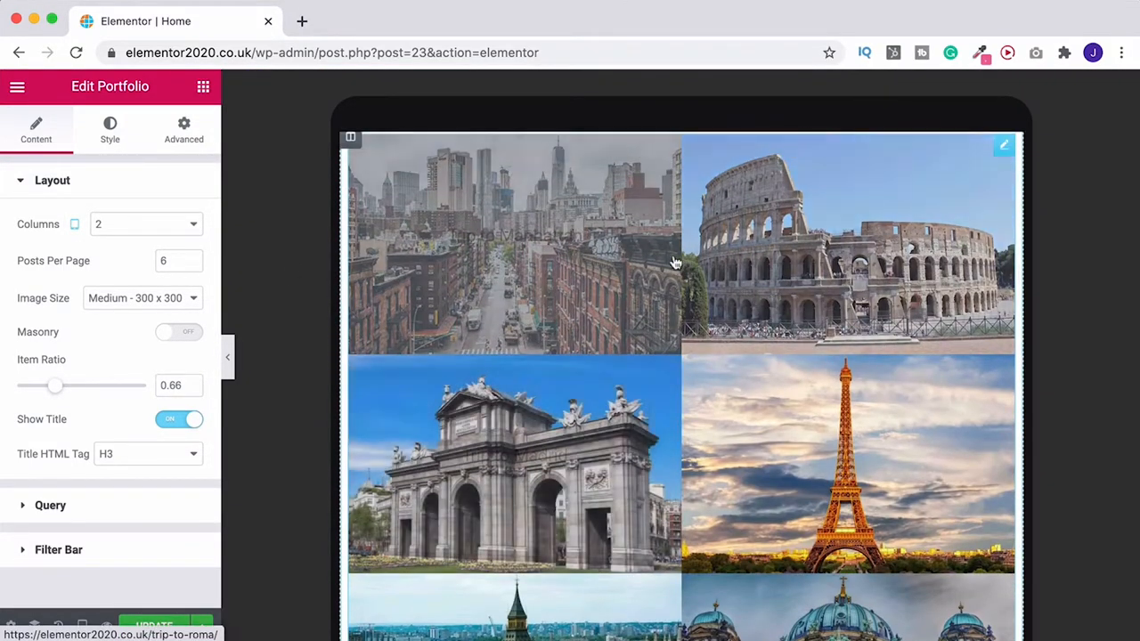
left_click(146, 224)
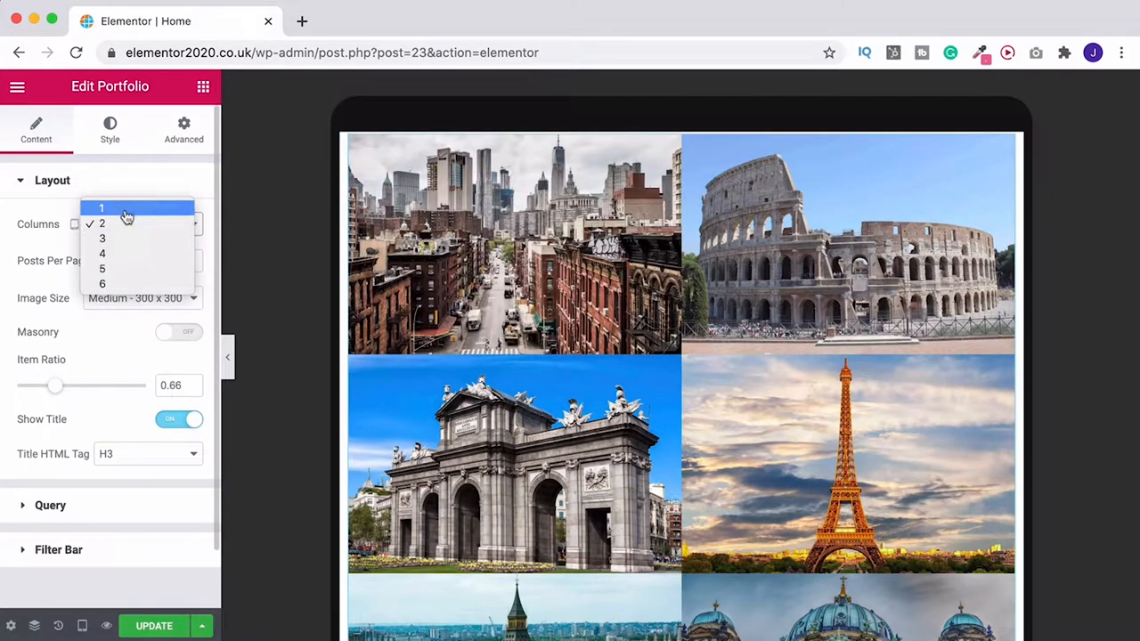
left_click(102, 239)
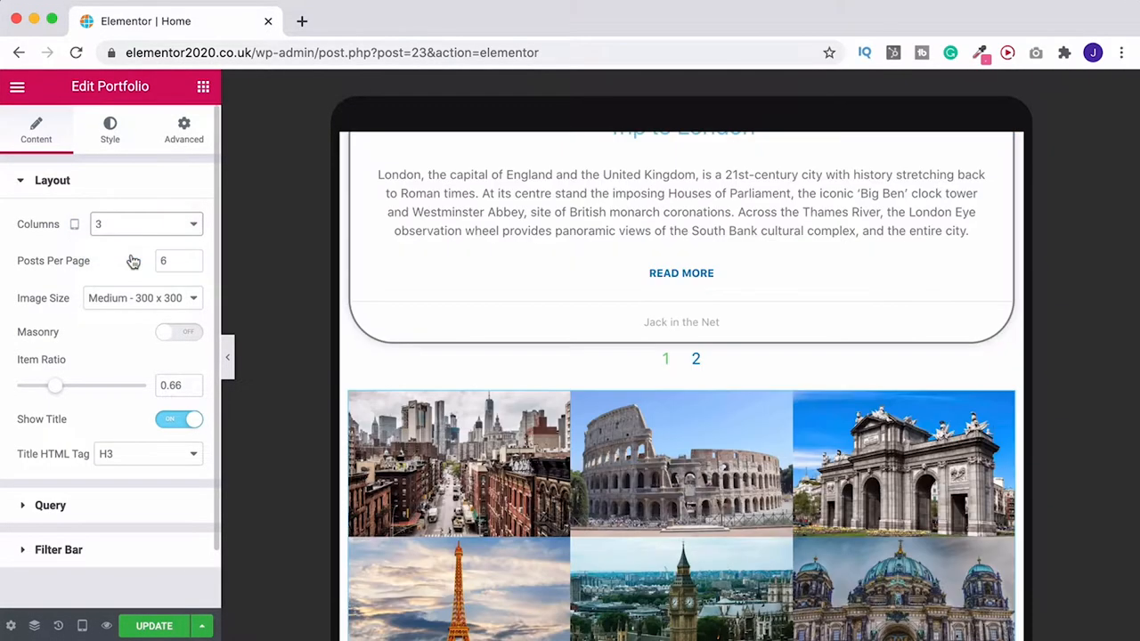
left_click(146, 224)
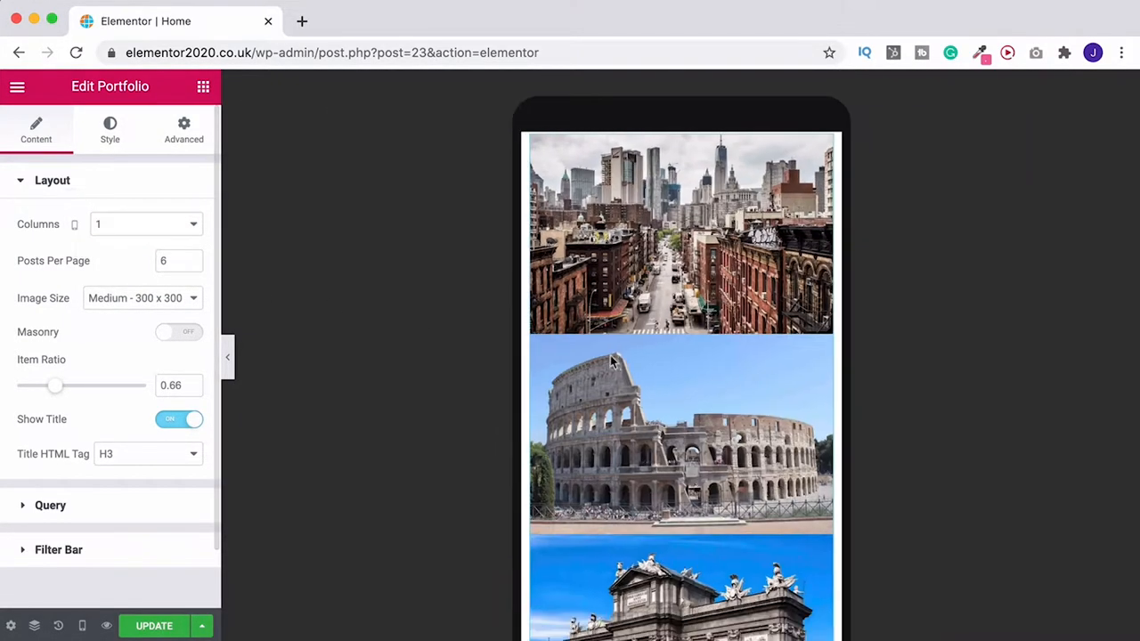
left_click(146, 224)
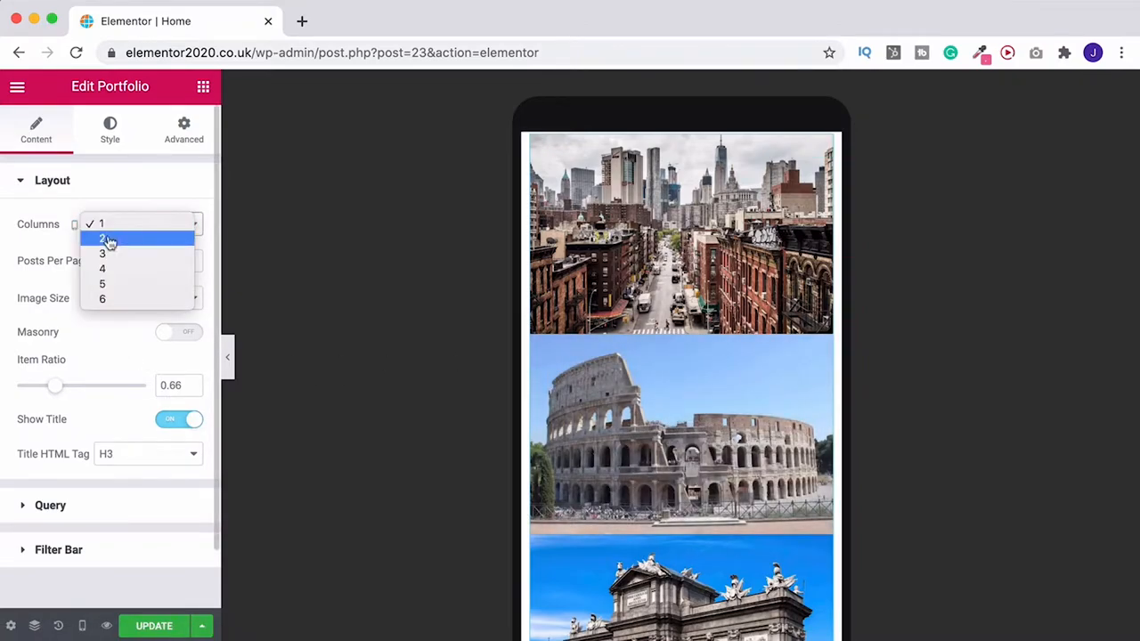
left_click(102, 239)
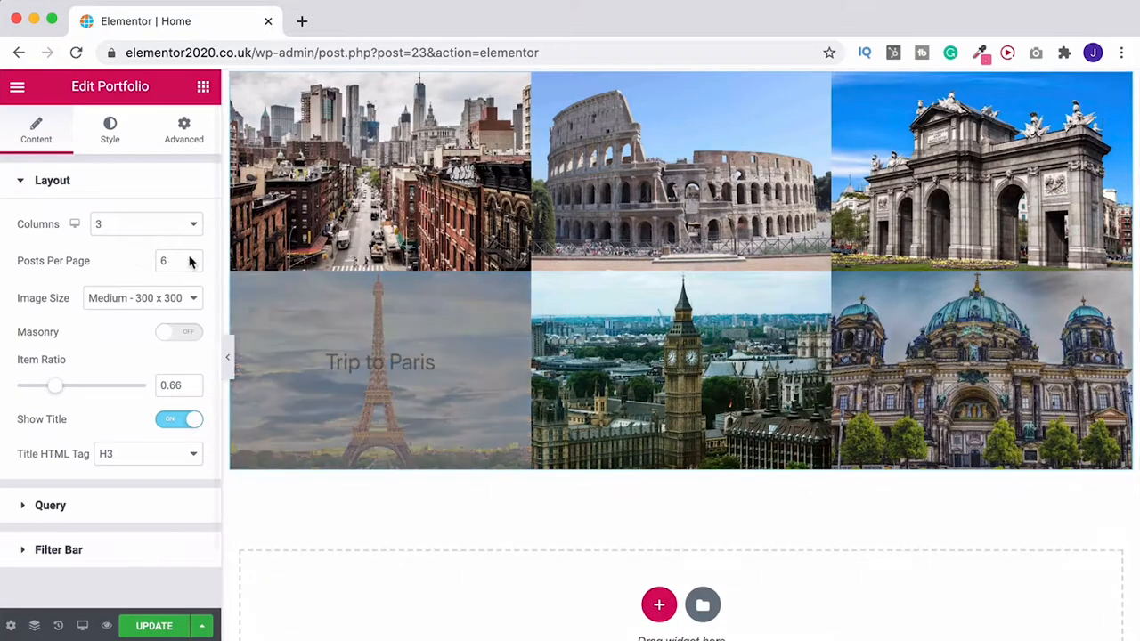
Step: Cut Posts Per Page to 4, then restore it to 6 portfolio items
left_click(191, 263)
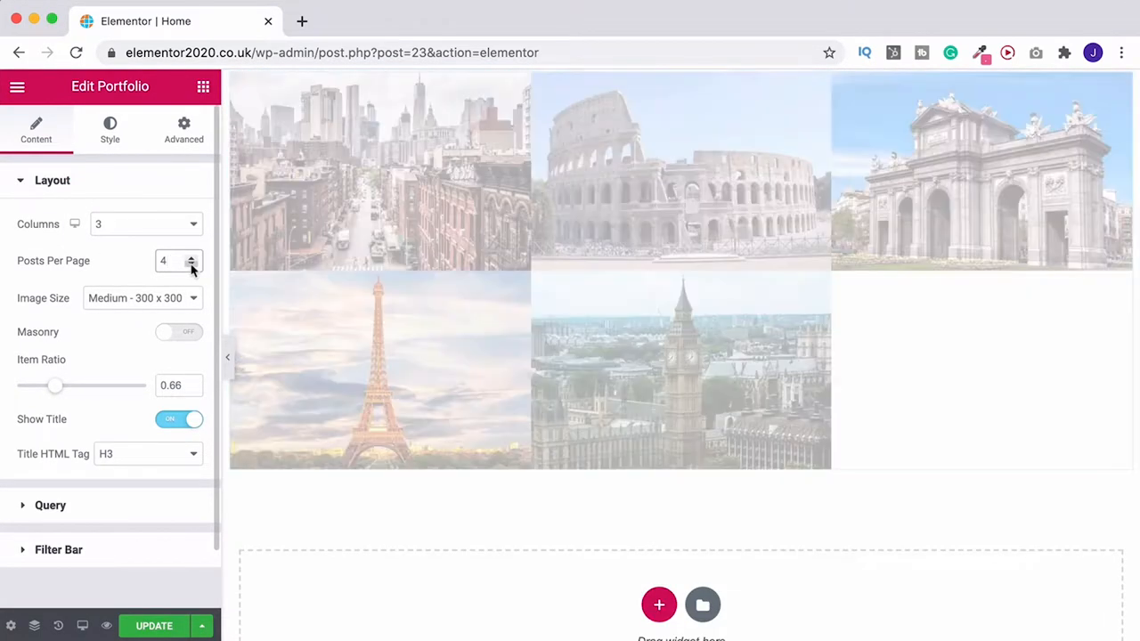
left_click(190, 257)
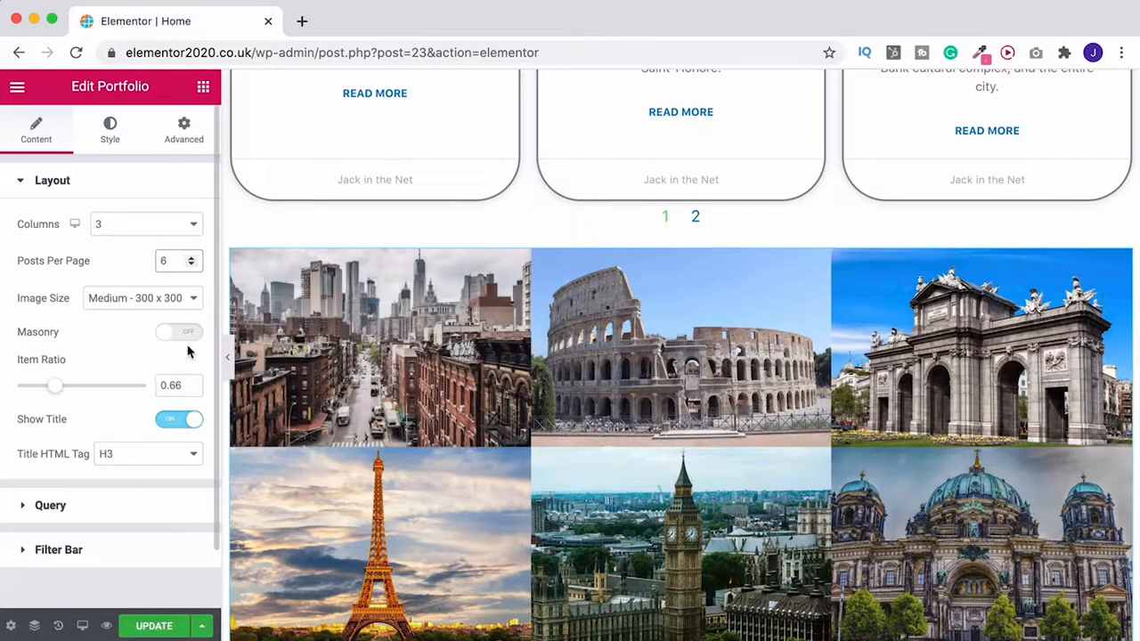
Step: Try a single column and Large images, then set Image Size to Medium Large
left_click(146, 225)
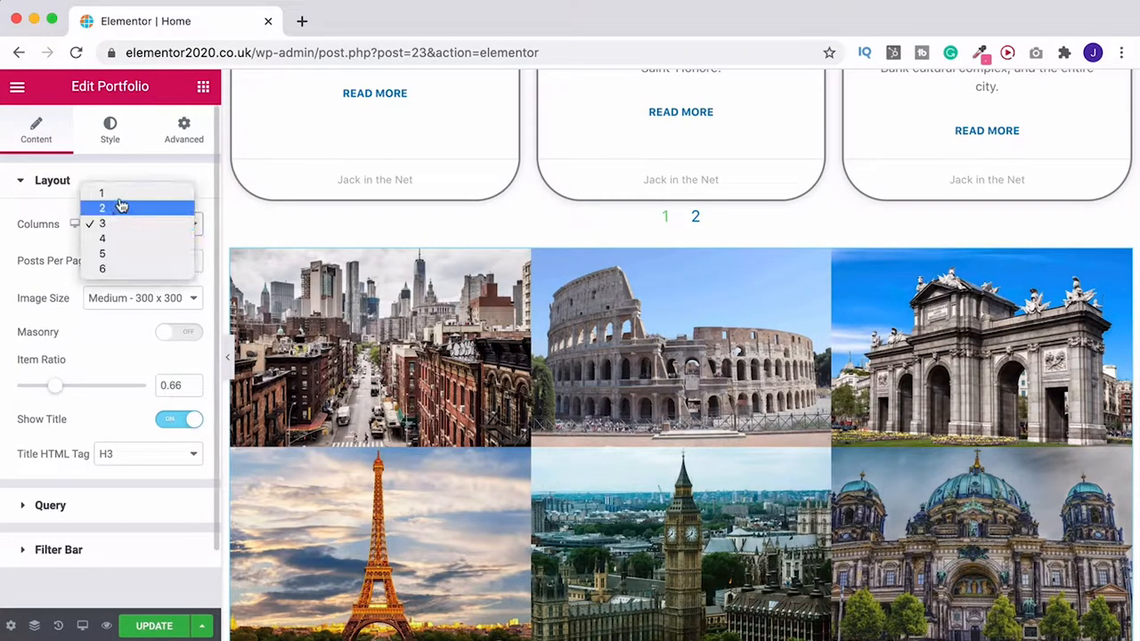
left_click(101, 192)
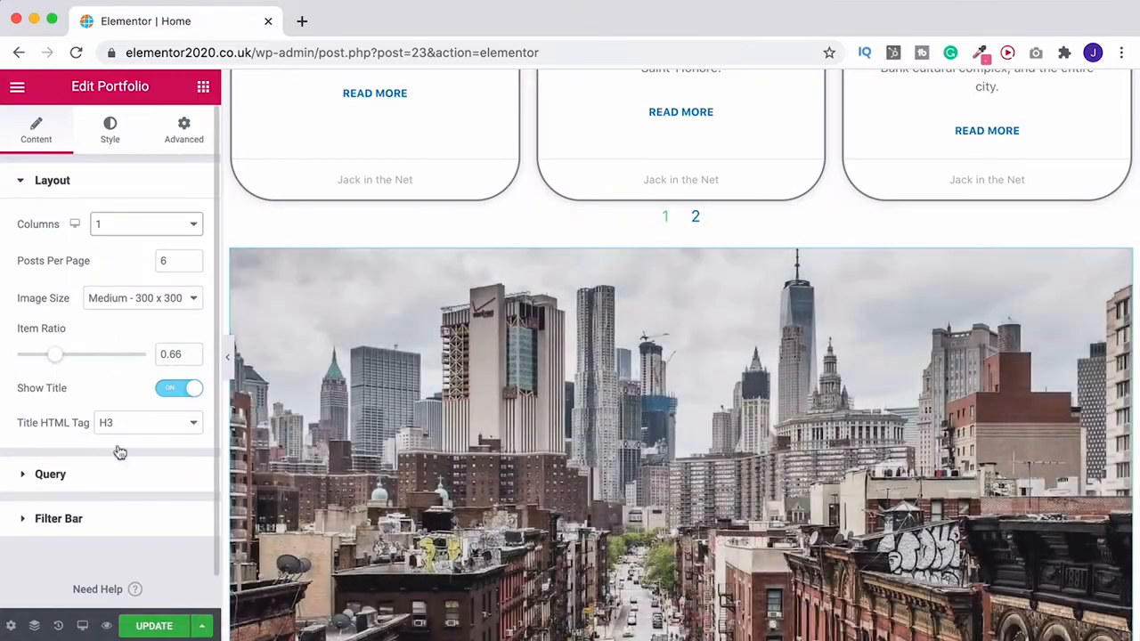
left_click(143, 298)
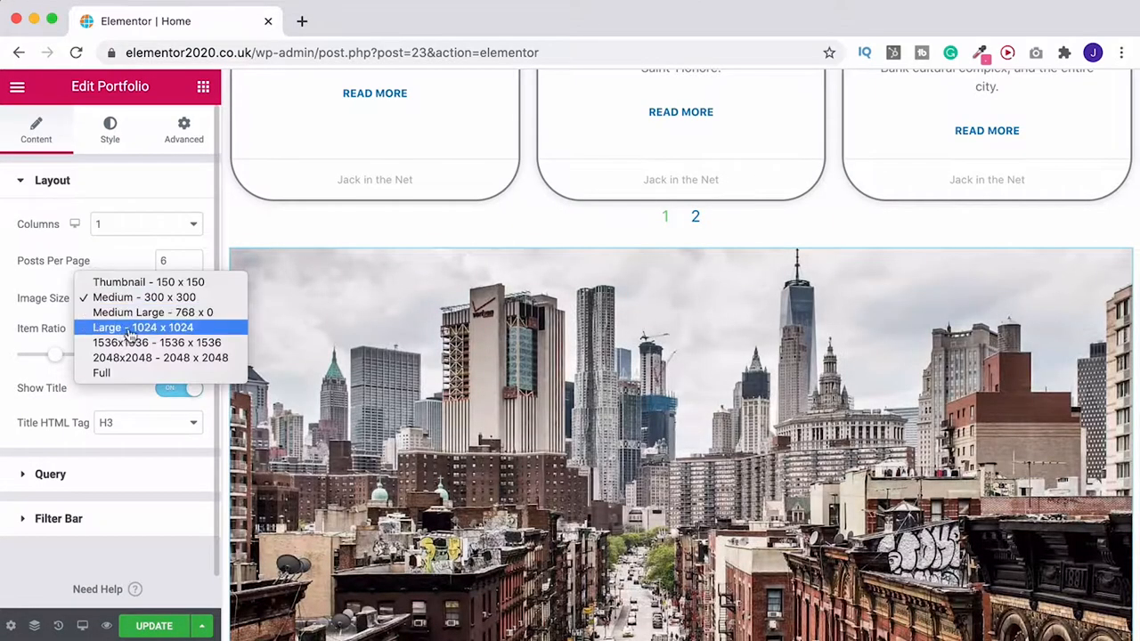
left_click(143, 328)
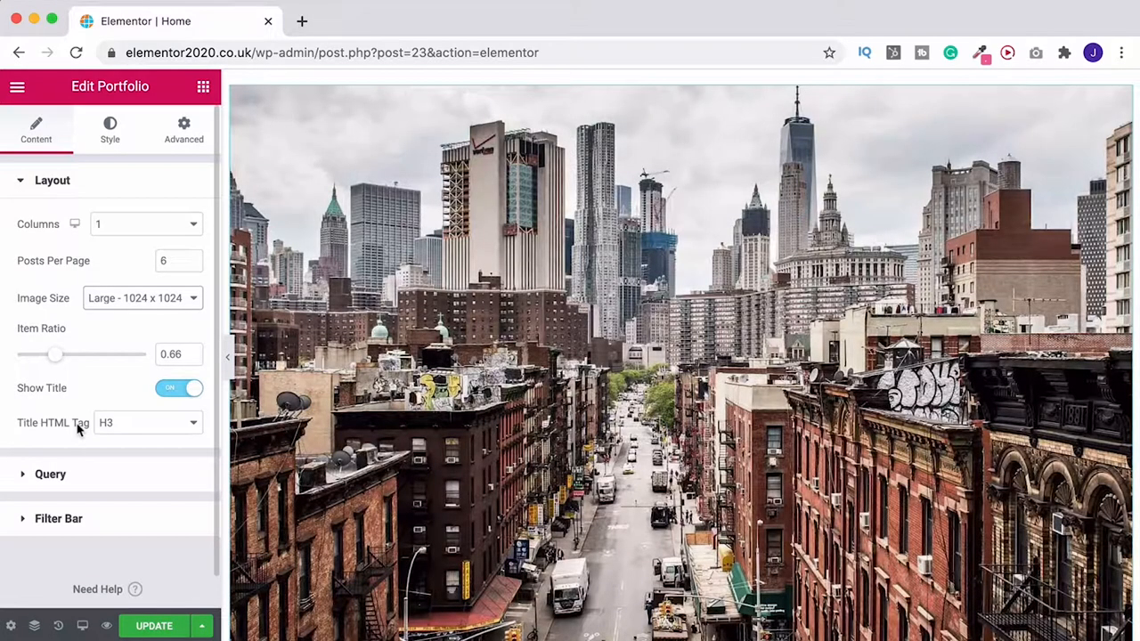
left_click(142, 298)
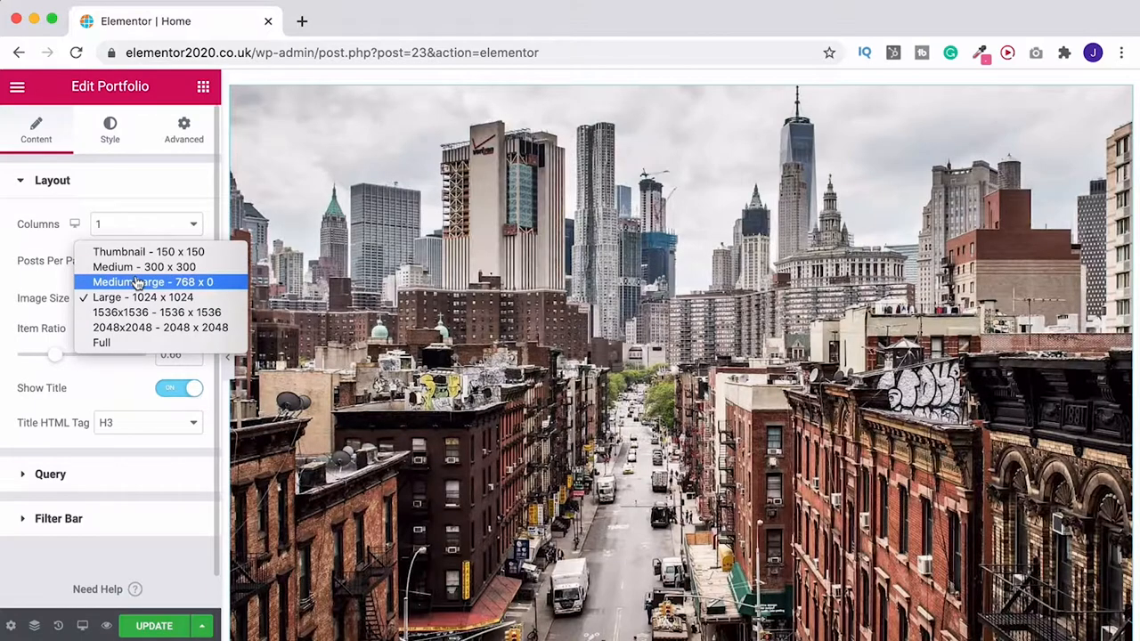
left_click(154, 281)
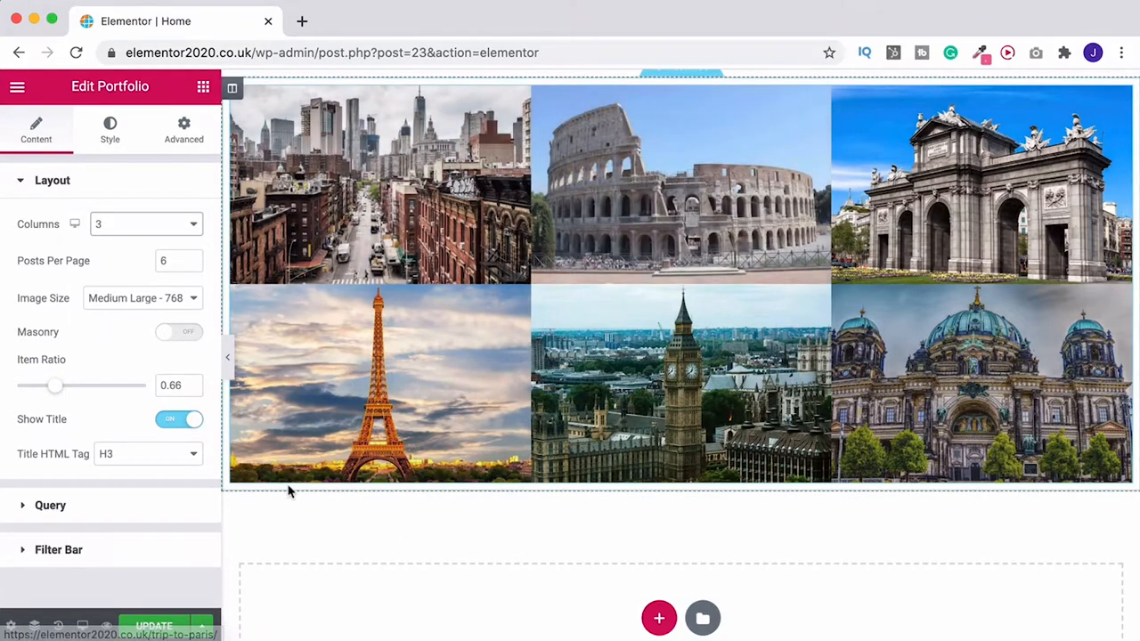
mouse_move(333, 331)
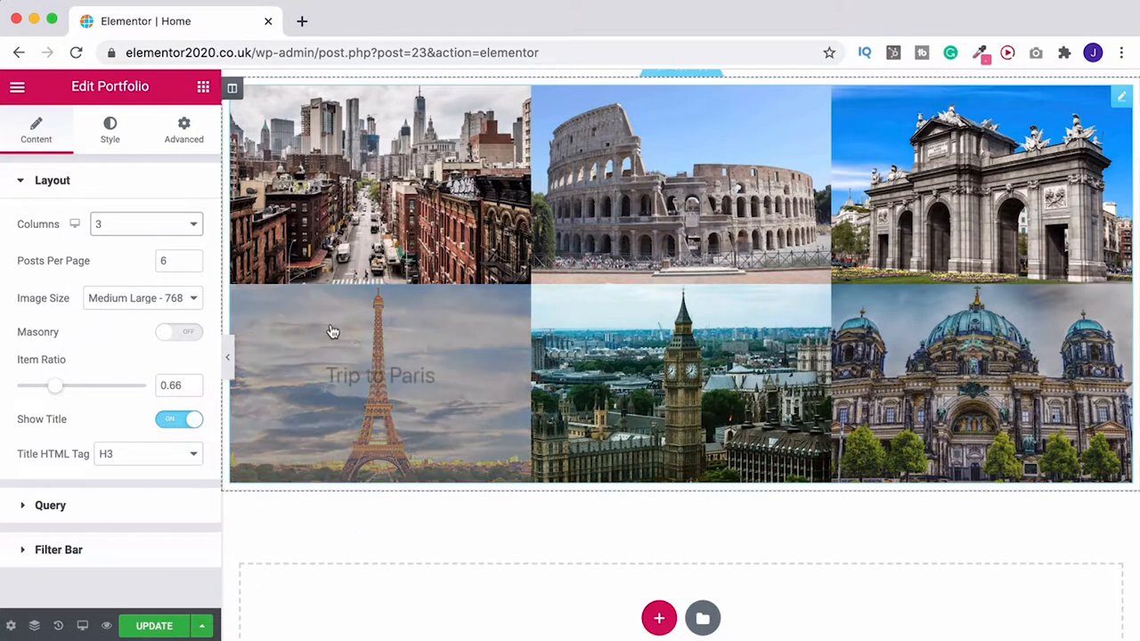
mouse_move(545, 306)
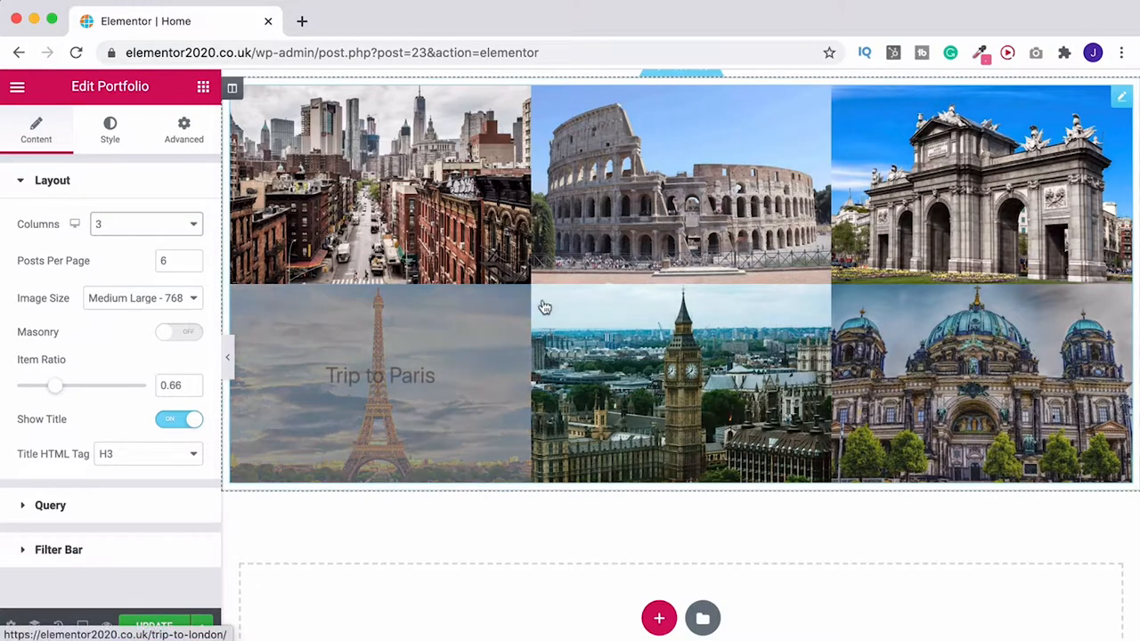
left_click(178, 331)
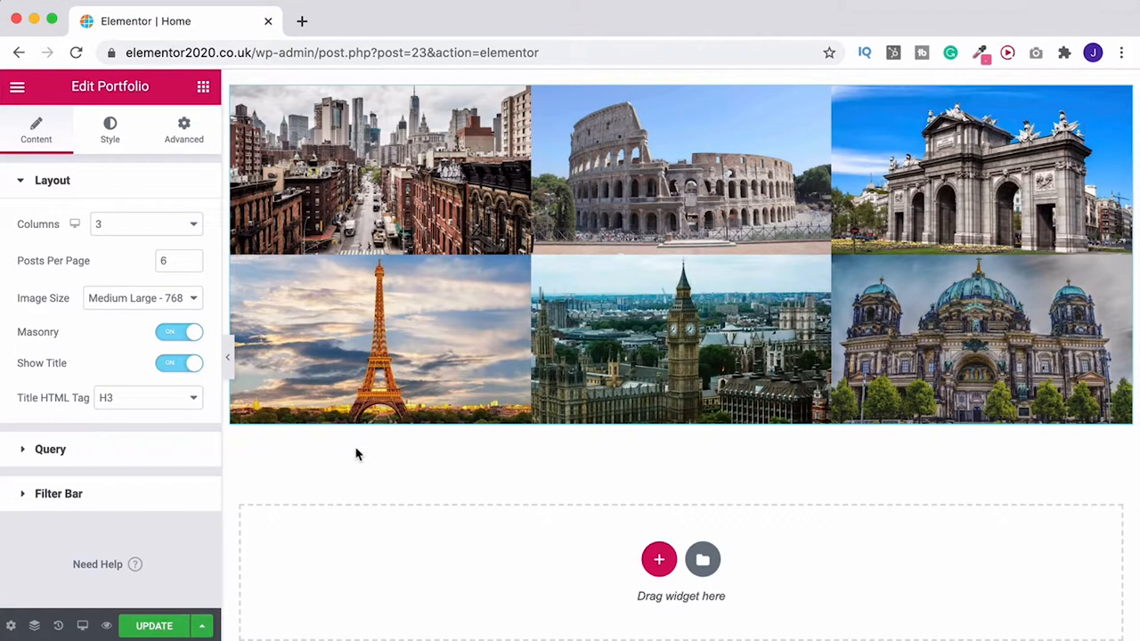
mouse_move(346, 454)
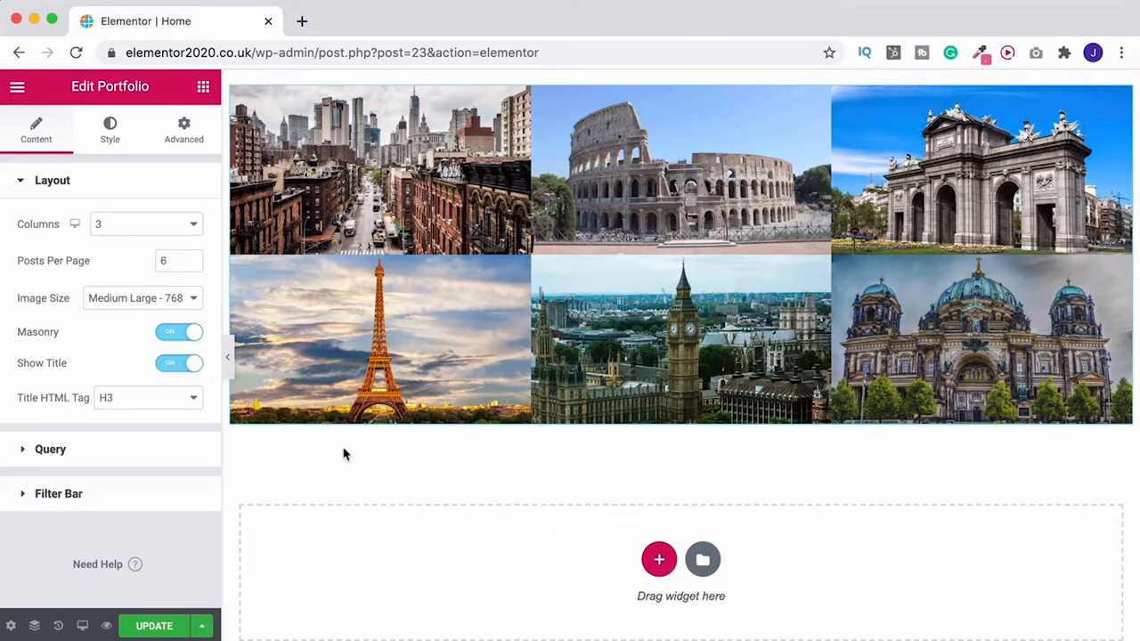
mouse_move(131, 352)
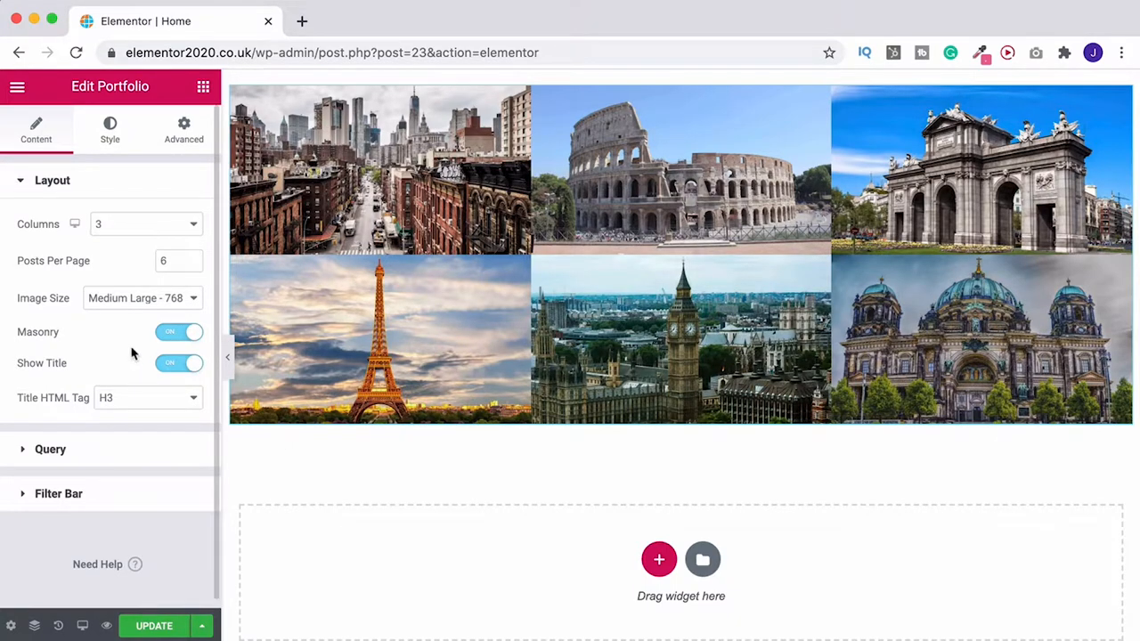
left_click(178, 332)
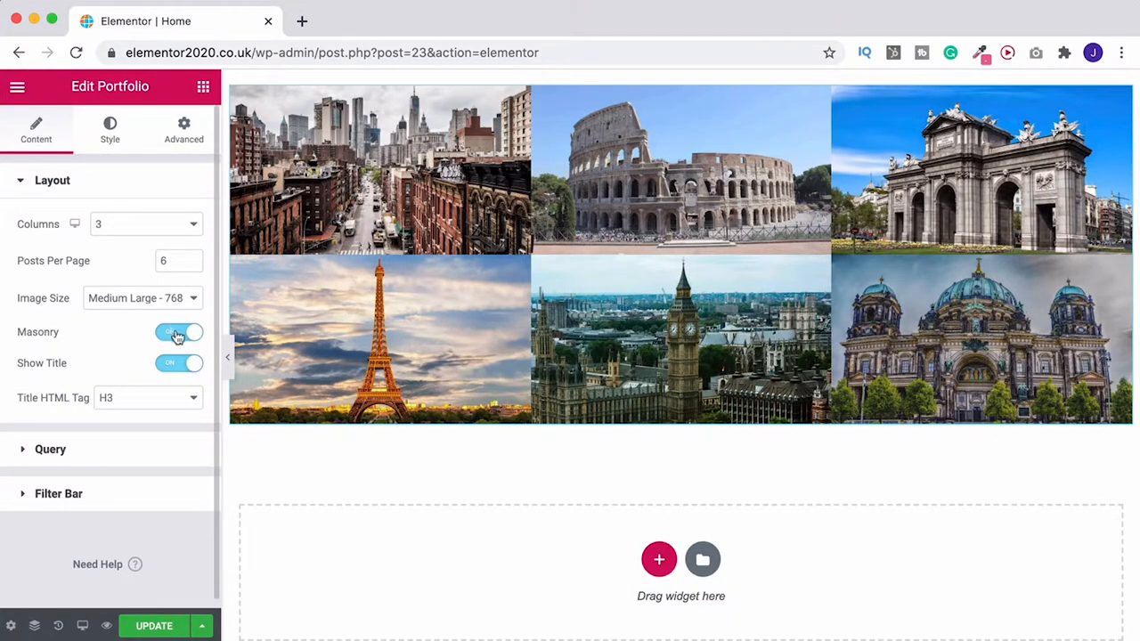
left_click(178, 332)
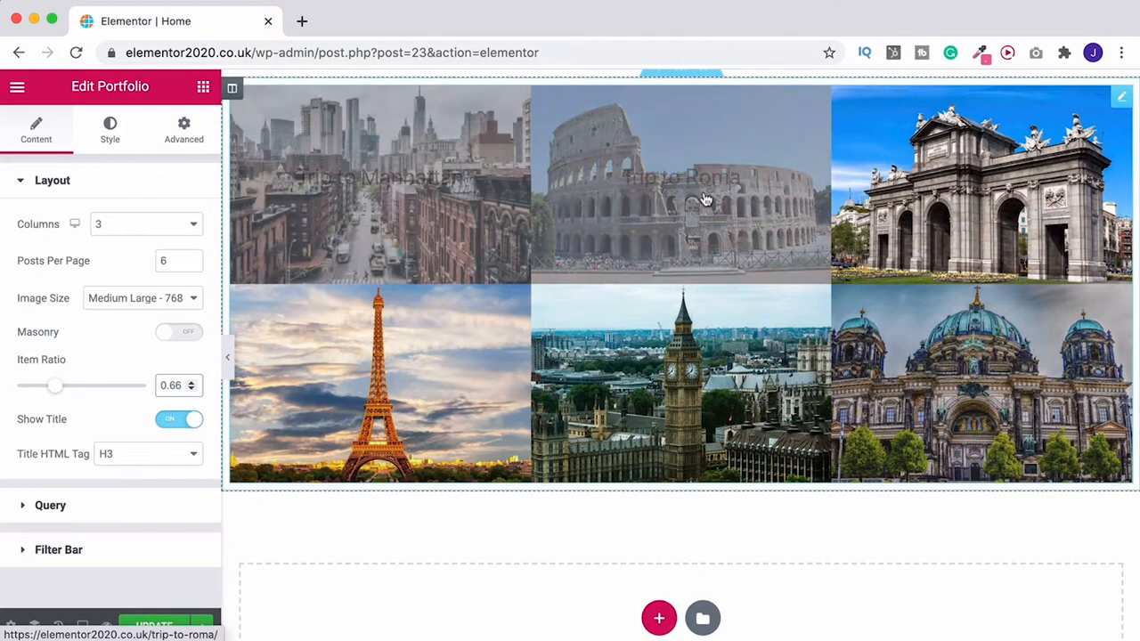
mouse_move(402, 187)
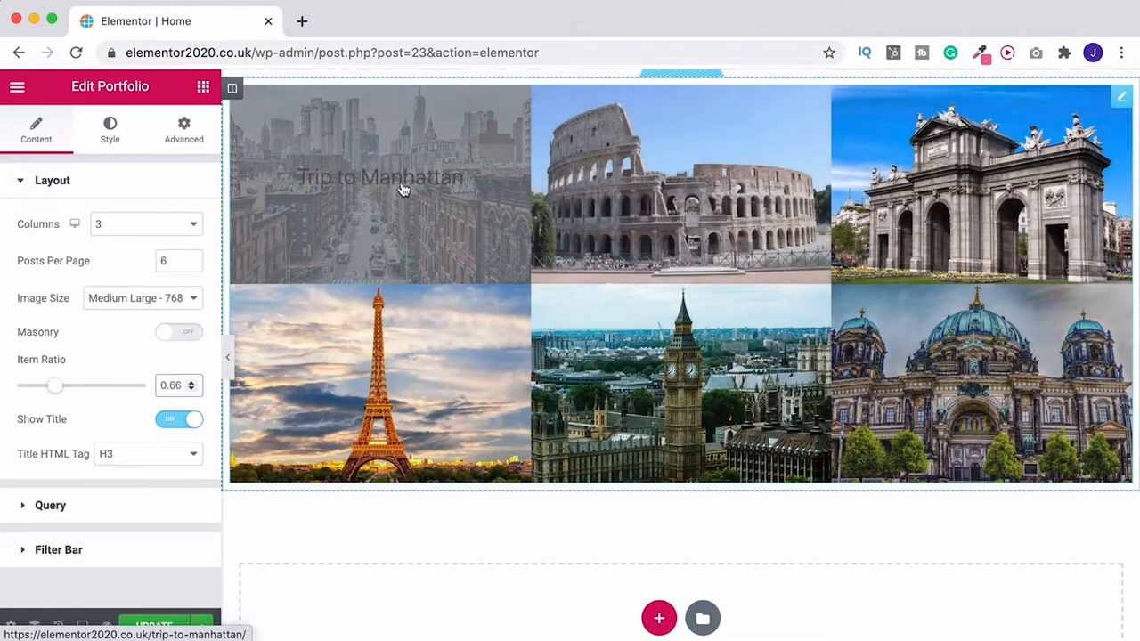
left_click(178, 418)
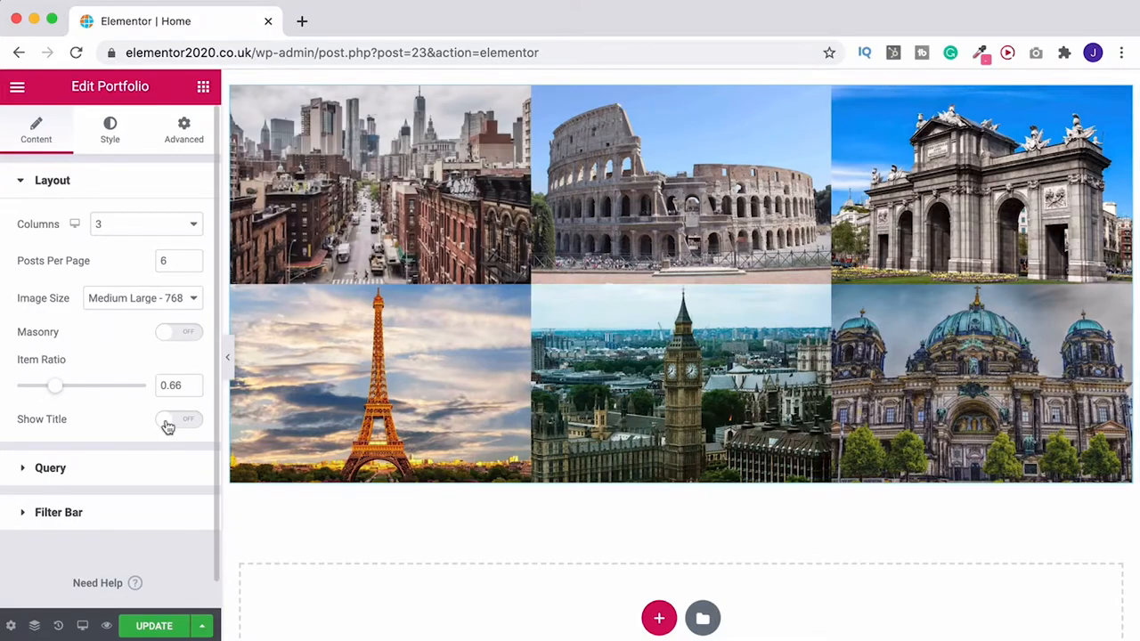
left_click(178, 419)
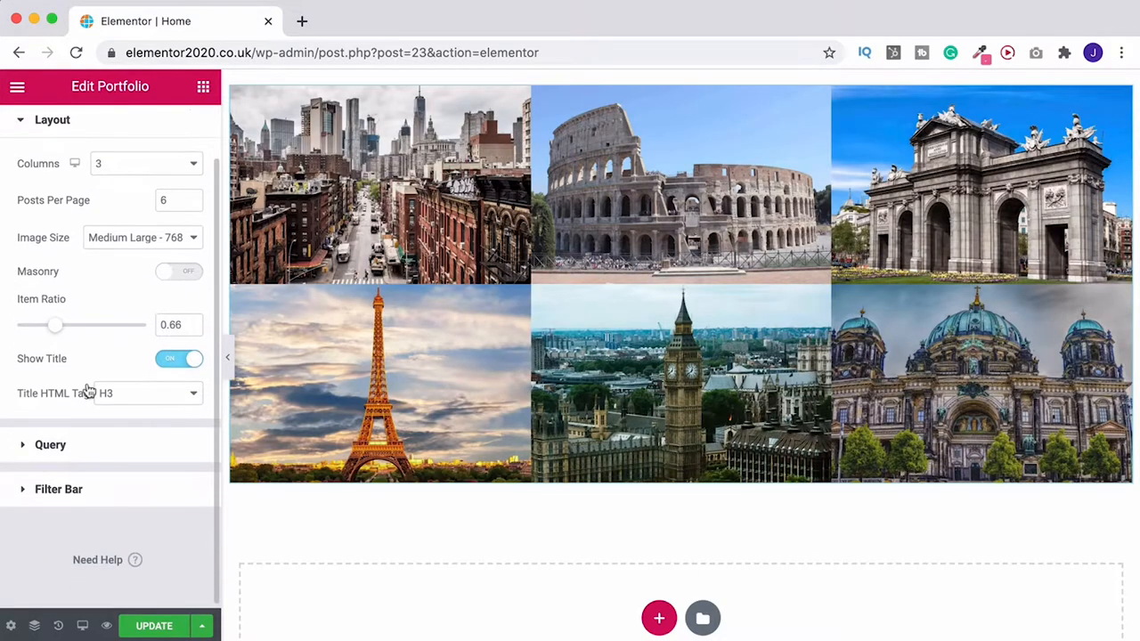
left_click(143, 393)
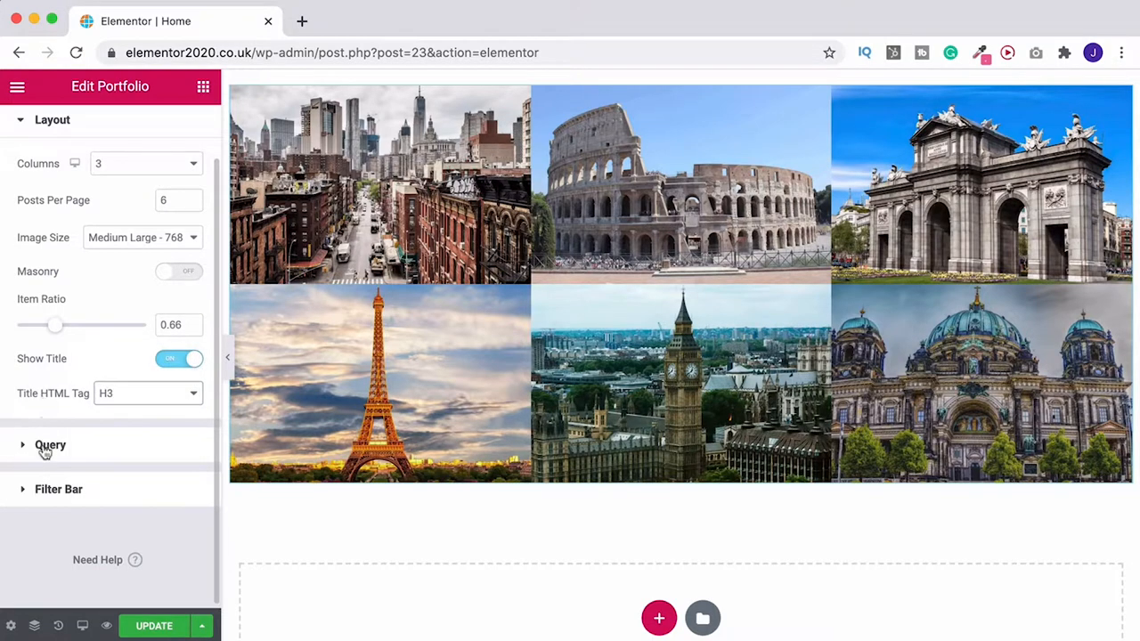
Step: Expand Query and change the portfolio Source from Posts to Pages
left_click(50, 445)
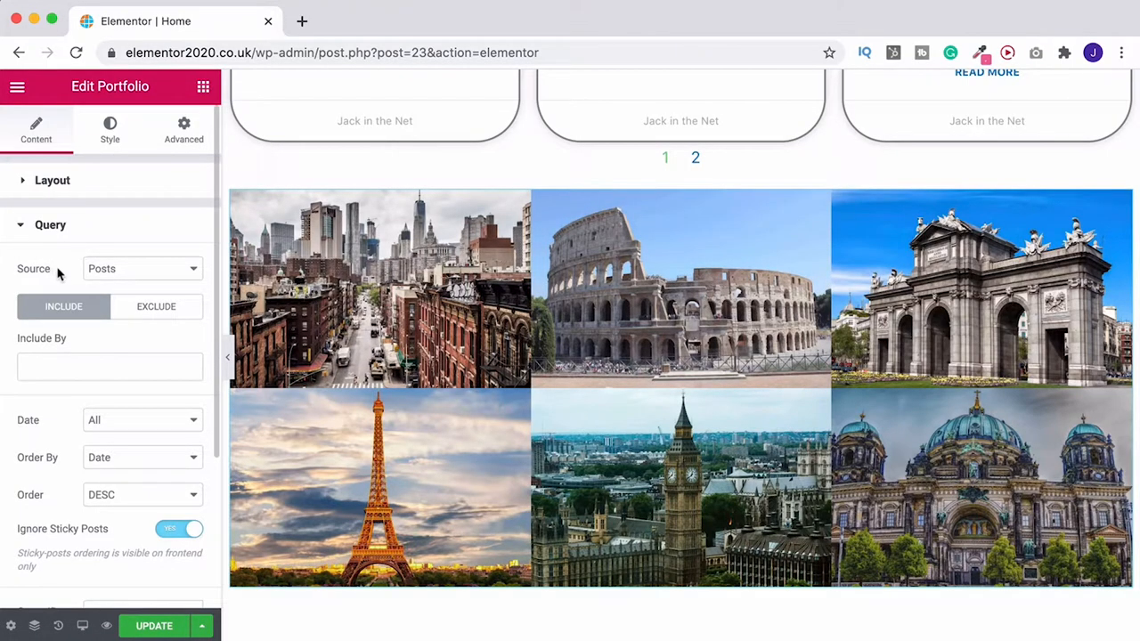
left_click(142, 267)
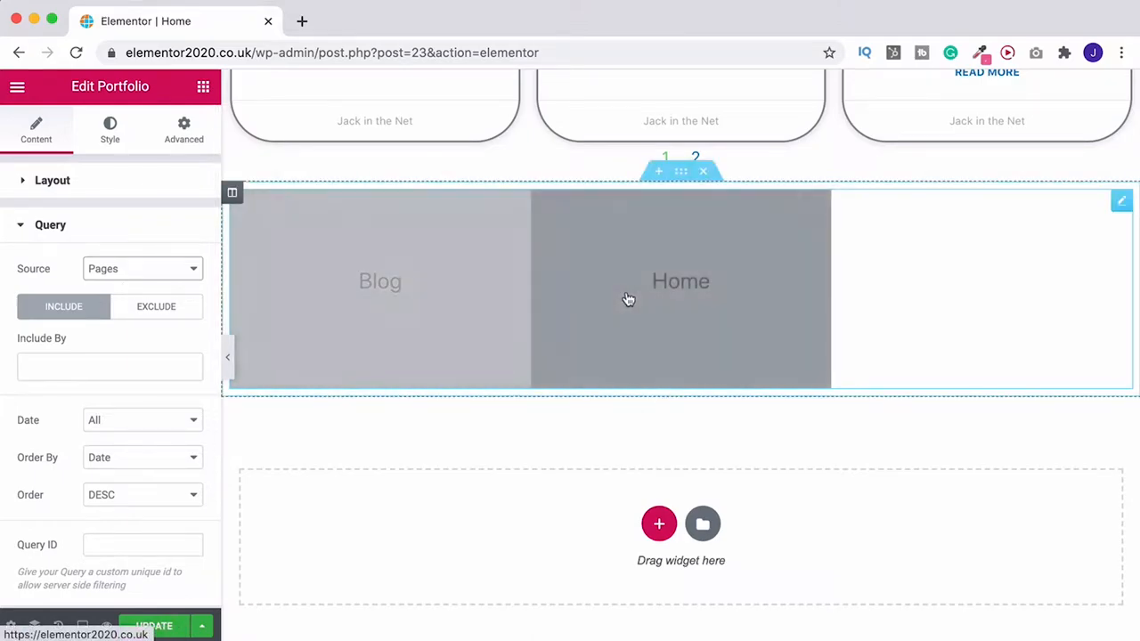
mouse_move(570, 295)
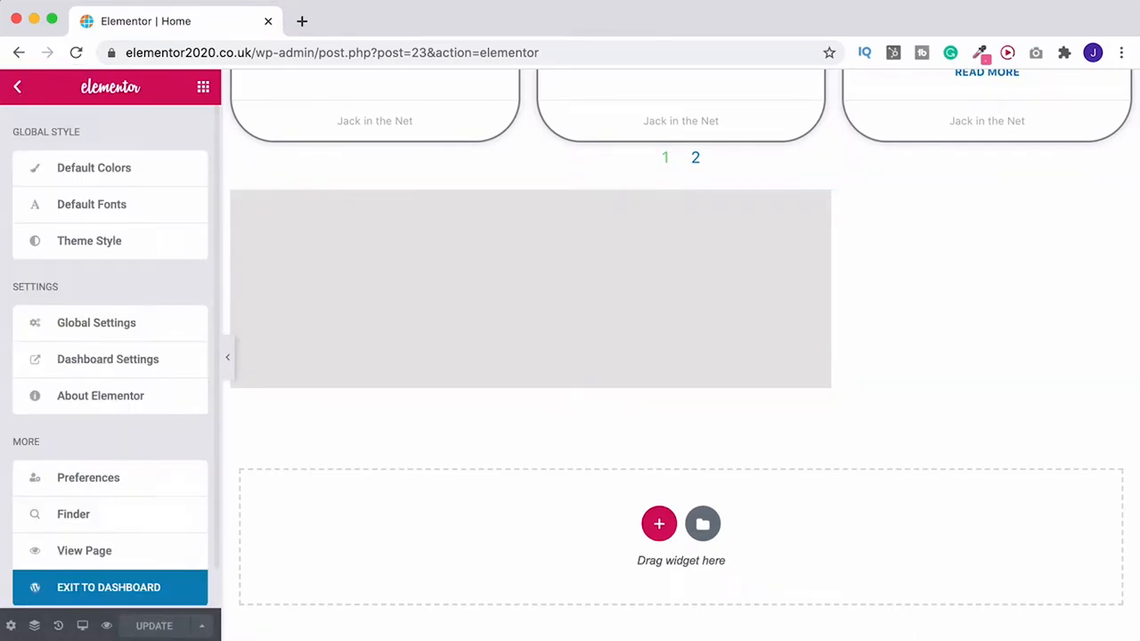
Step: Exit the editor to the WordPress dashboard for the Home page
left_click(109, 588)
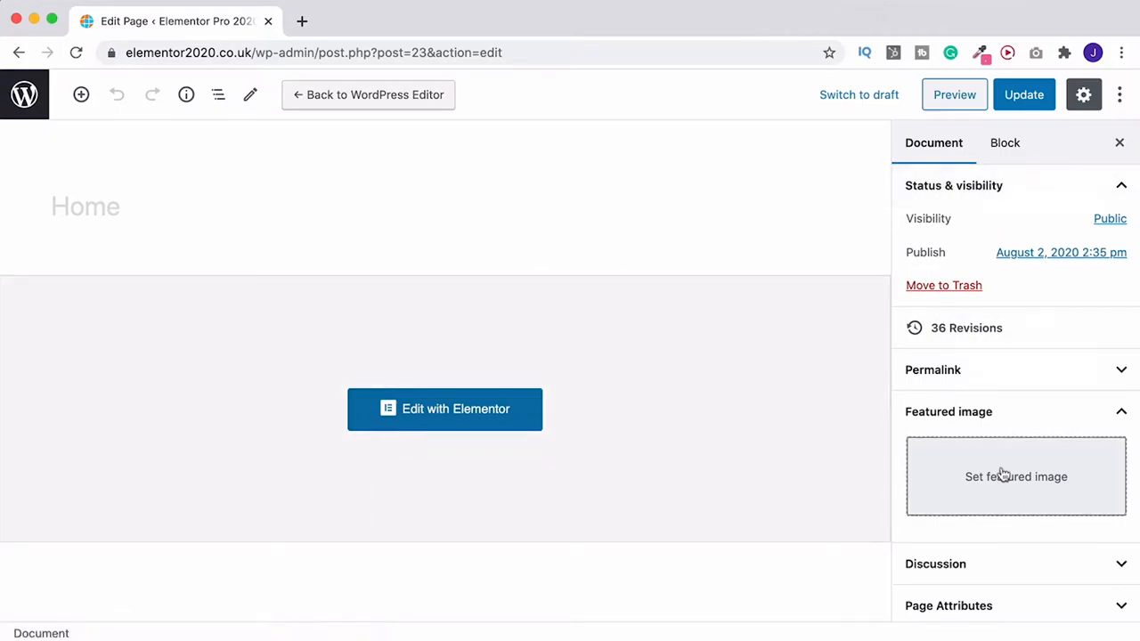
mouse_move(958, 449)
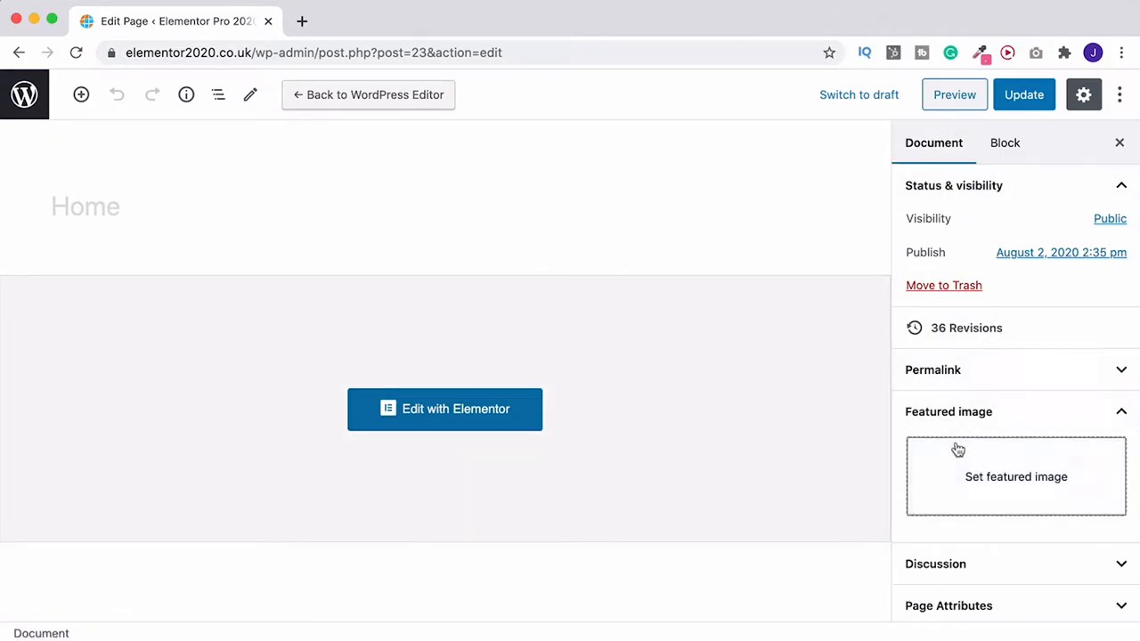
mouse_move(958, 470)
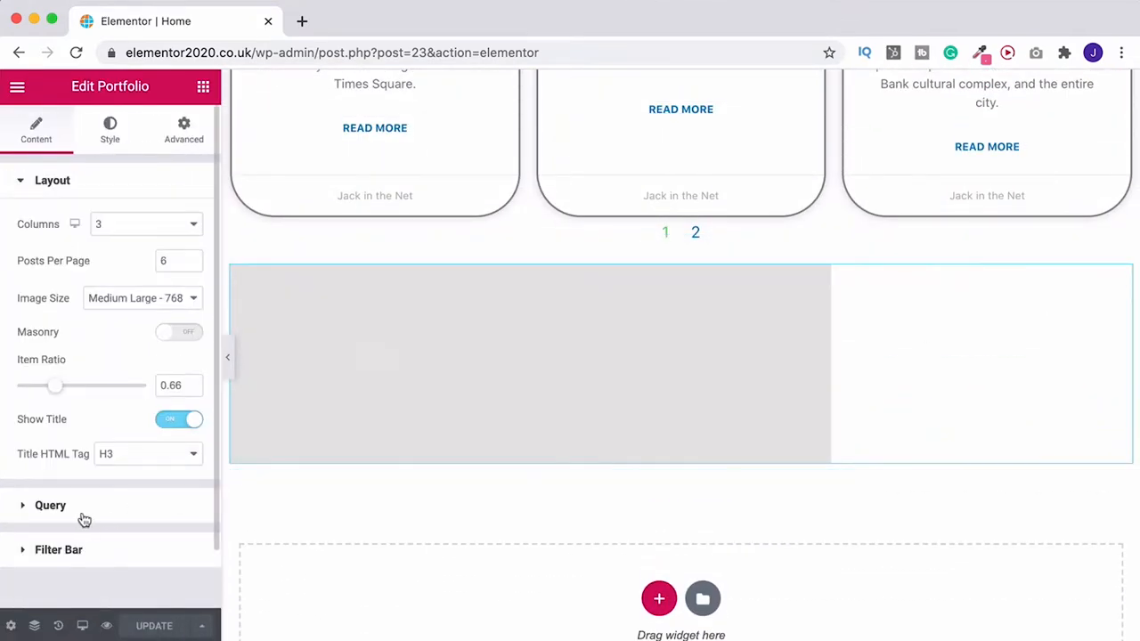
Step: Review the Query Source choices, leaving Pages selected
left_click(50, 505)
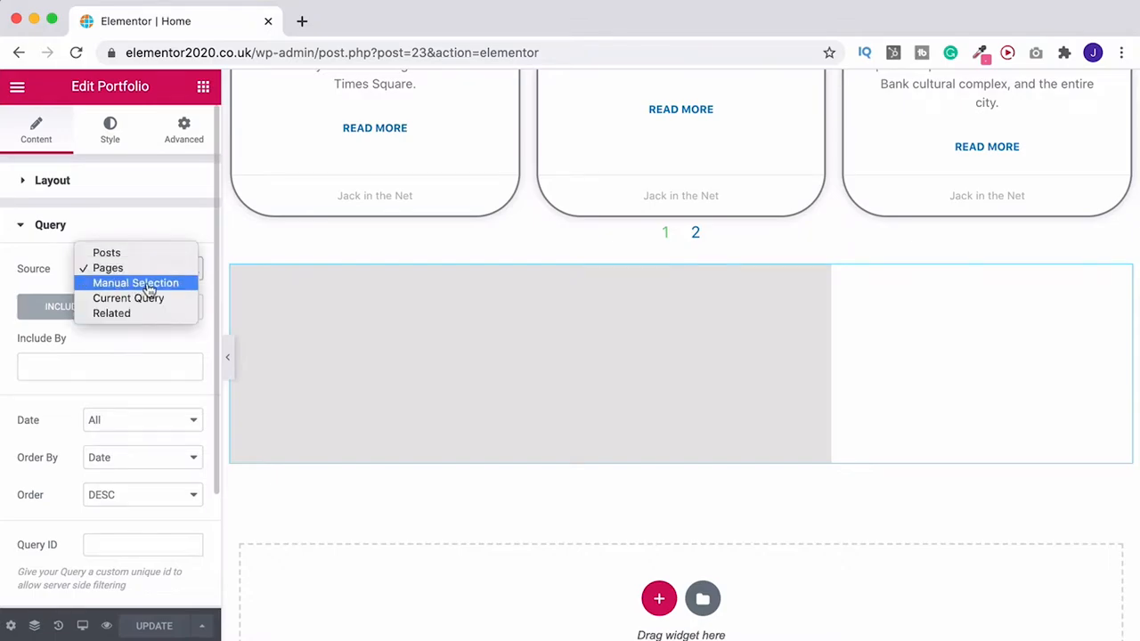
mouse_move(110, 313)
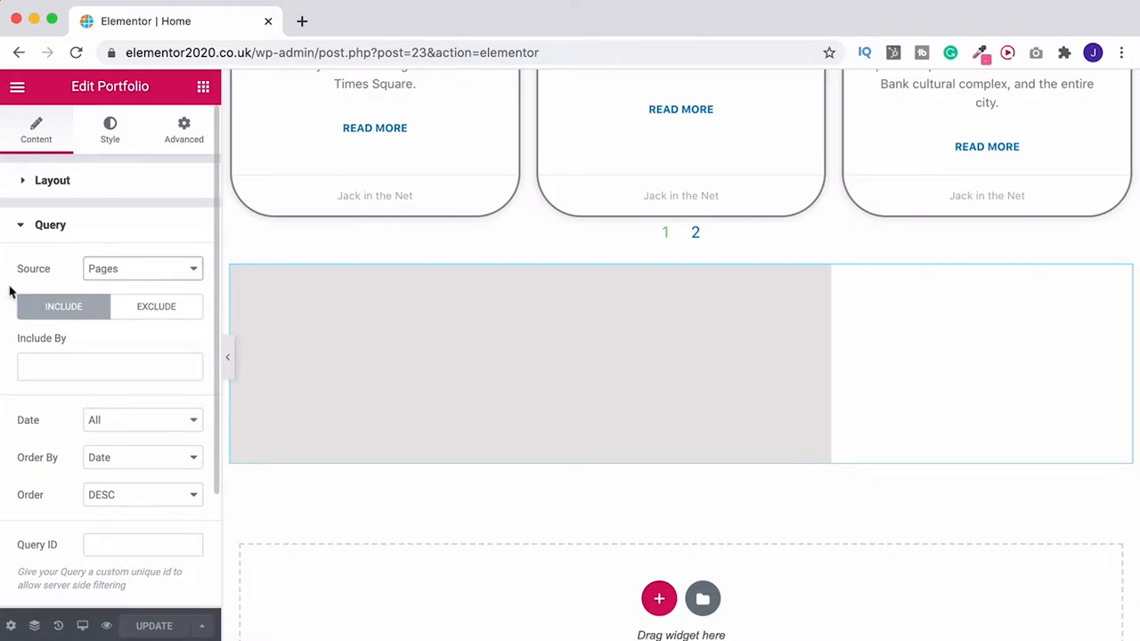
mouse_move(101, 117)
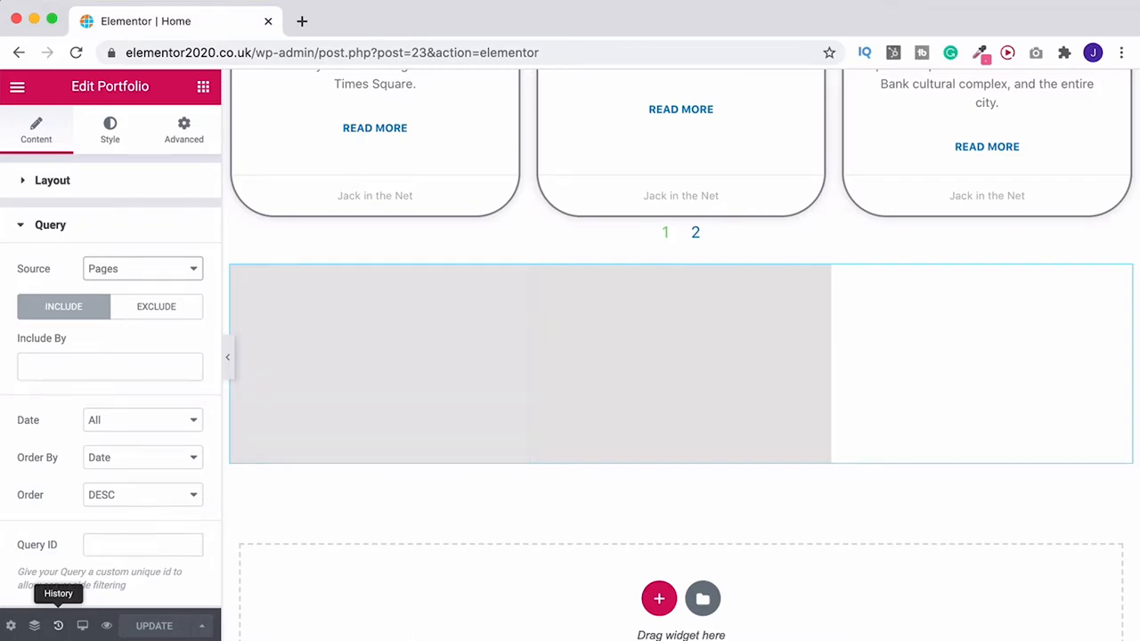
mouse_move(559, 543)
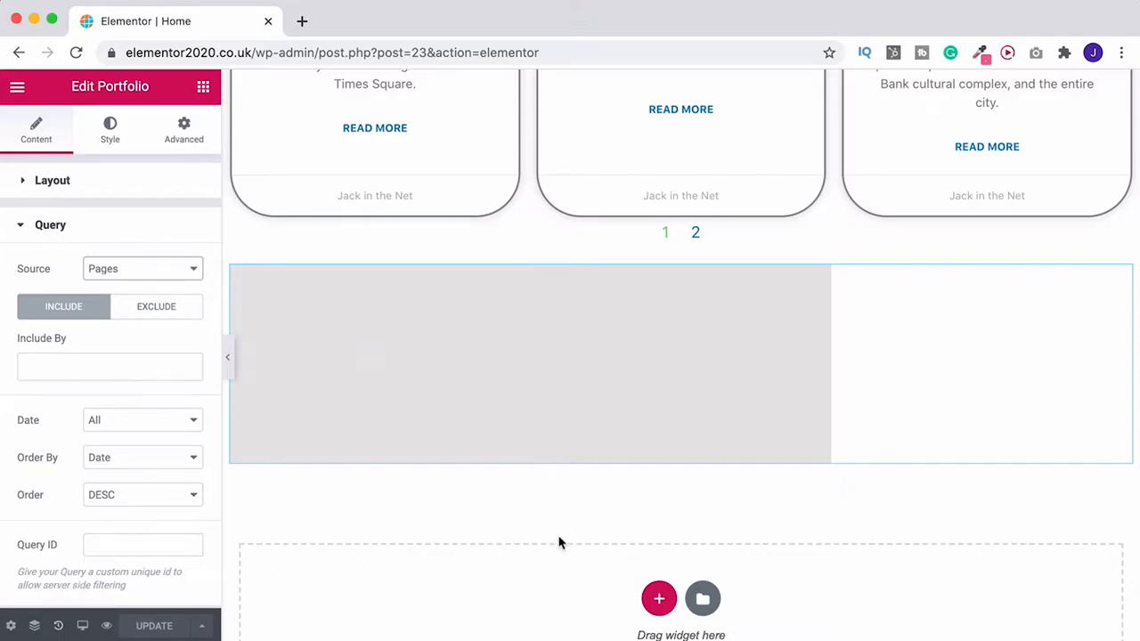
mouse_move(29, 258)
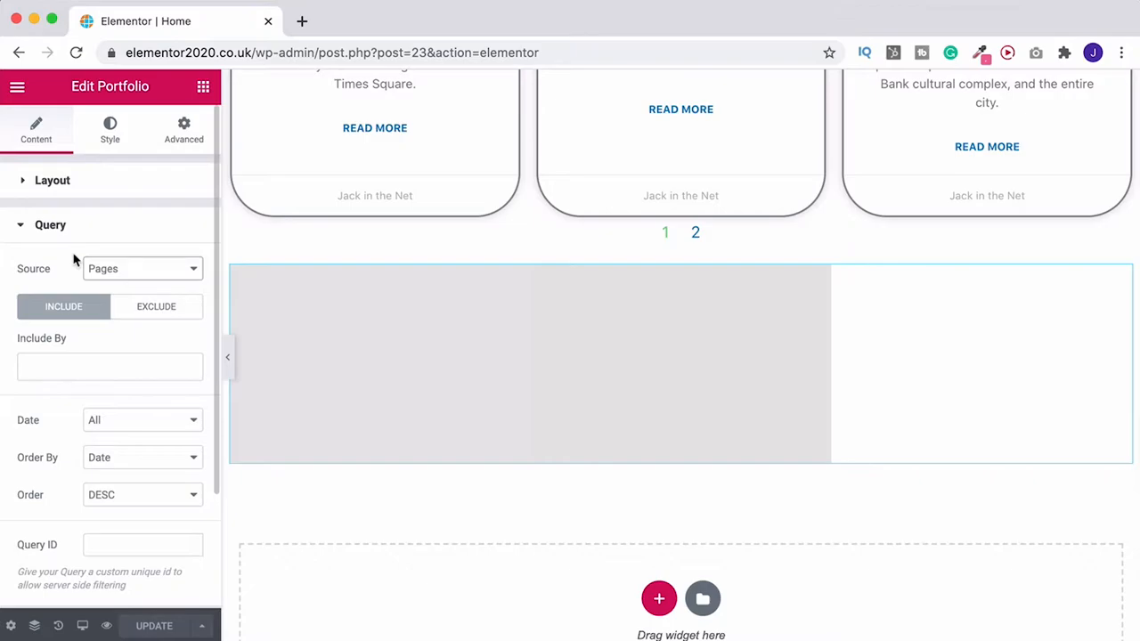
mouse_move(87, 269)
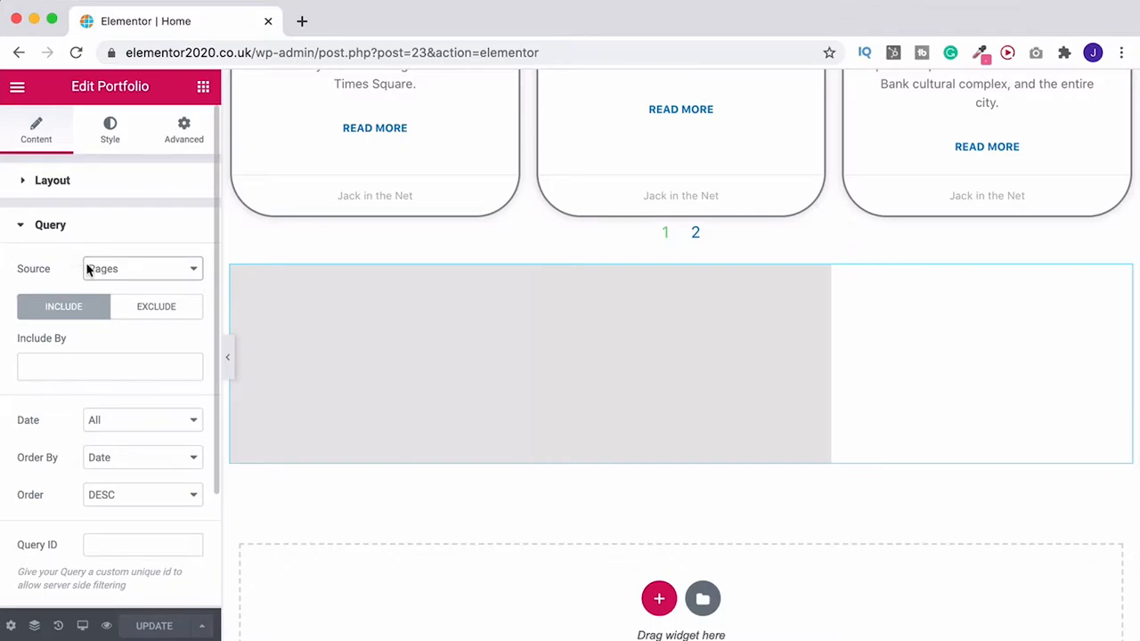
mouse_move(52, 208)
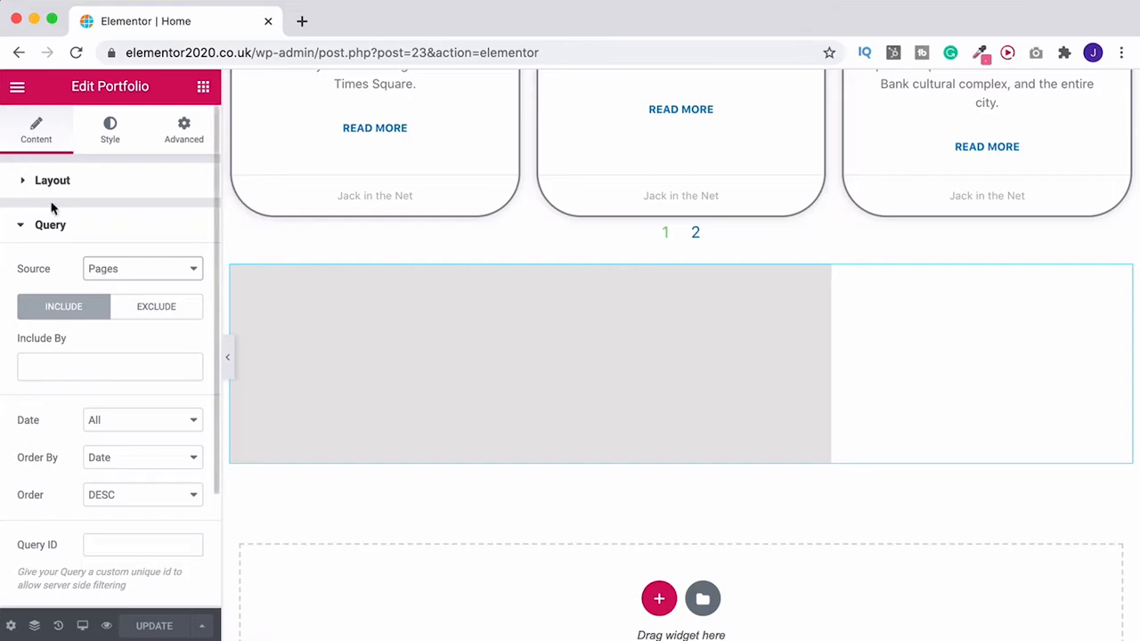
Step: Switch the portfolio source back to Posts and order them randomly, ascending
left_click(143, 267)
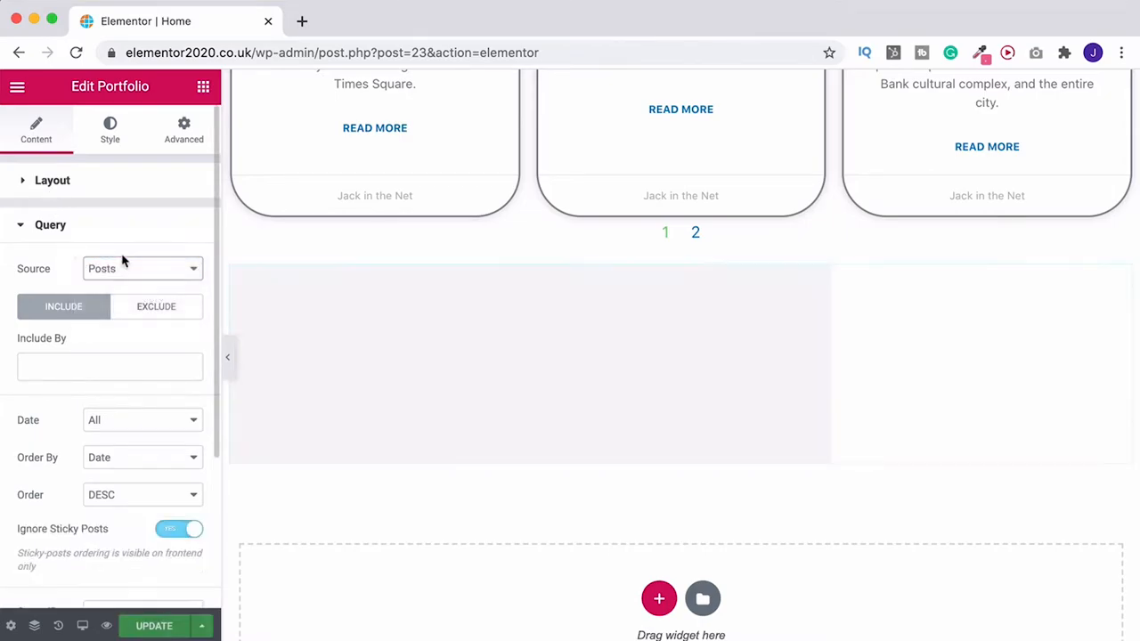
scroll("up", 3)
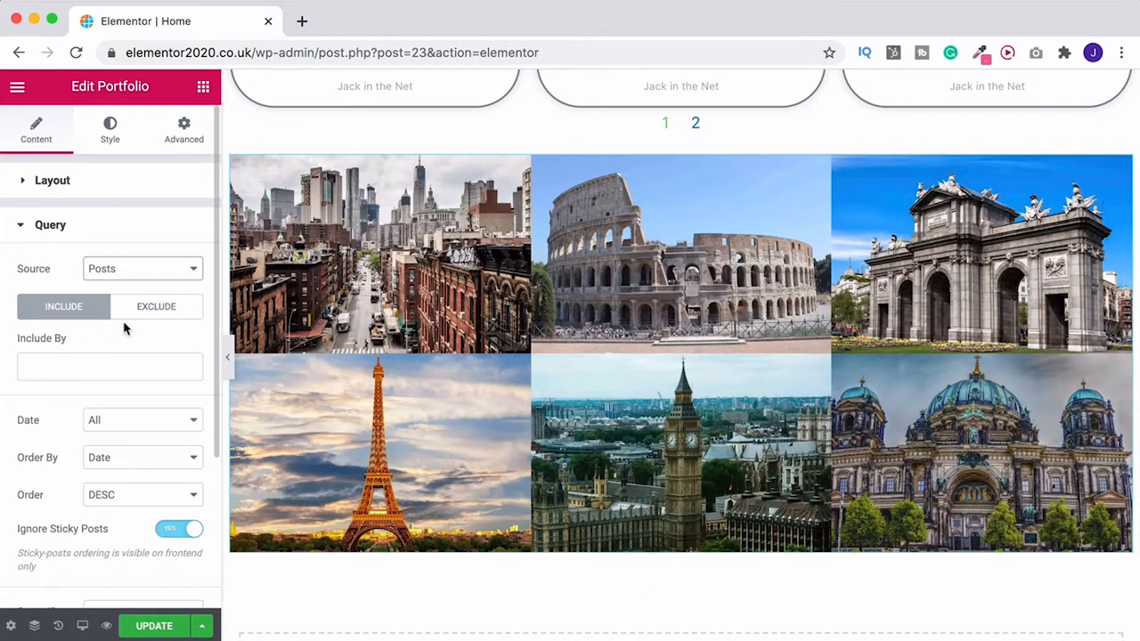
left_click(143, 420)
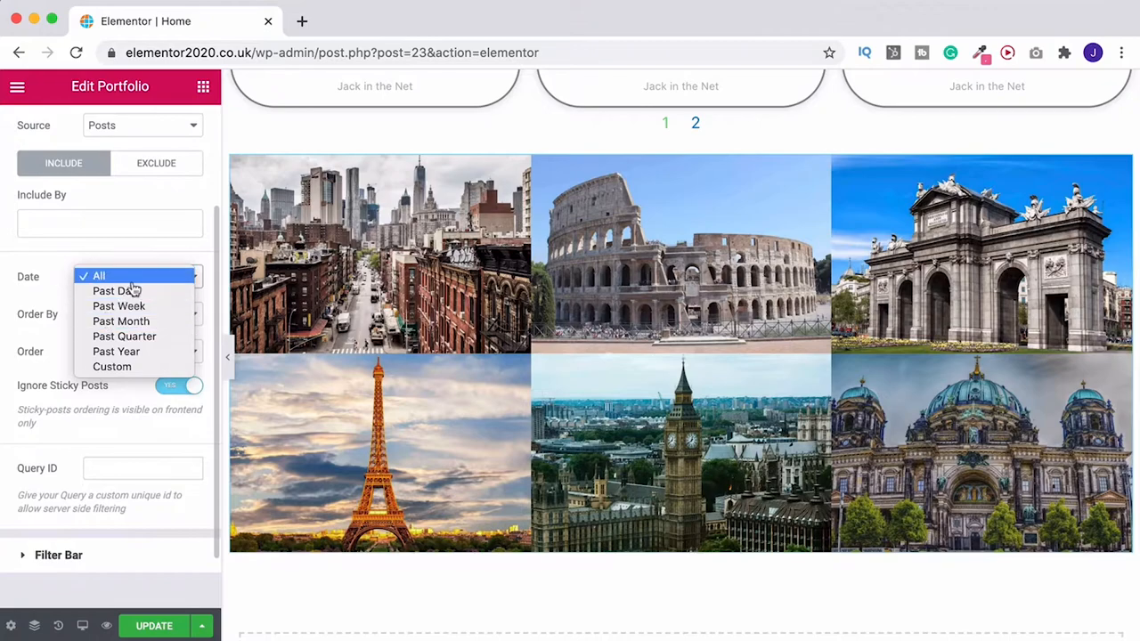
left_click(99, 274)
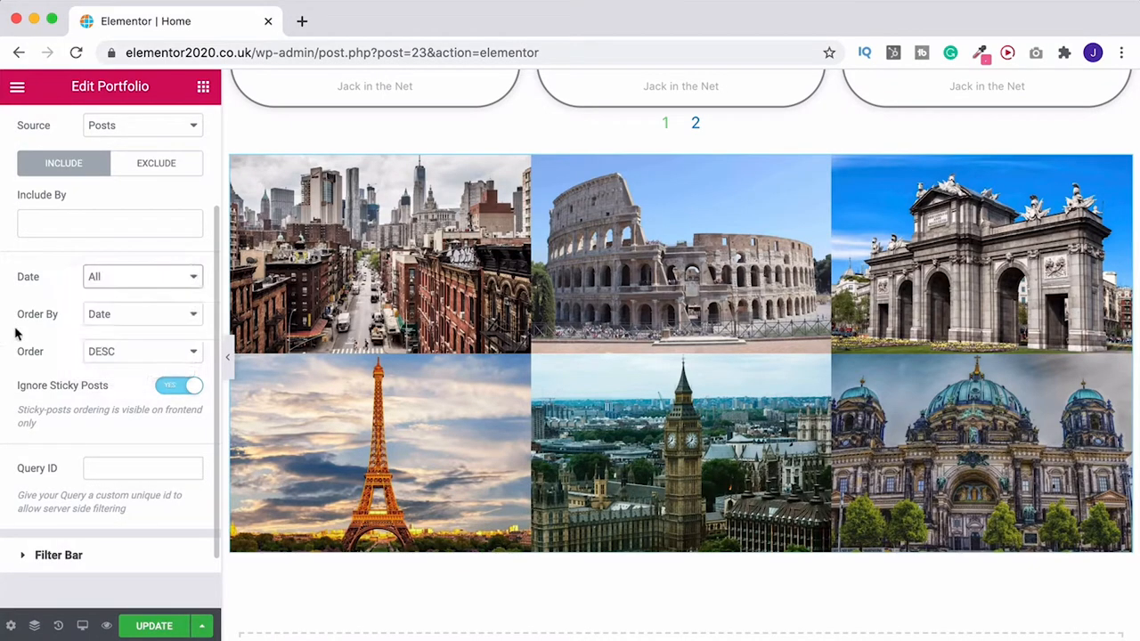
left_click(142, 313)
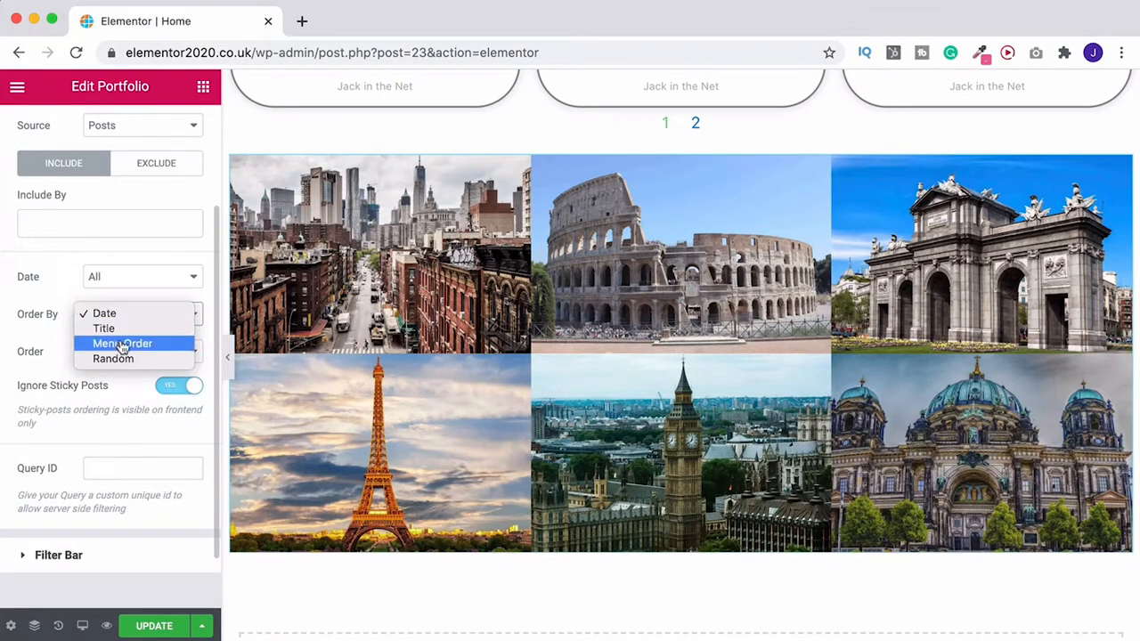
left_click(114, 358)
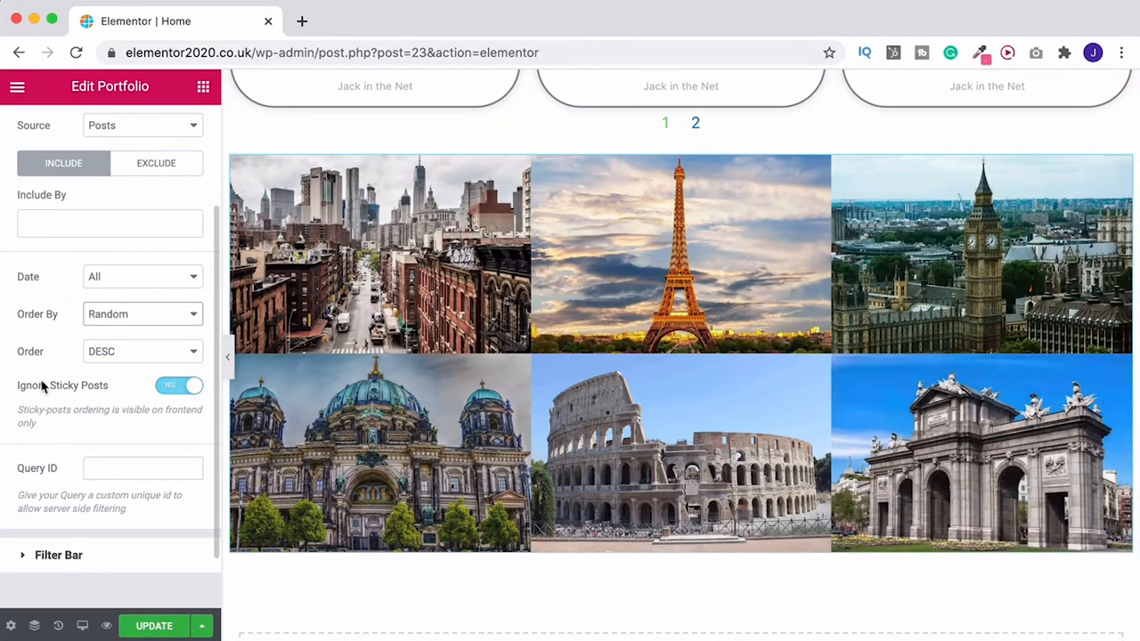
left_click(142, 351)
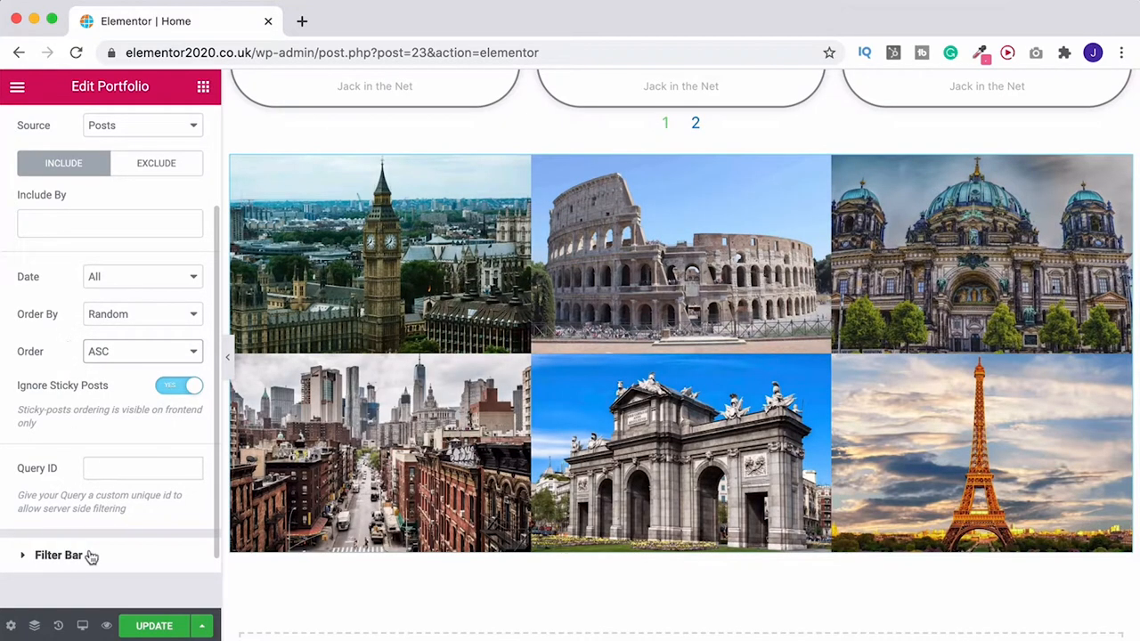
Step: Turn on the portfolio Filter Bar using the Categories taxonomy, giving All and Travel tabs
left_click(59, 555)
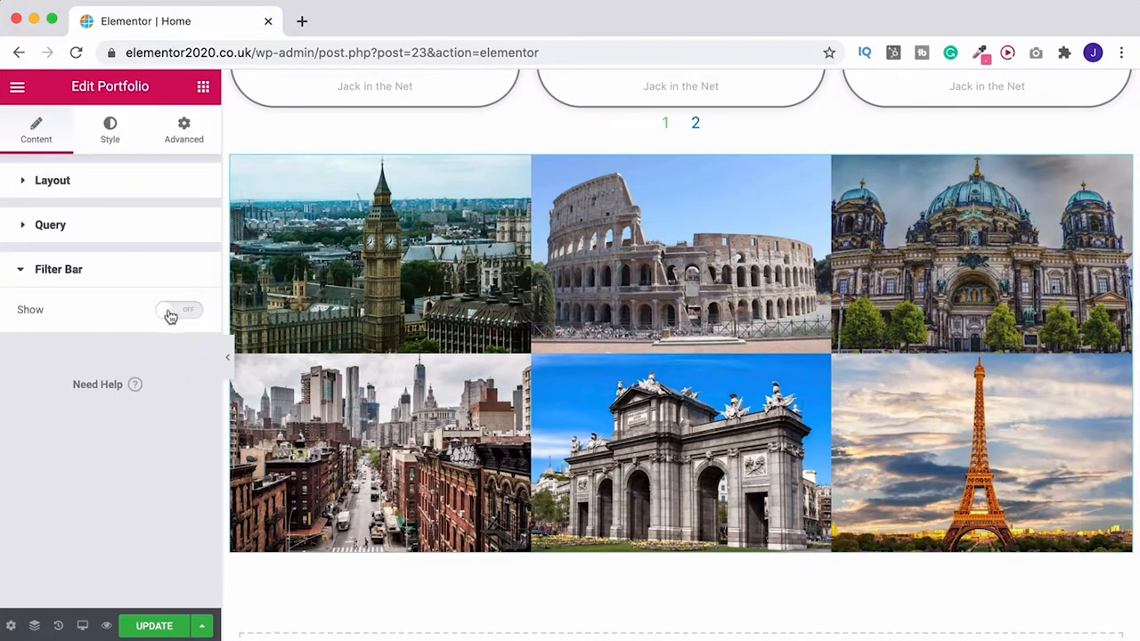
left_click(178, 310)
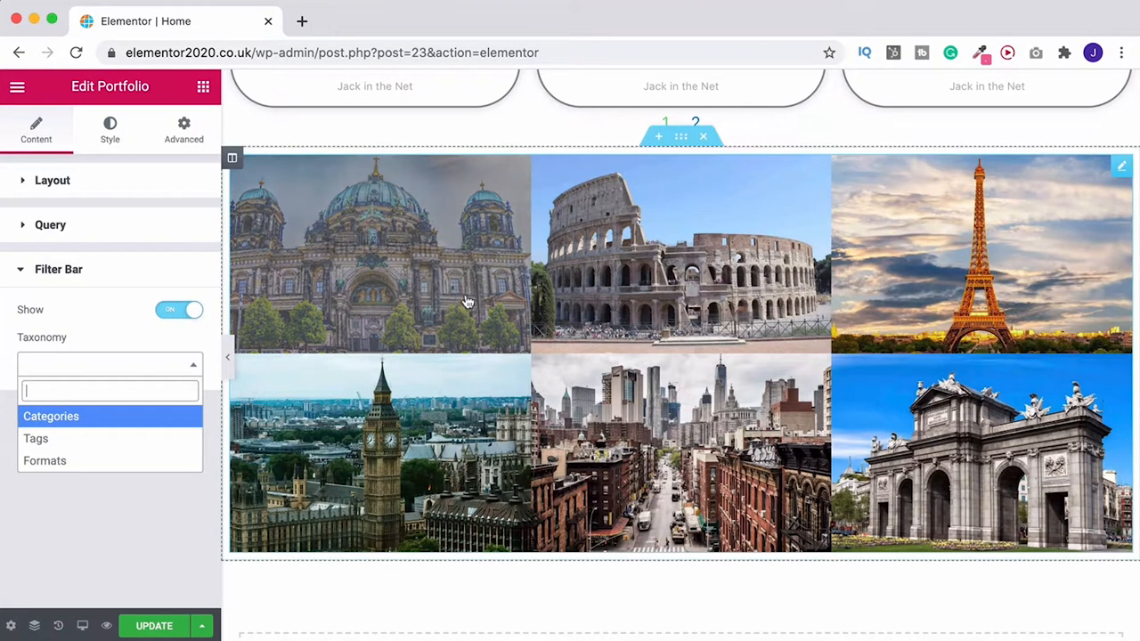
left_click(50, 417)
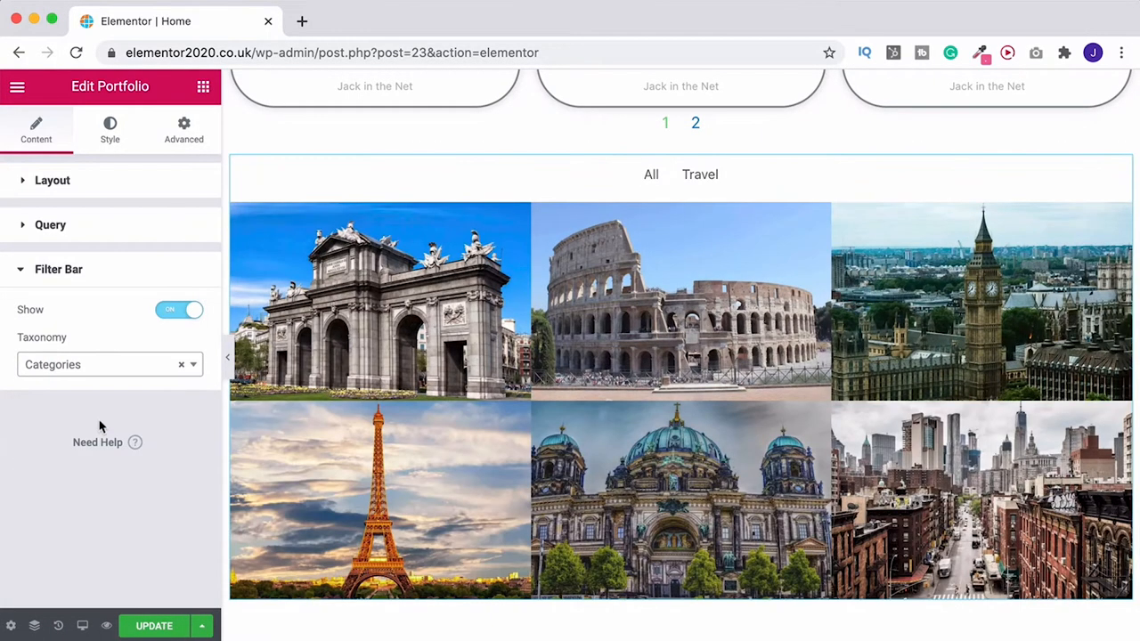
left_click(698, 174)
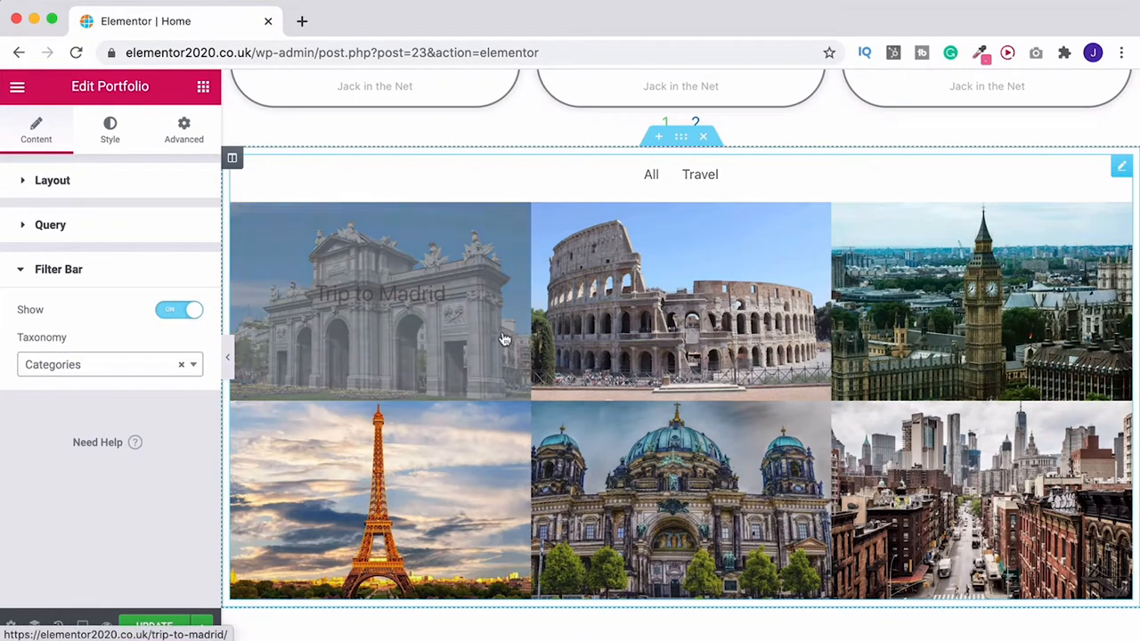
mouse_move(504, 338)
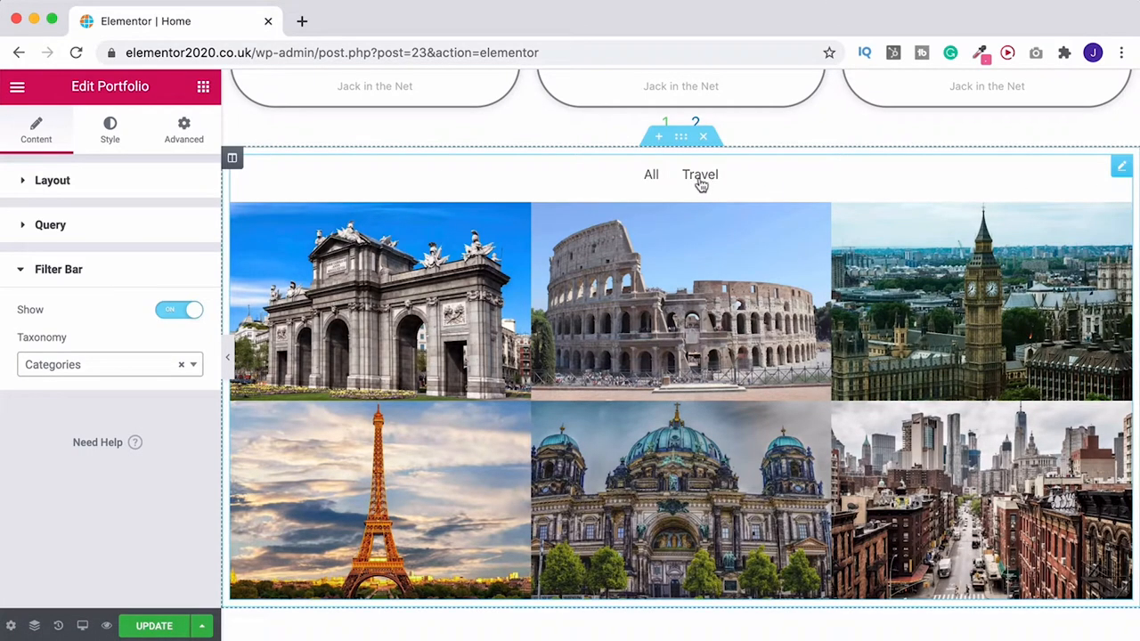
mouse_move(983, 188)
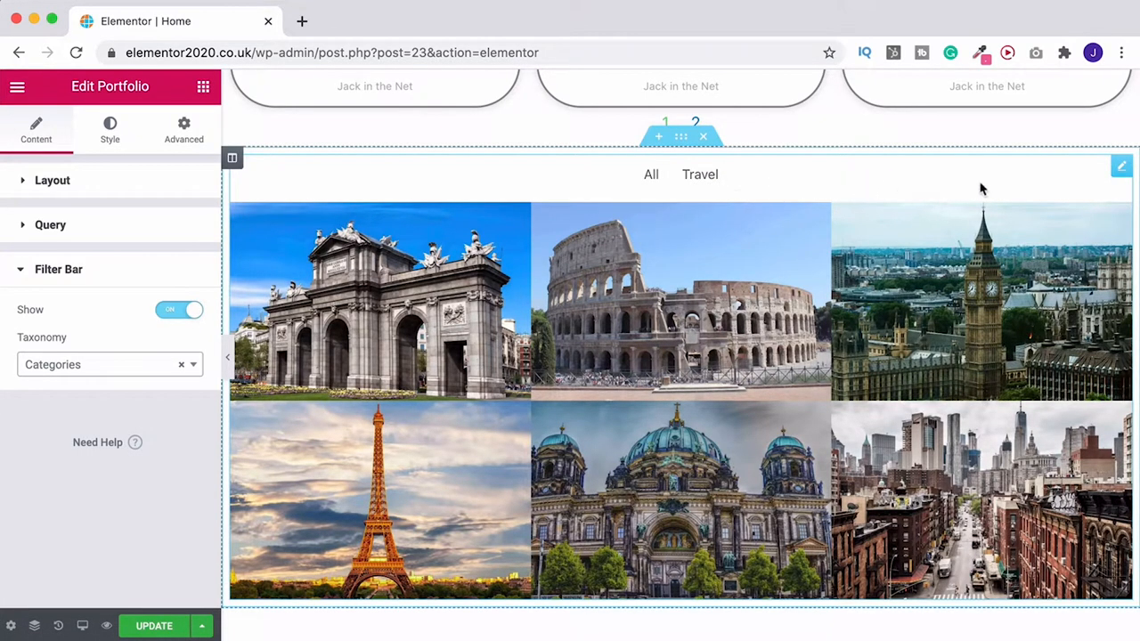
mouse_move(990, 187)
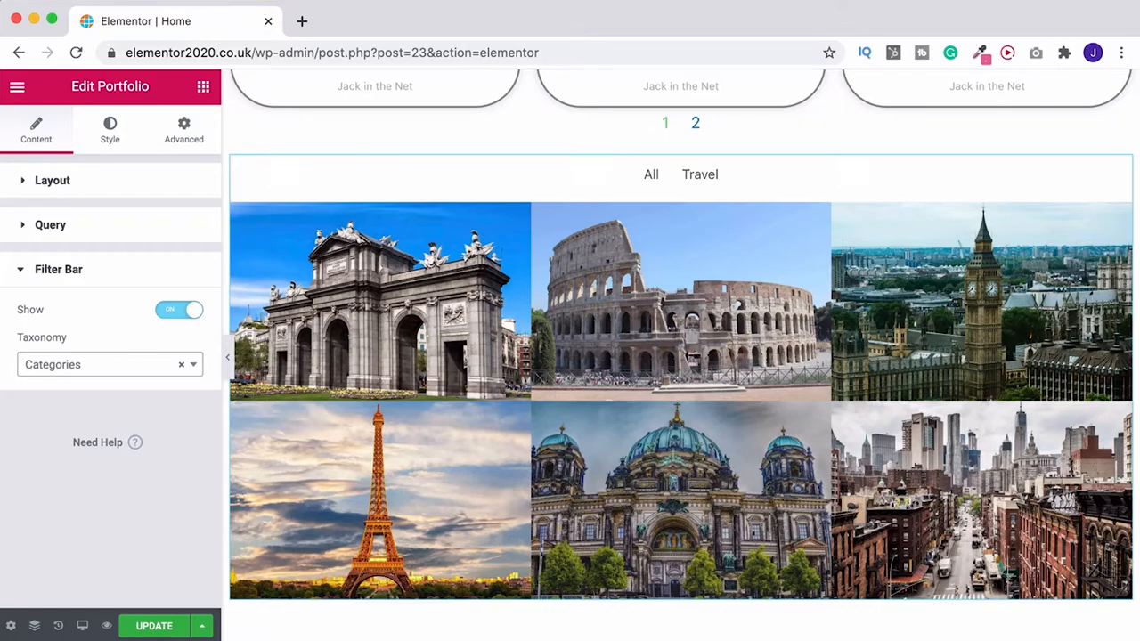
Step: Set portfolio Columns Gap and Rows Gap to 5 and Border Radius to 41 on all corners
left_click(110, 128)
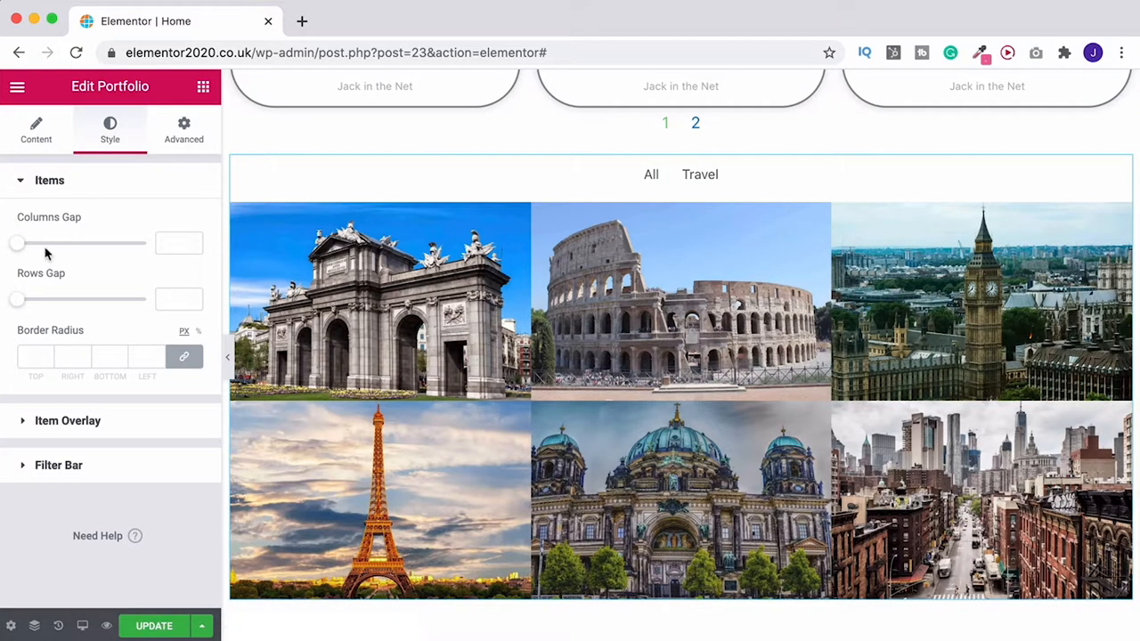
scroll("down", 3)
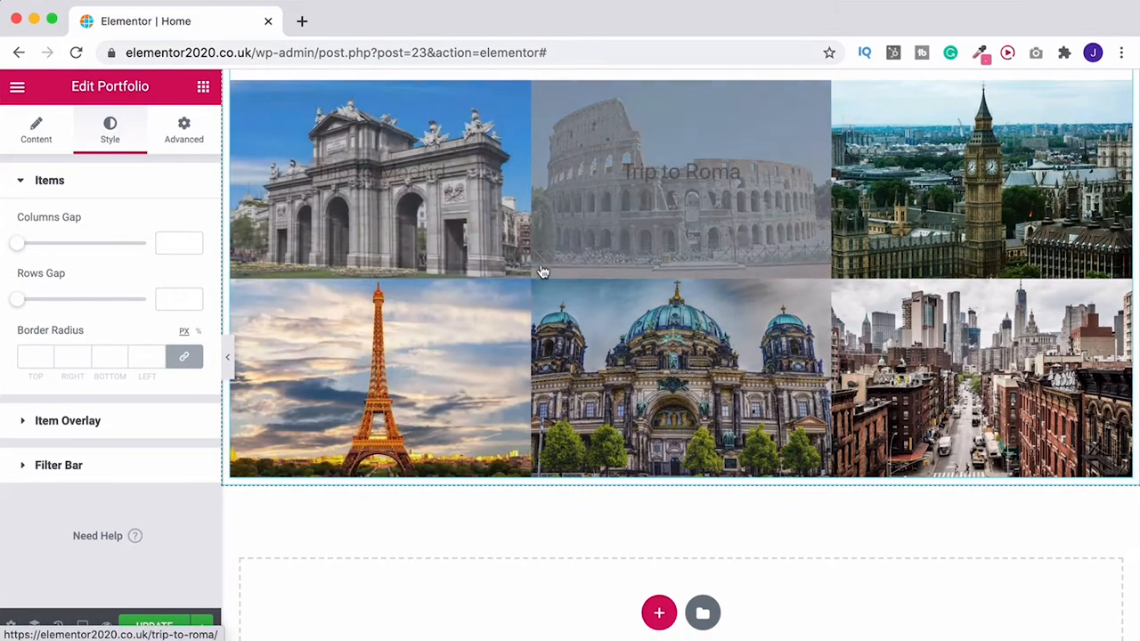
left_click_drag(16, 242, 27, 243)
type("41")
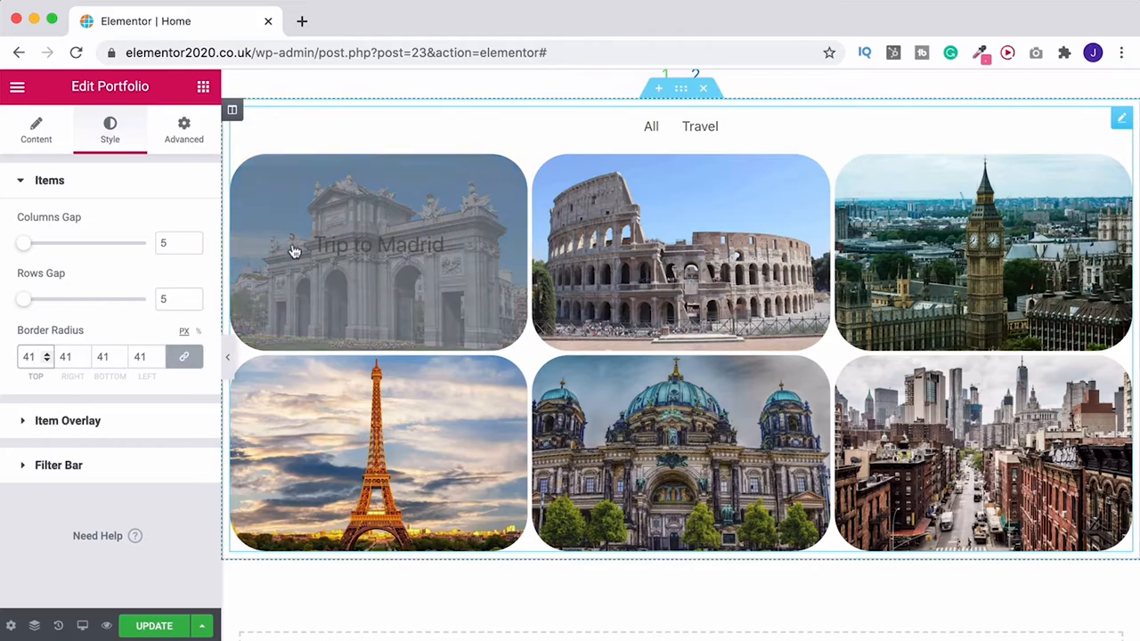
left_click(185, 356)
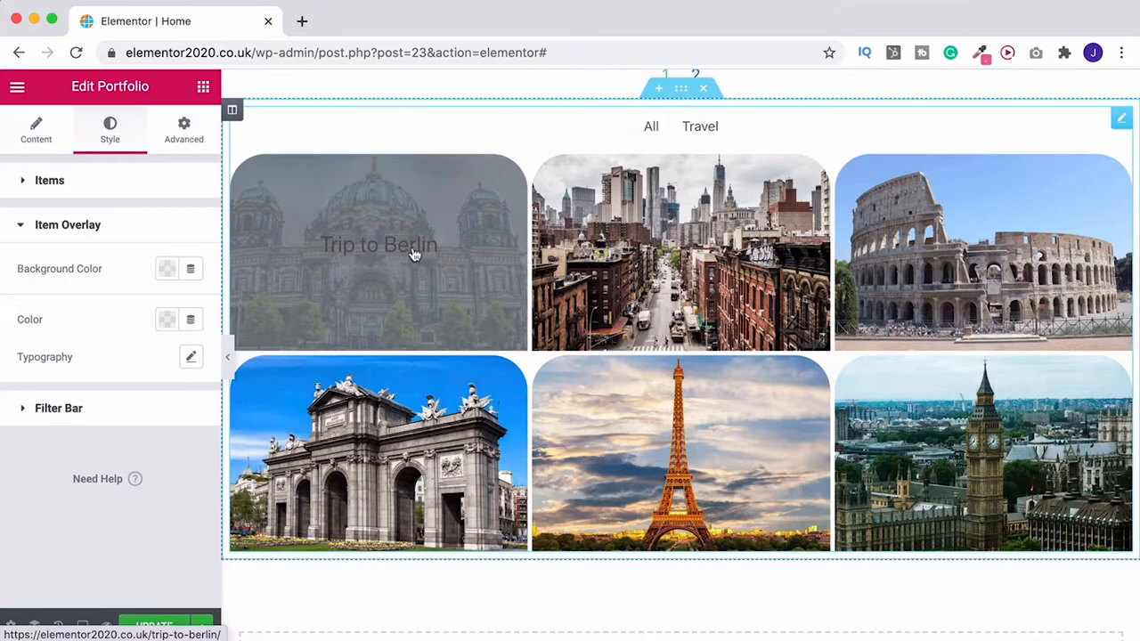
mouse_move(157, 274)
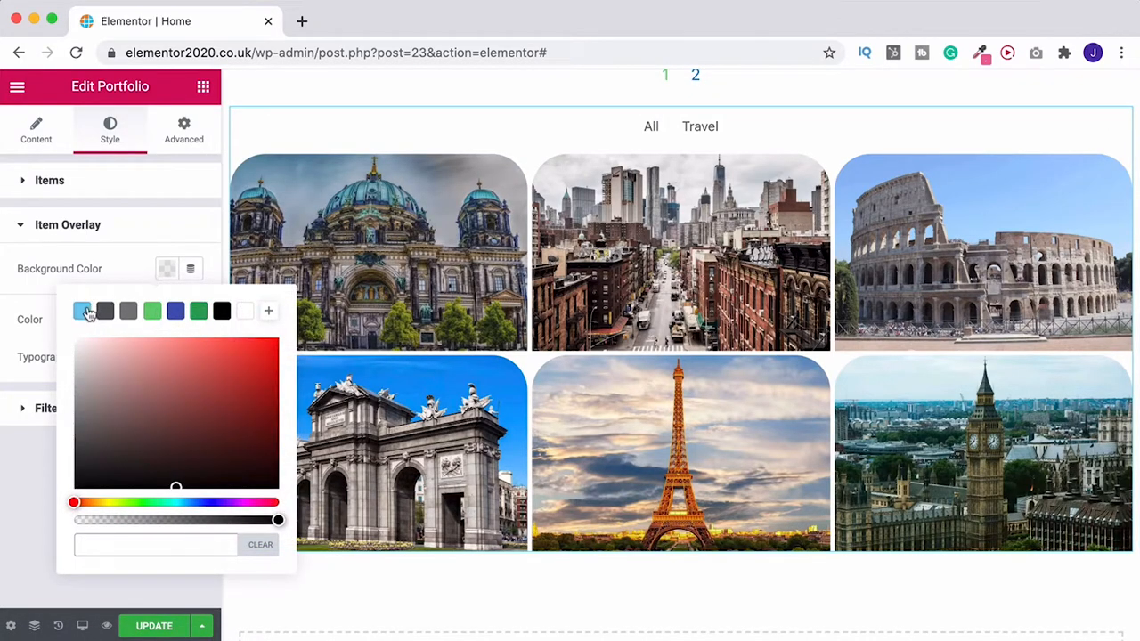
Step: Give the item overlay a semi-transparent light-blue background and white title colour
left_click(81, 310)
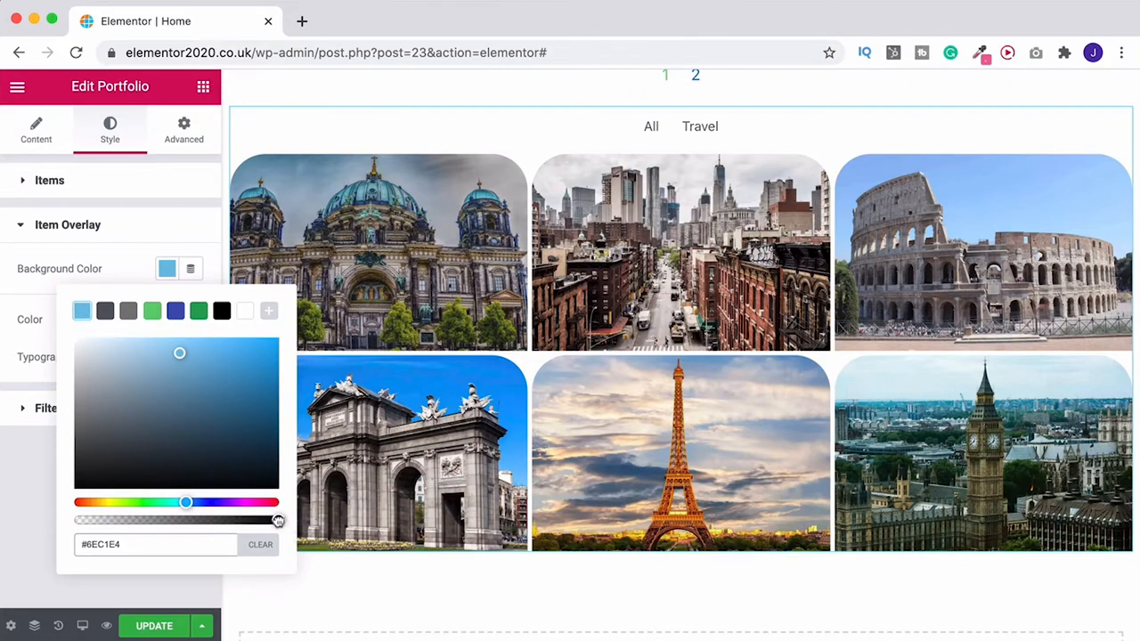
left_click_drag(278, 520, 186, 520)
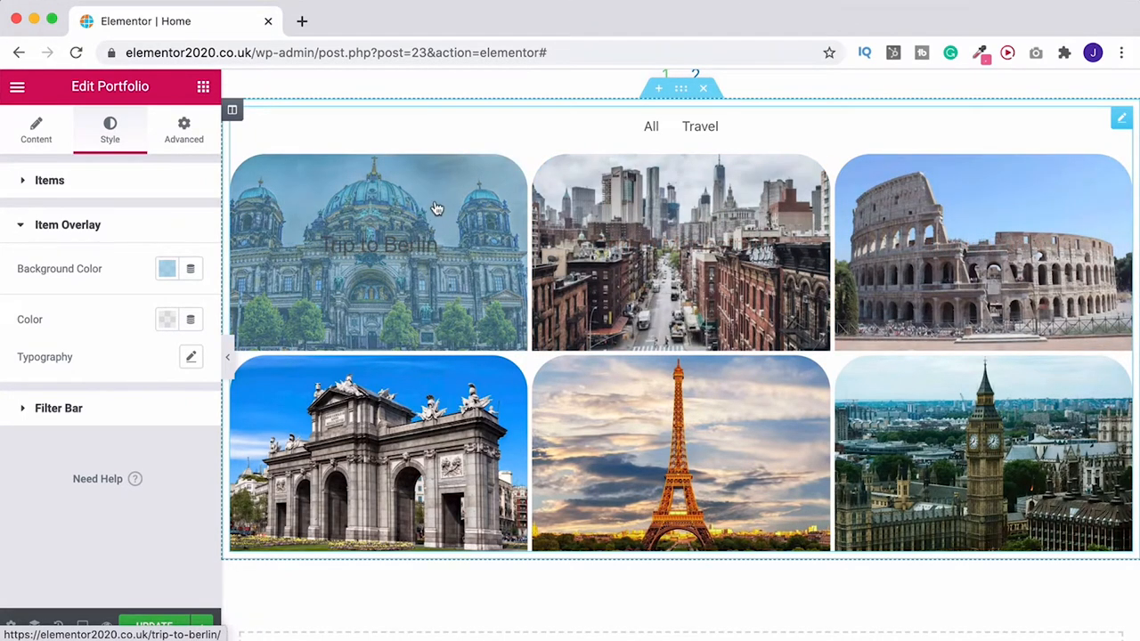
left_click(167, 267)
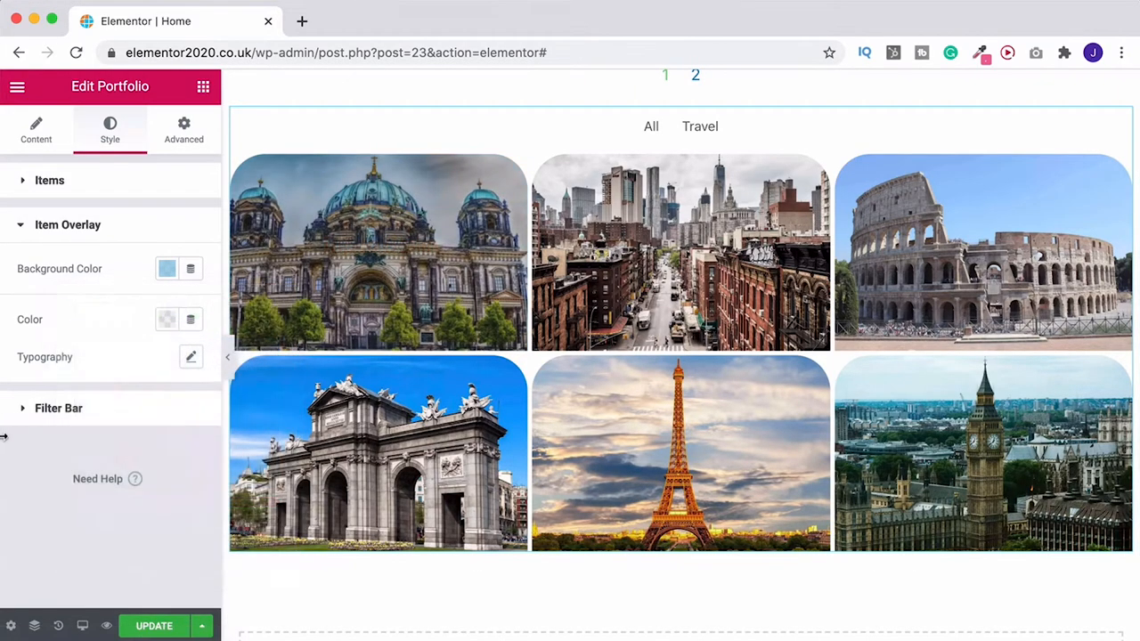
left_click(168, 319)
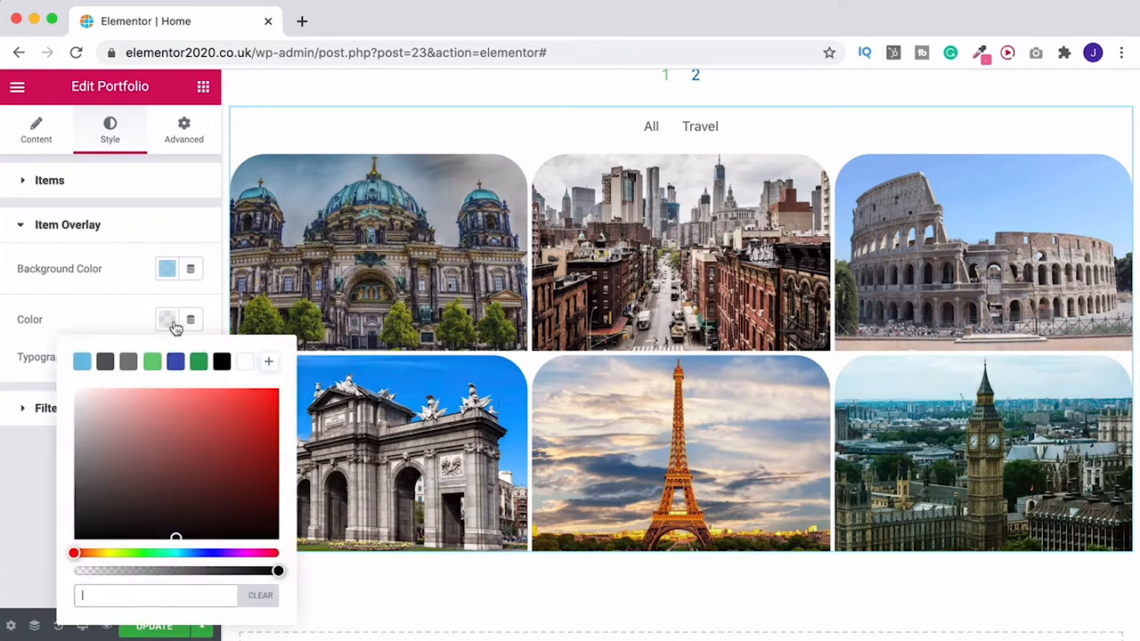
left_click(246, 360)
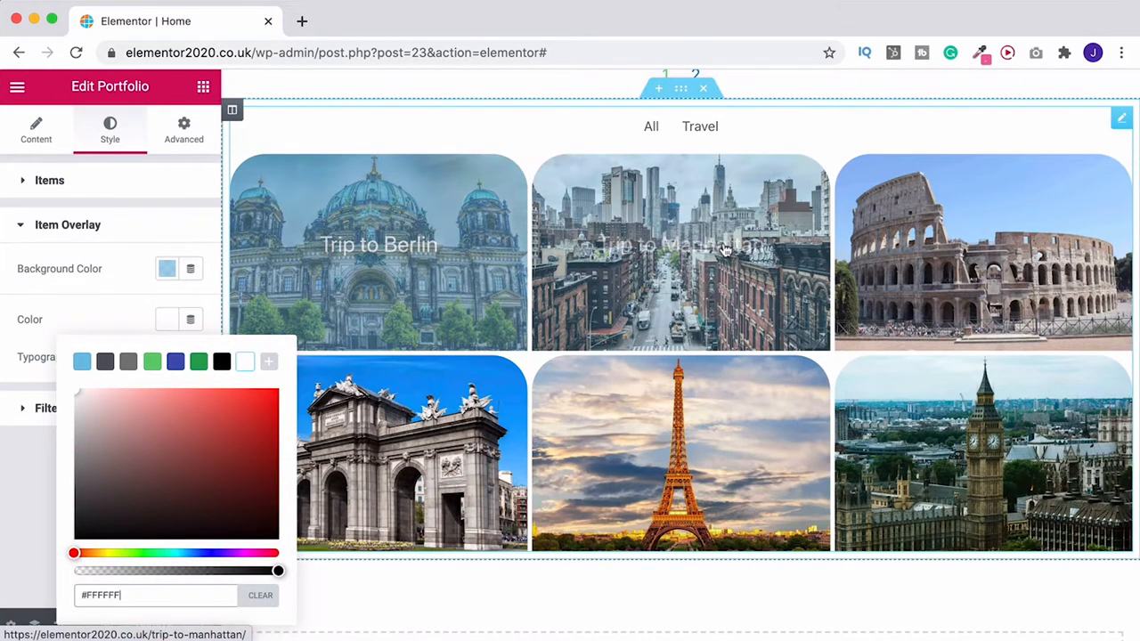
Step: Make the overlay titles bold, size 30, with 1.4 letter spacing
left_click(192, 357)
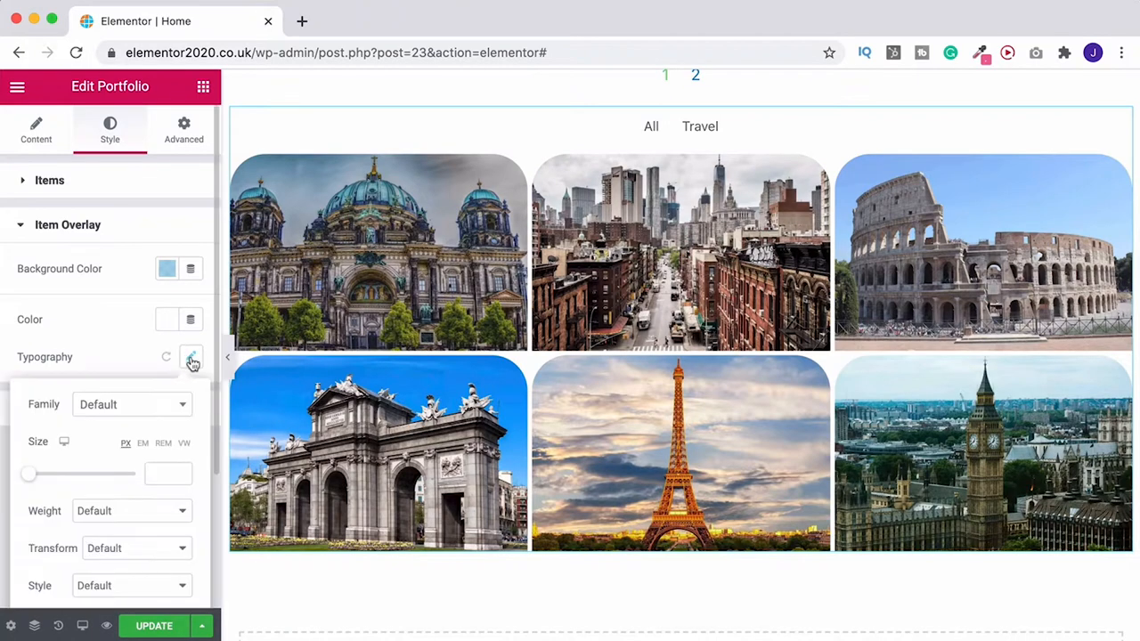
scroll("down", 3)
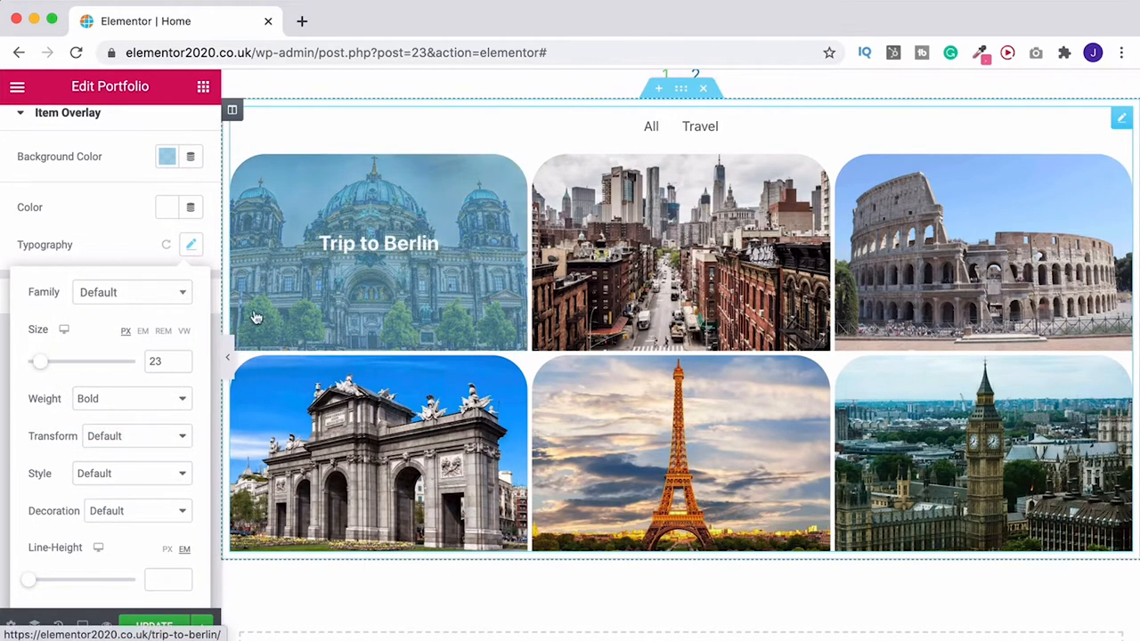
type("30")
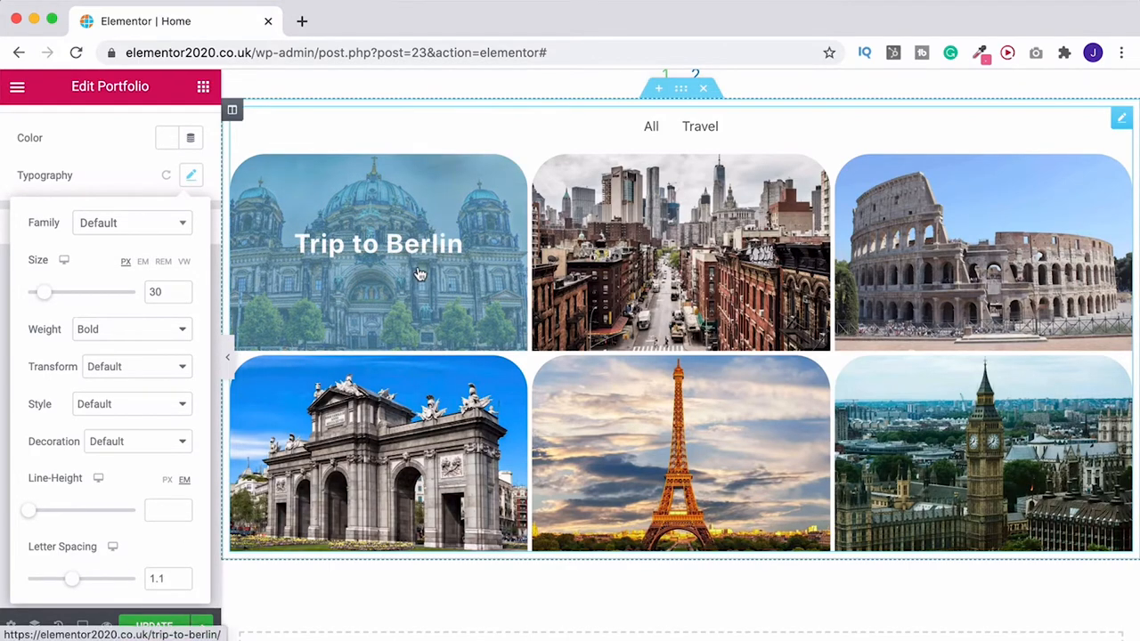
type("1.4")
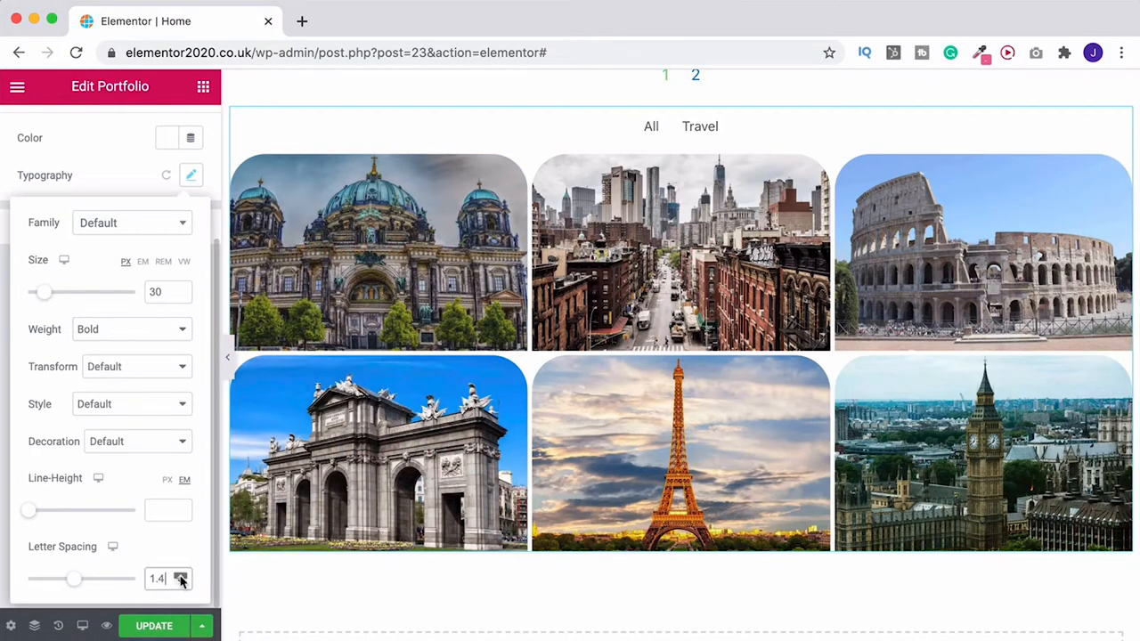
left_click(191, 174)
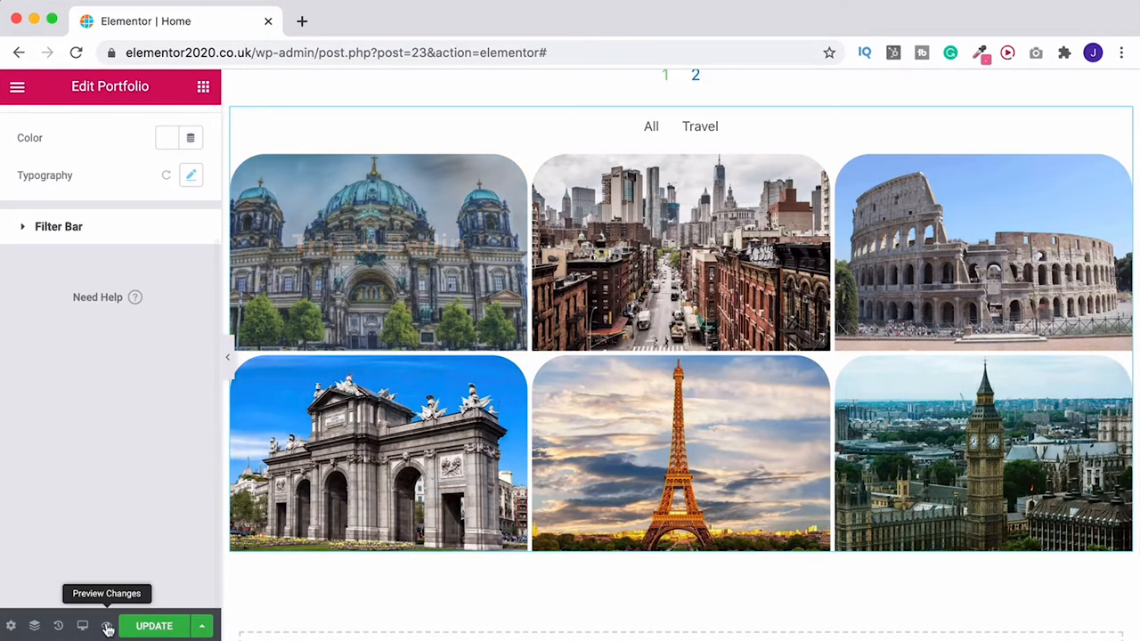
Step: Switch the editor to the mobile preview of the portfolio
left_click(82, 625)
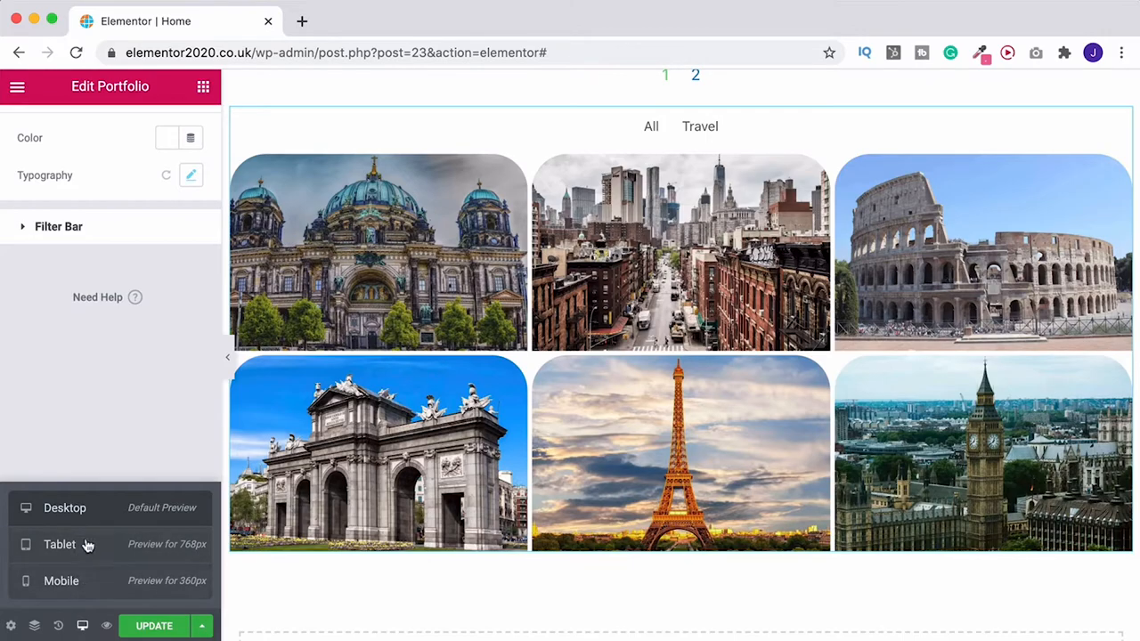
left_click(61, 581)
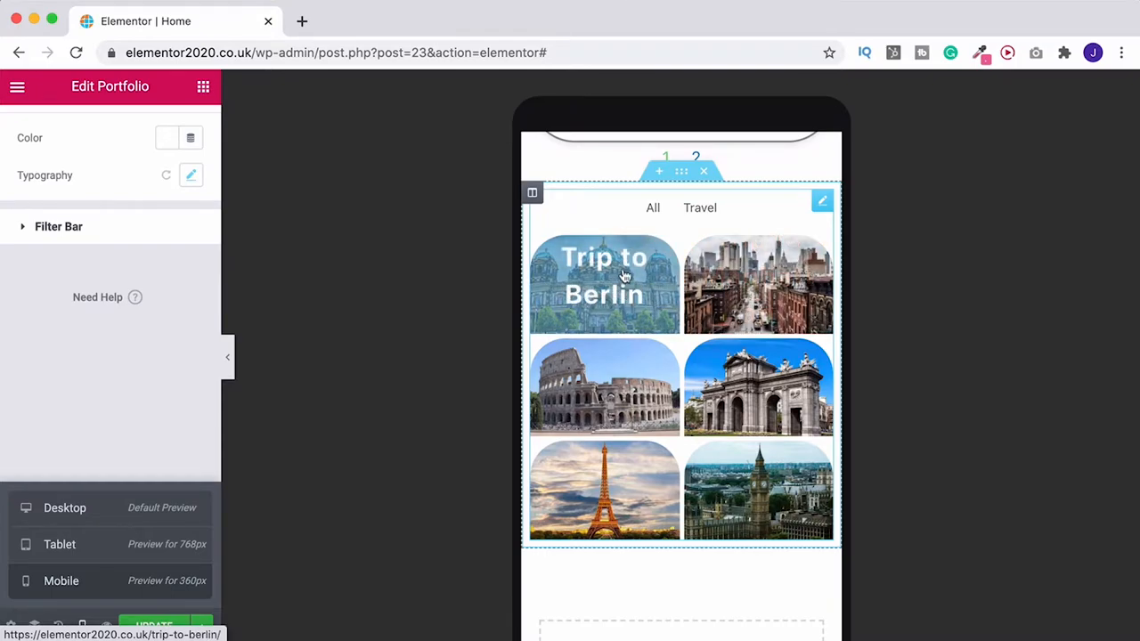
mouse_move(631, 299)
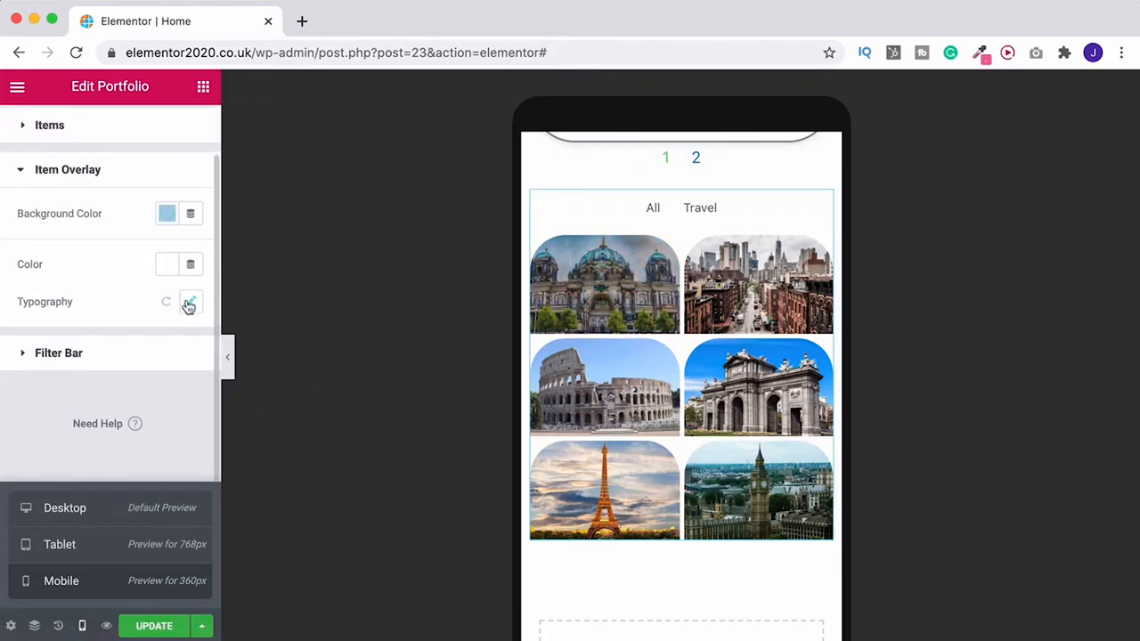
left_click(190, 303)
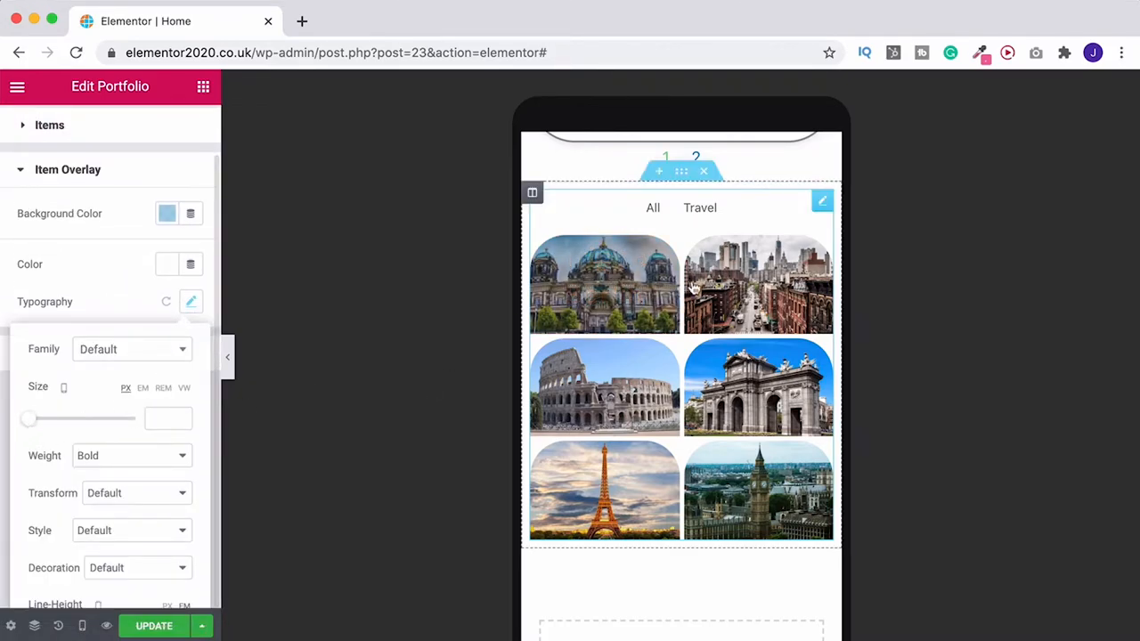
left_click(190, 301)
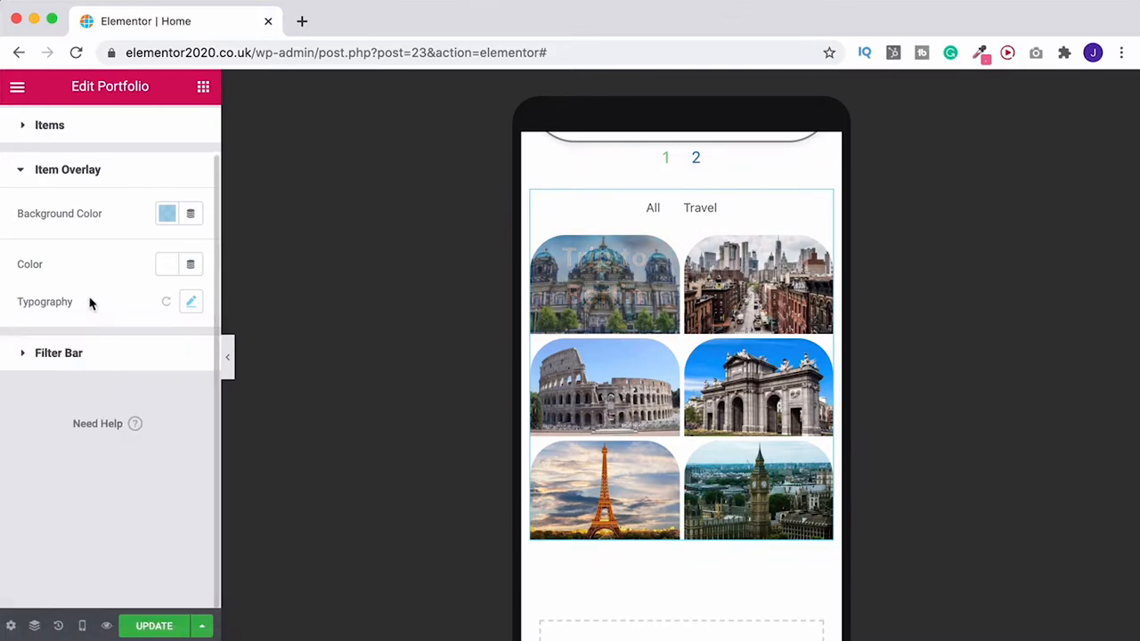
mouse_move(82, 625)
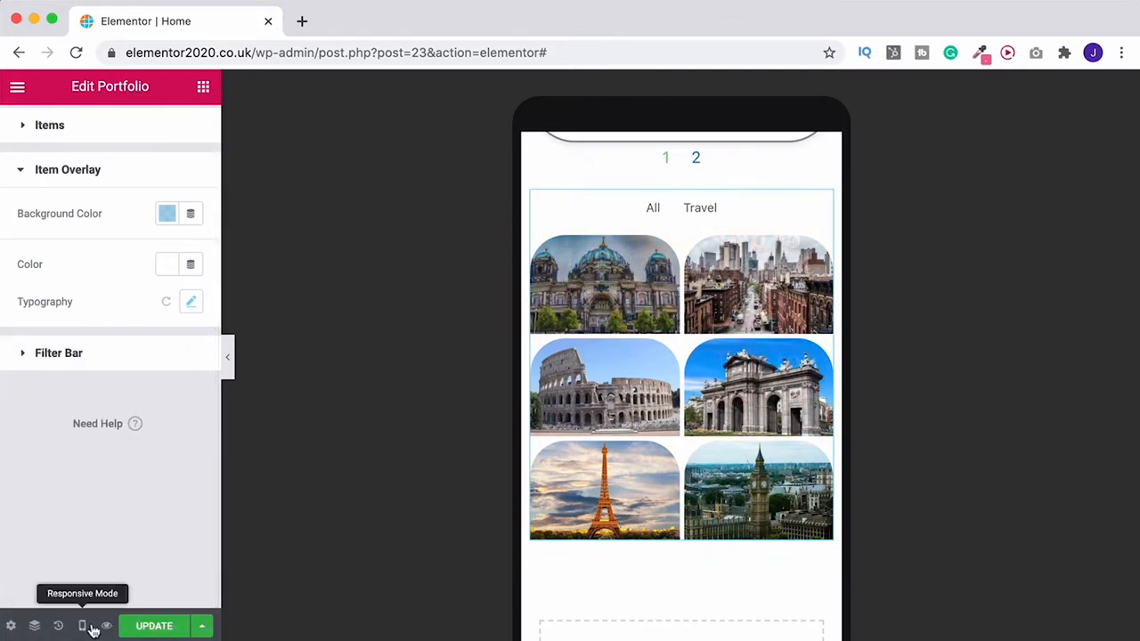
Step: Set the portfolio Layout to 1 column on mobile and return to desktop preview
left_click(36, 128)
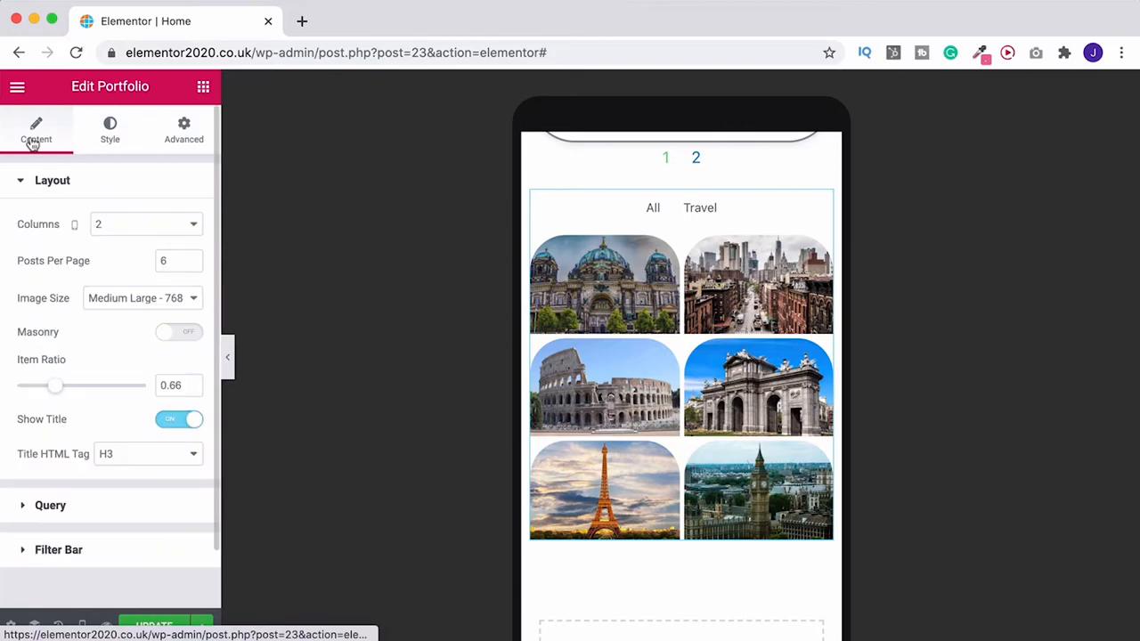
left_click(146, 225)
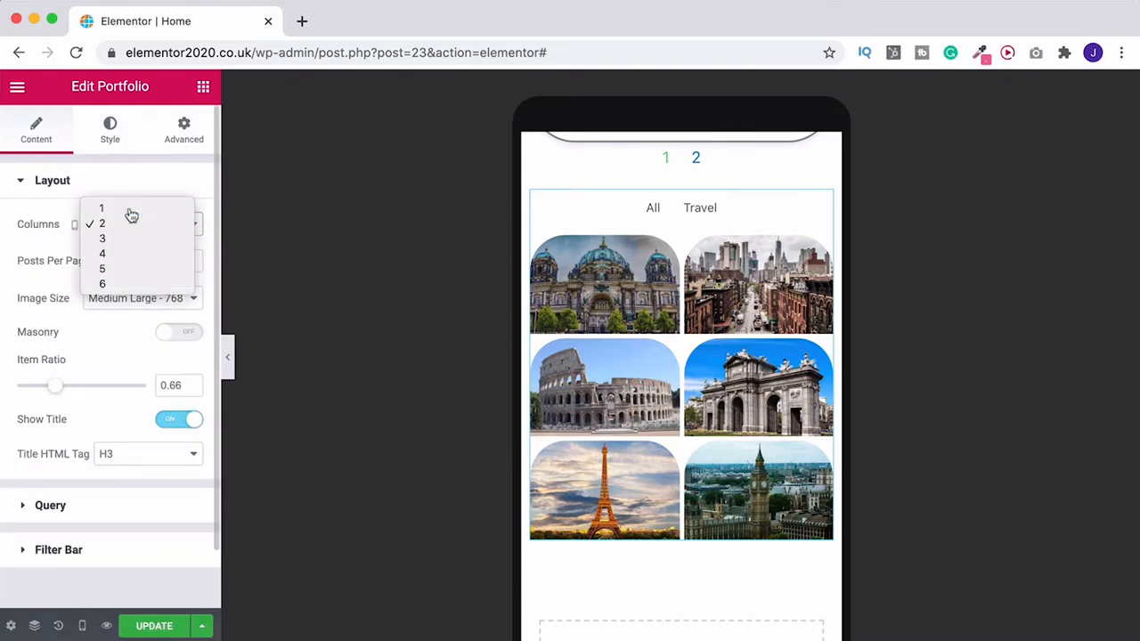
left_click(101, 207)
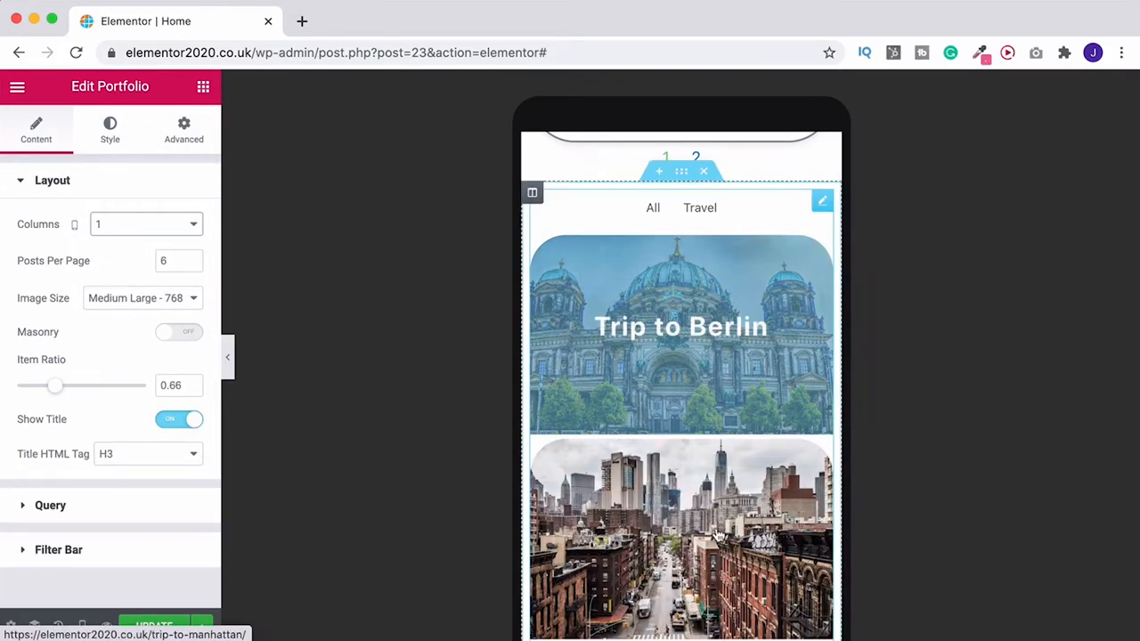
left_click(111, 128)
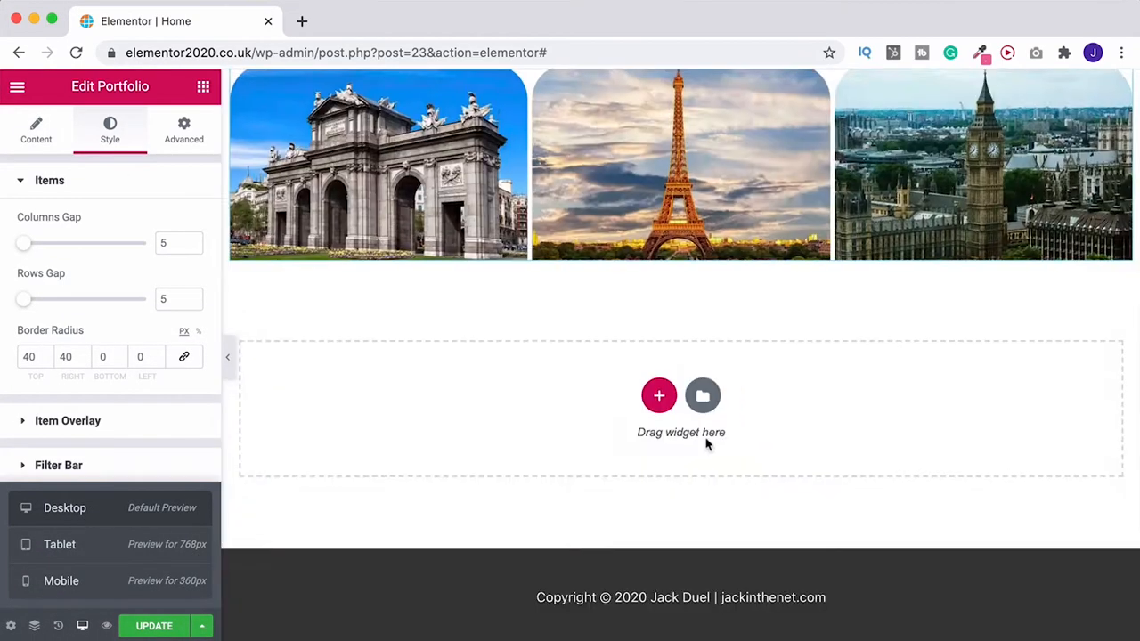
Step: Colour the filter bar text deep blue, active filter green, and raise its size to 20
scroll("down", 3)
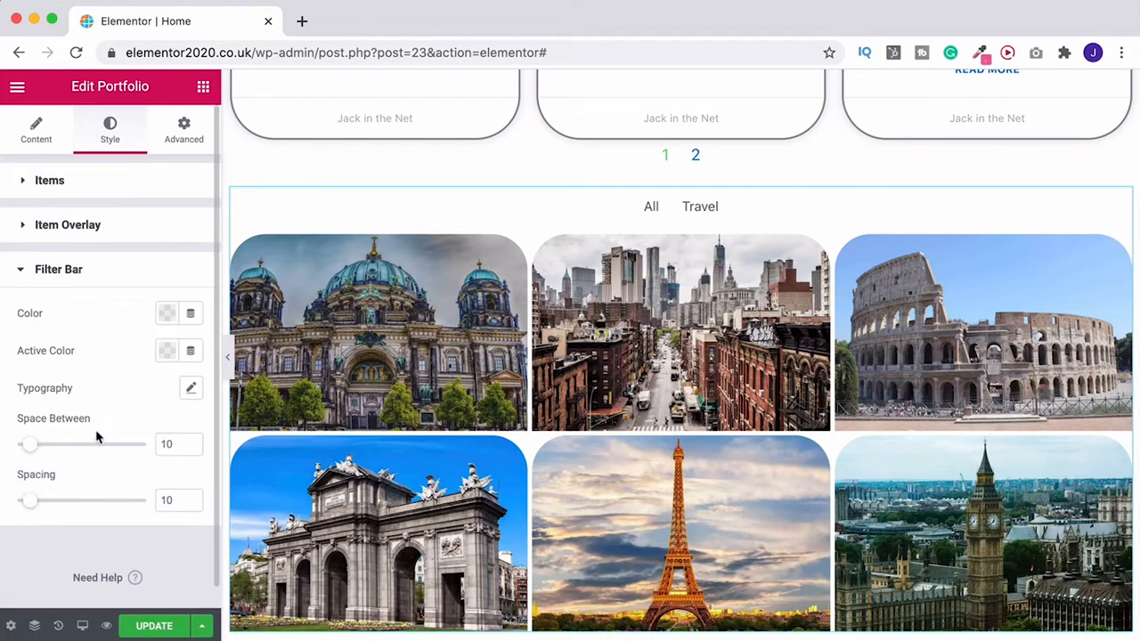
mouse_move(114, 376)
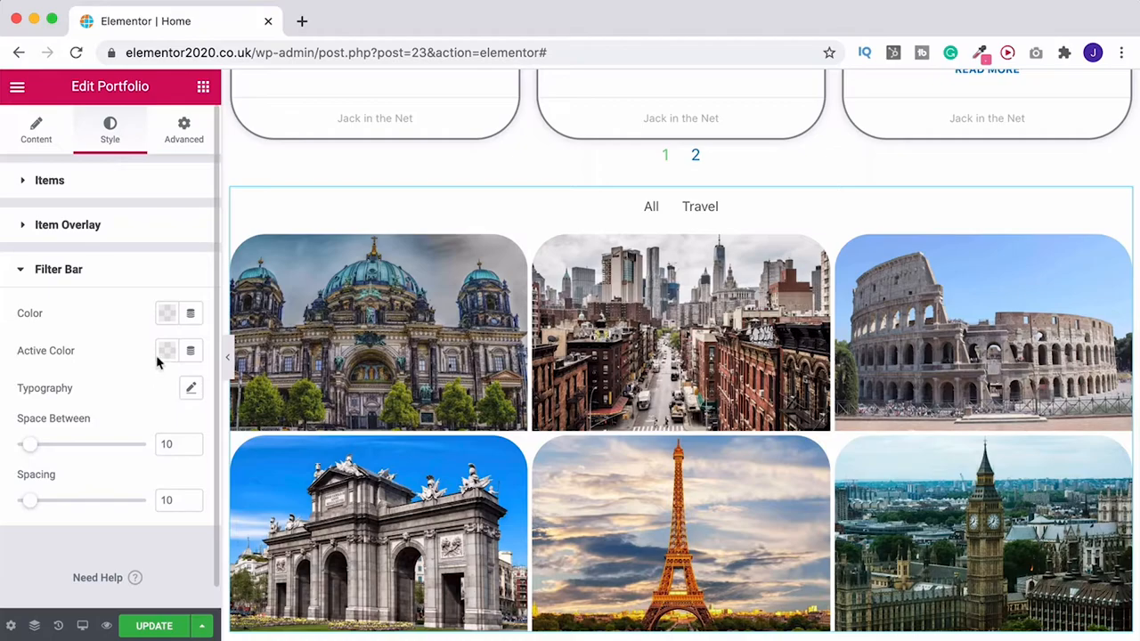
left_click(167, 349)
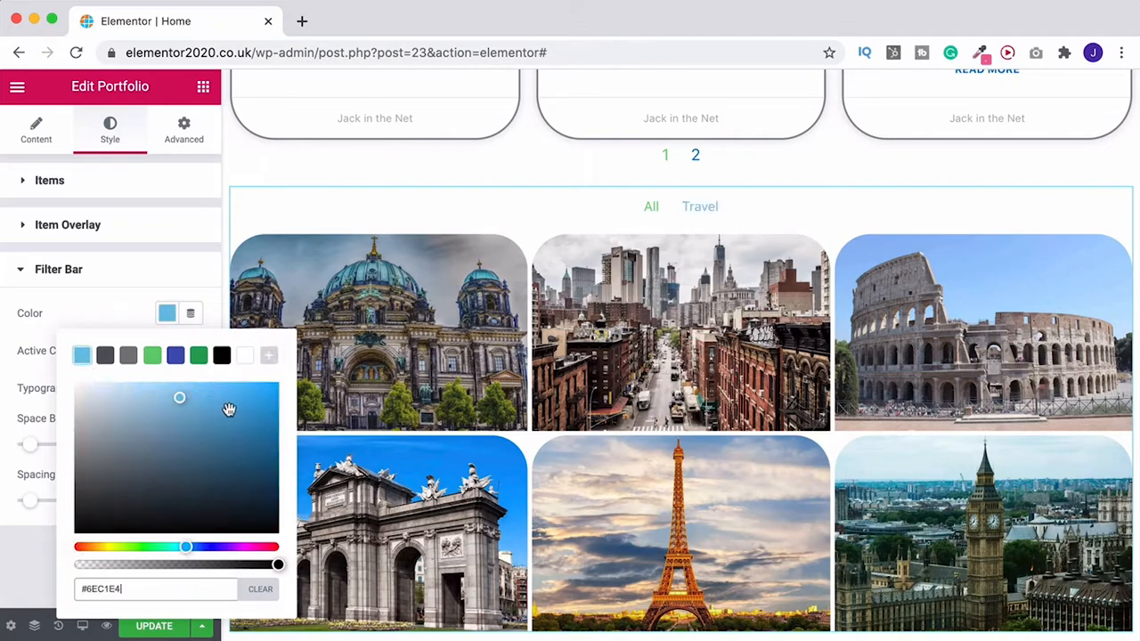
left_click_drag(178, 397, 242, 419)
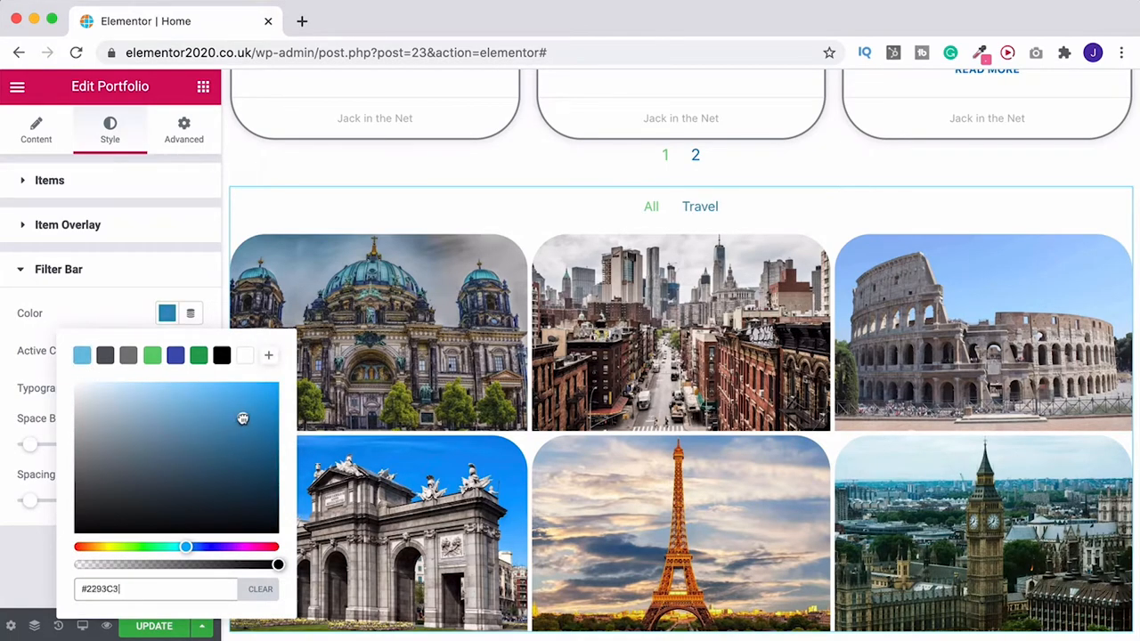
left_click(98, 406)
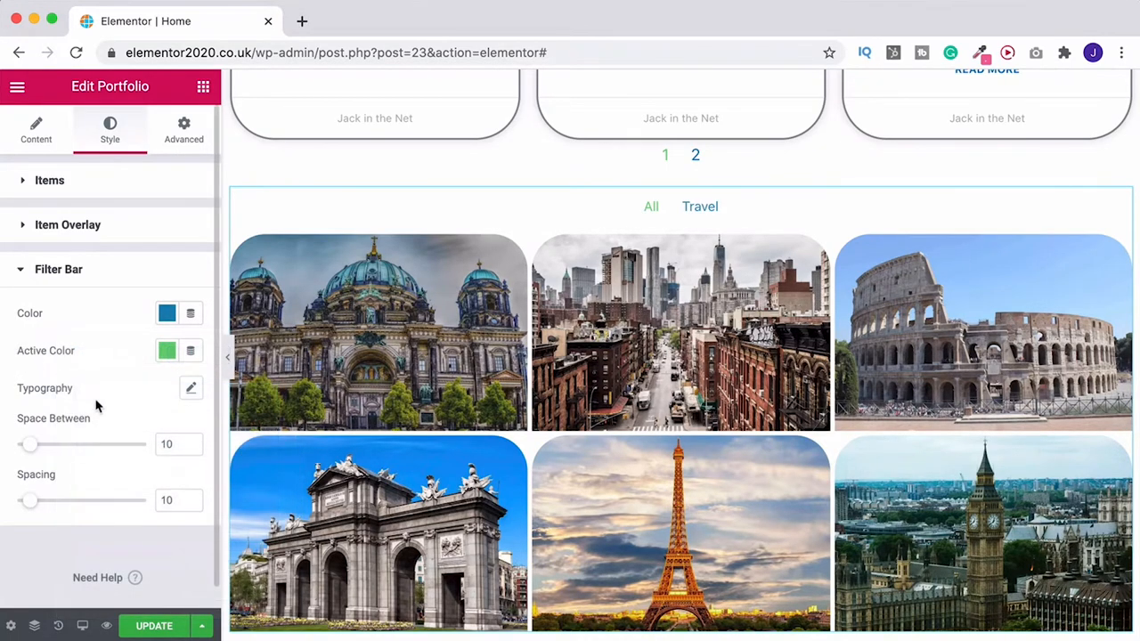
left_click(191, 388)
type("20")
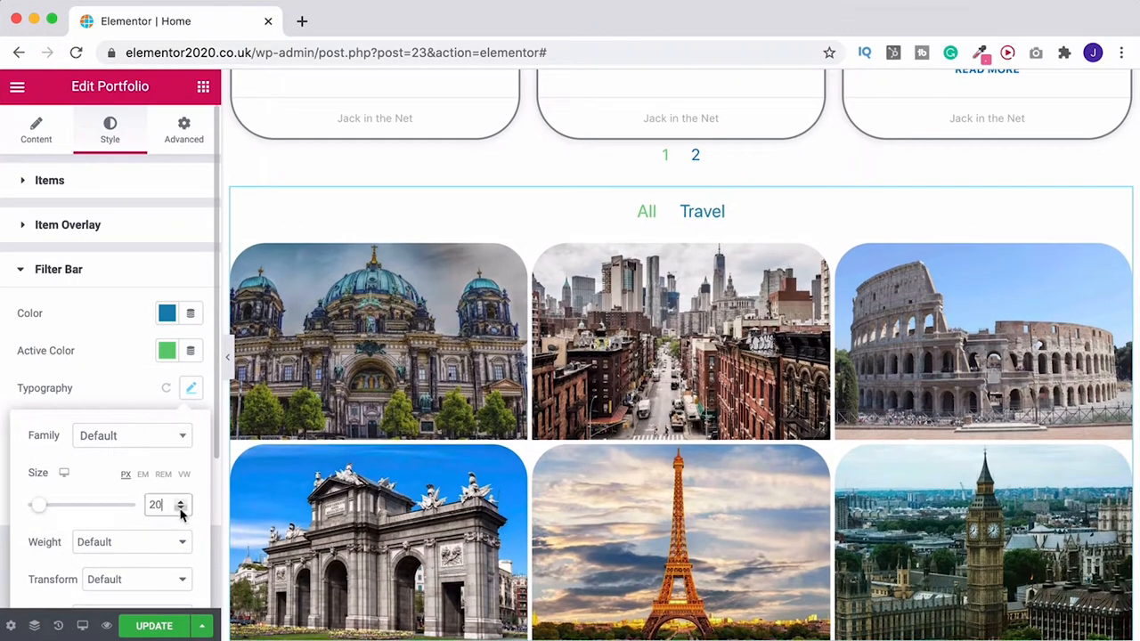
left_click(192, 388)
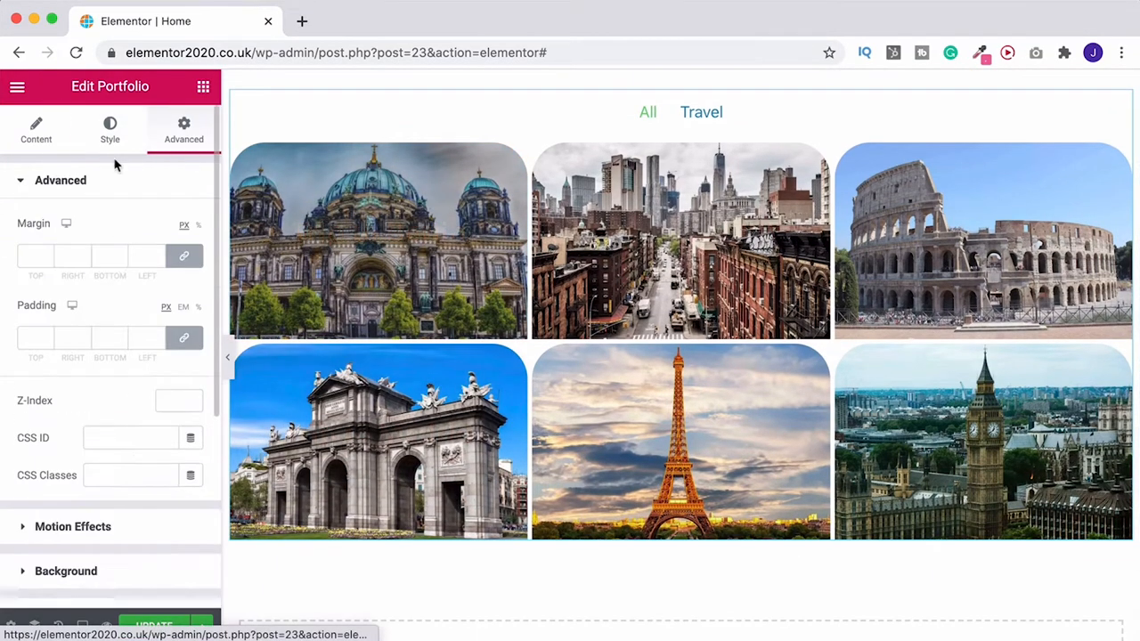
Step: Give the portfolio widget 30 linked padding in the Advanced tab and expand Background
scroll("down", 3)
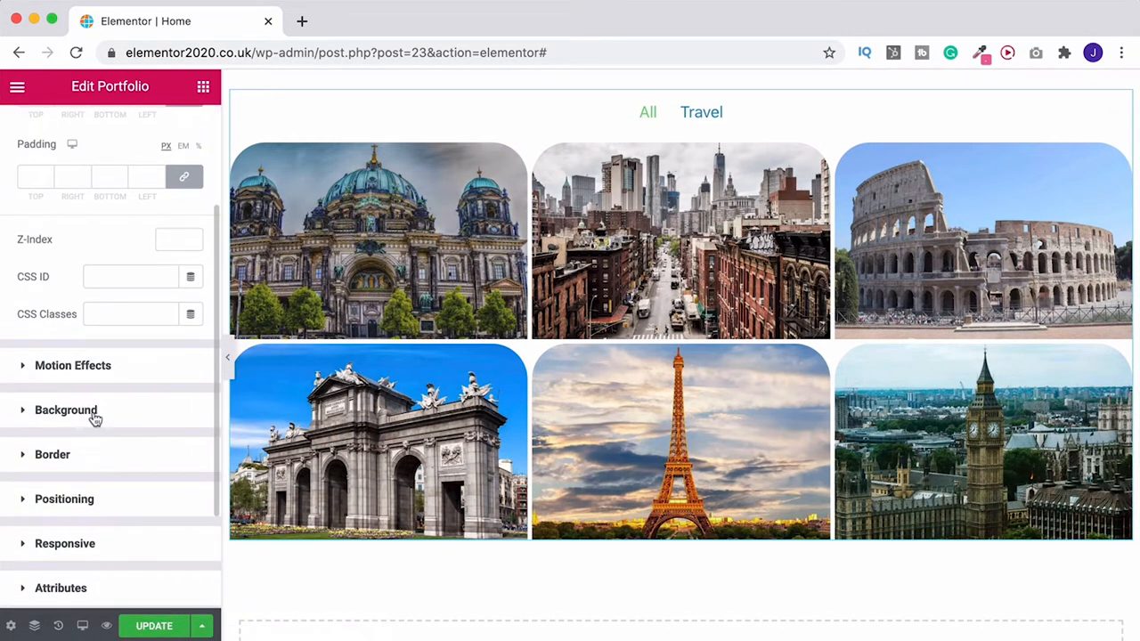
left_click(66, 410)
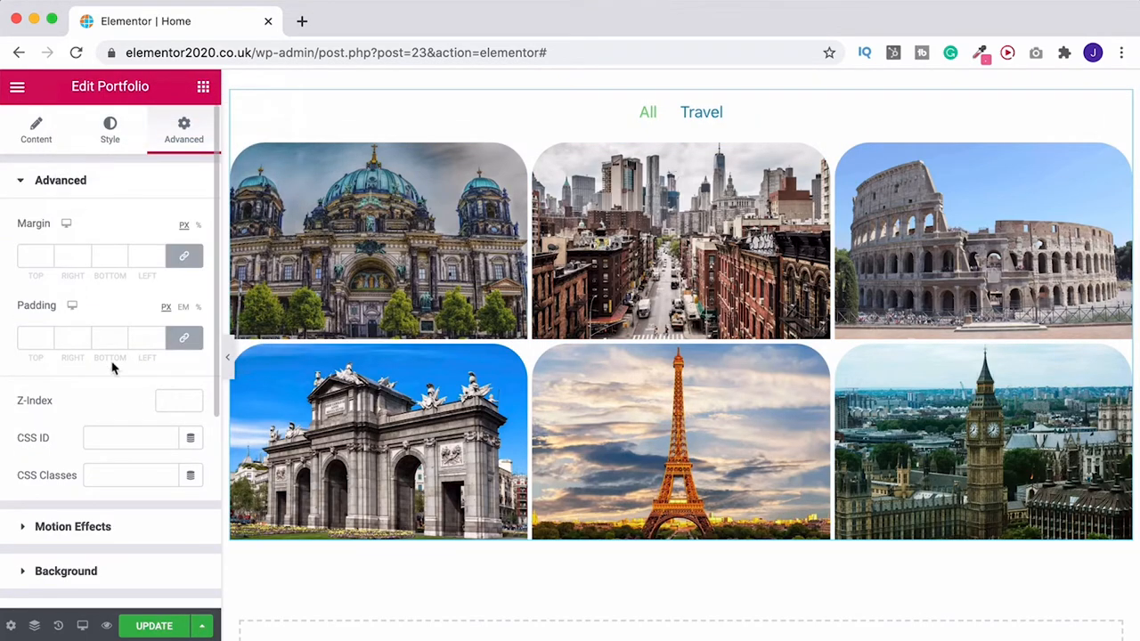
mouse_move(183, 346)
type("0")
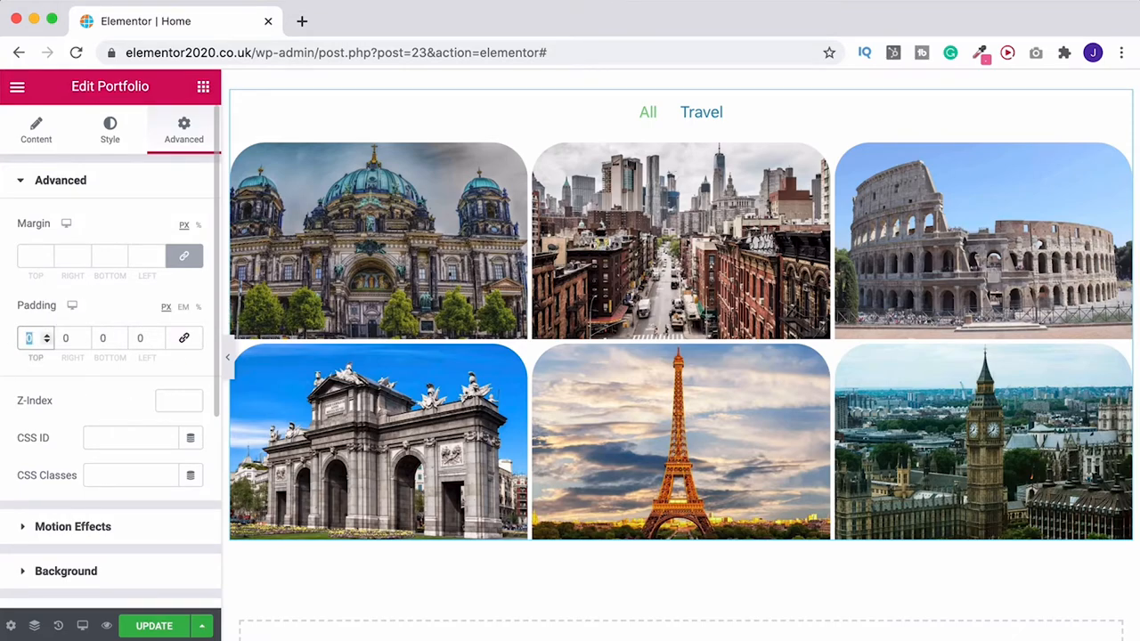
type("30")
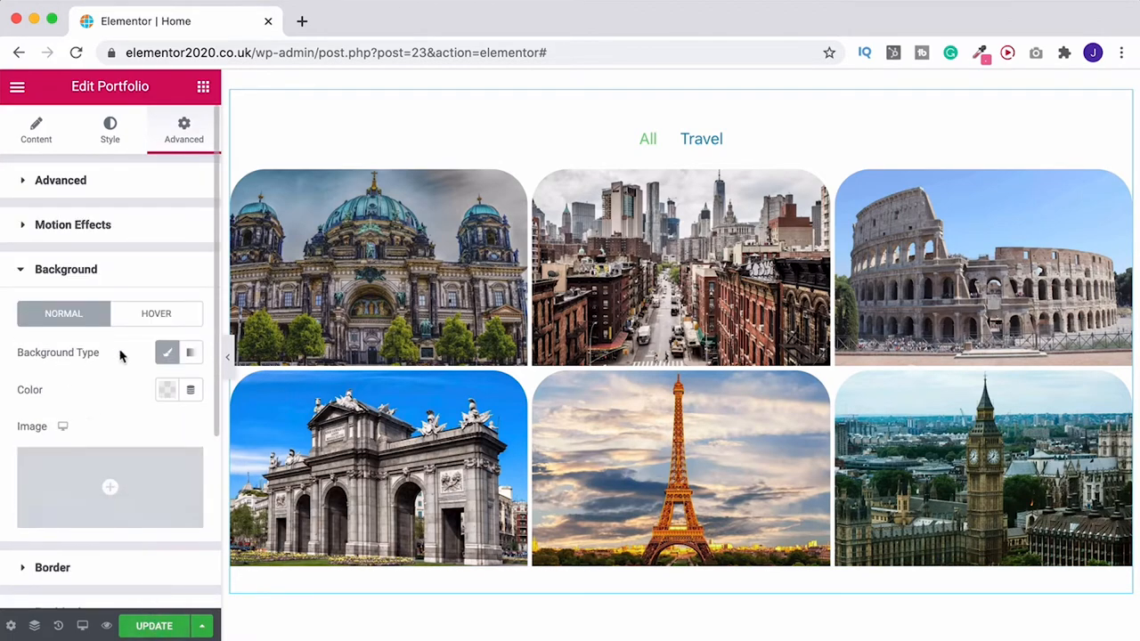
left_click(167, 389)
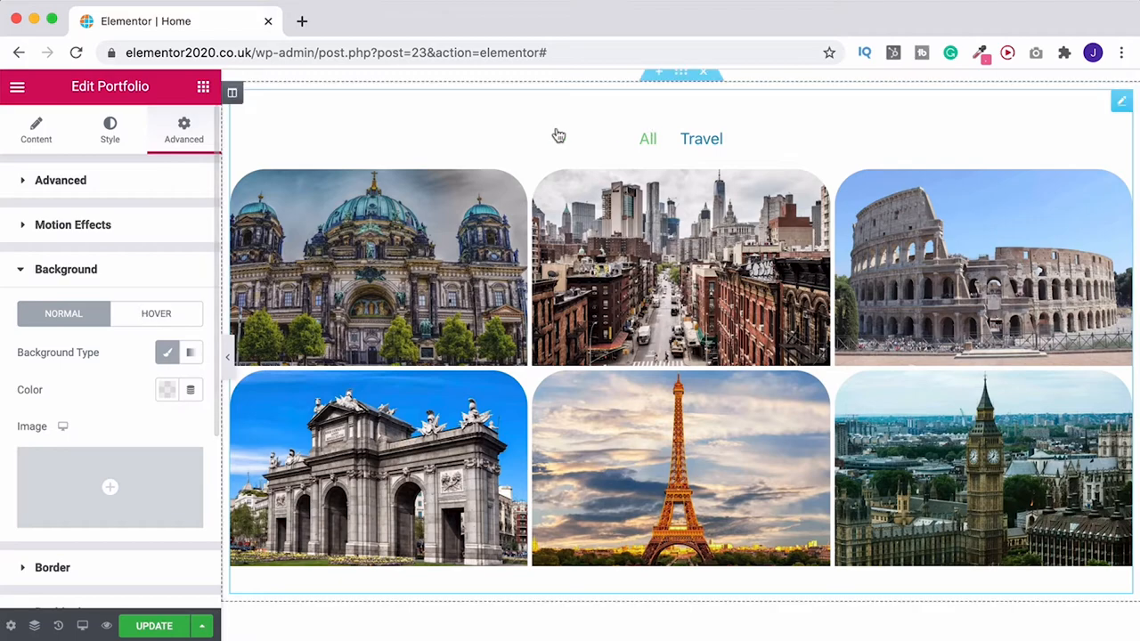
mouse_move(82, 625)
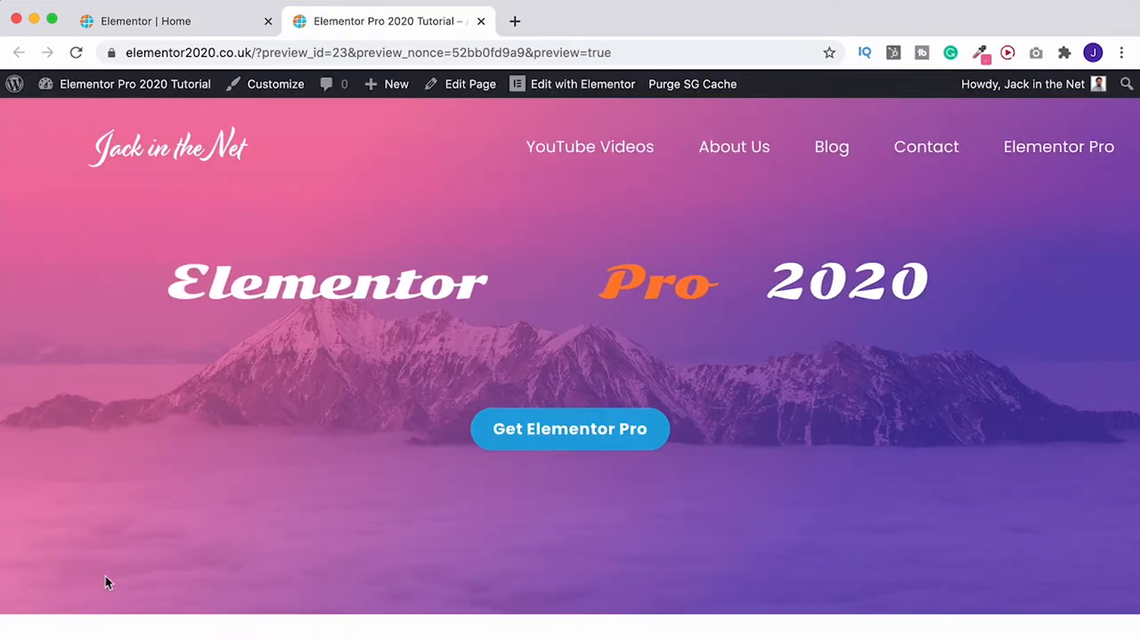
Step: Scroll the site preview down to the restyled portfolio grid and filter bar
scroll("down", 3)
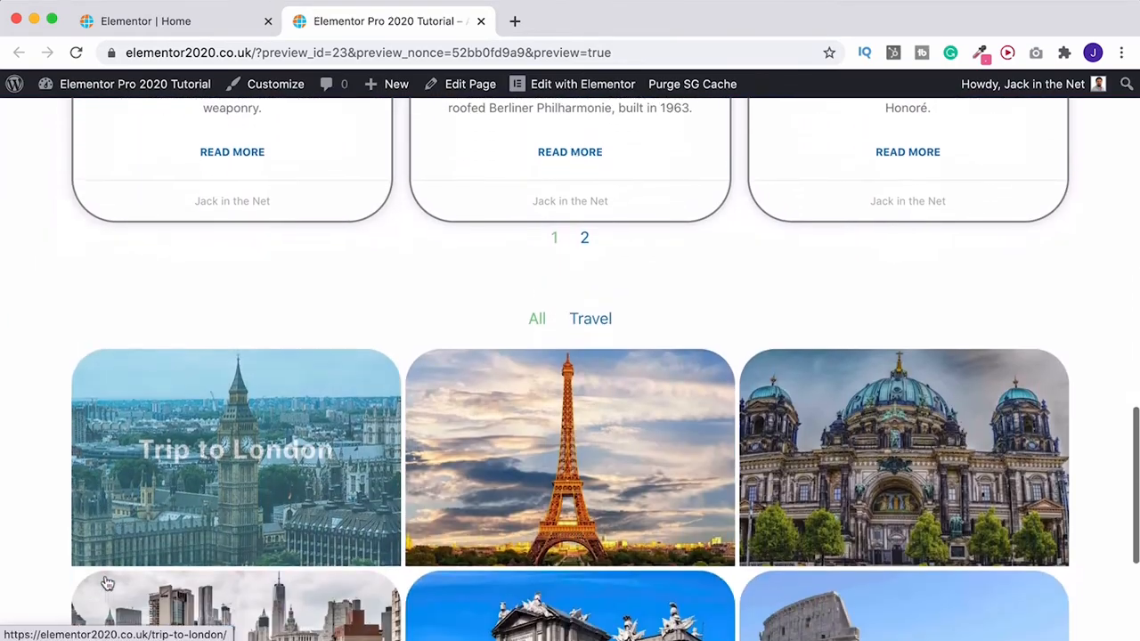
scroll("down", 3)
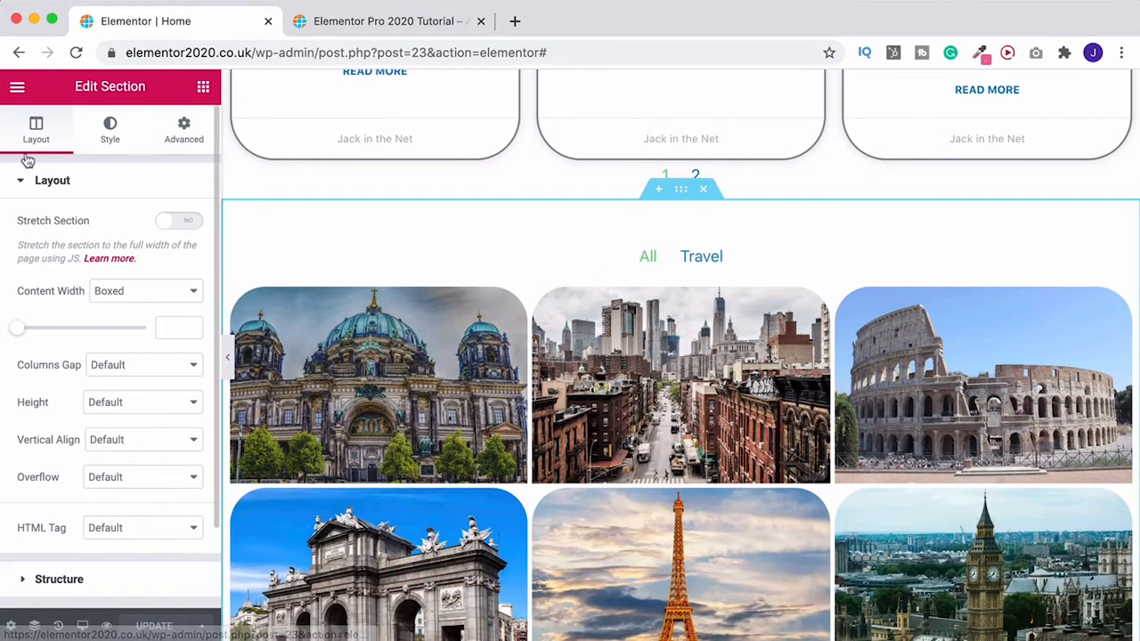
Step: Turn on Stretch Section and set the section Content Width to Full Width
left_click(178, 221)
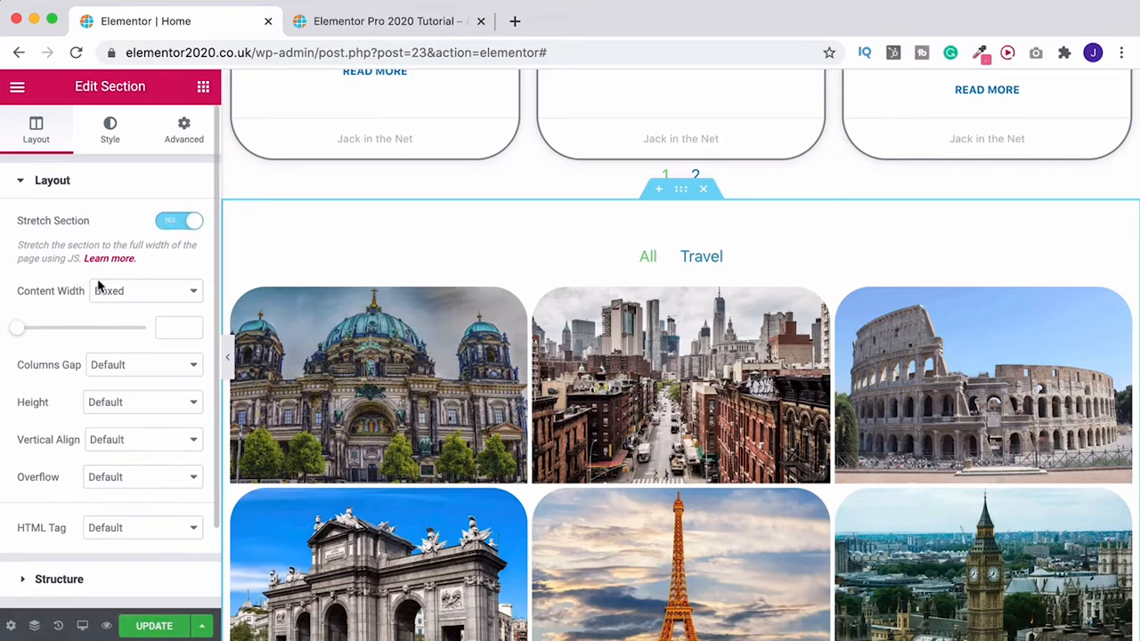
left_click(146, 290)
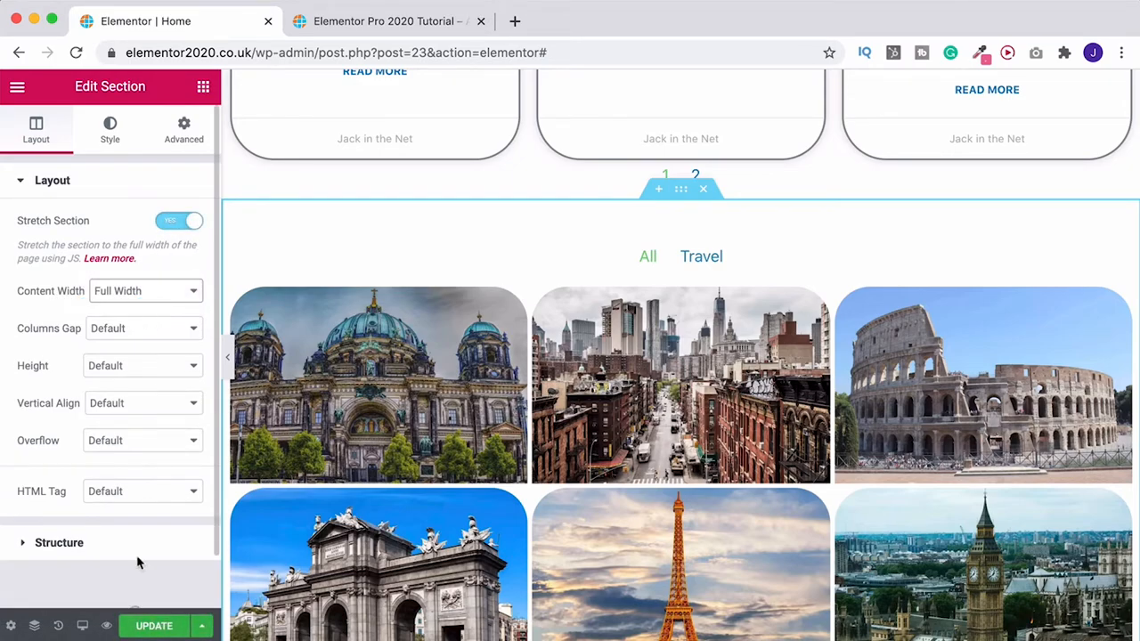
mouse_move(107, 625)
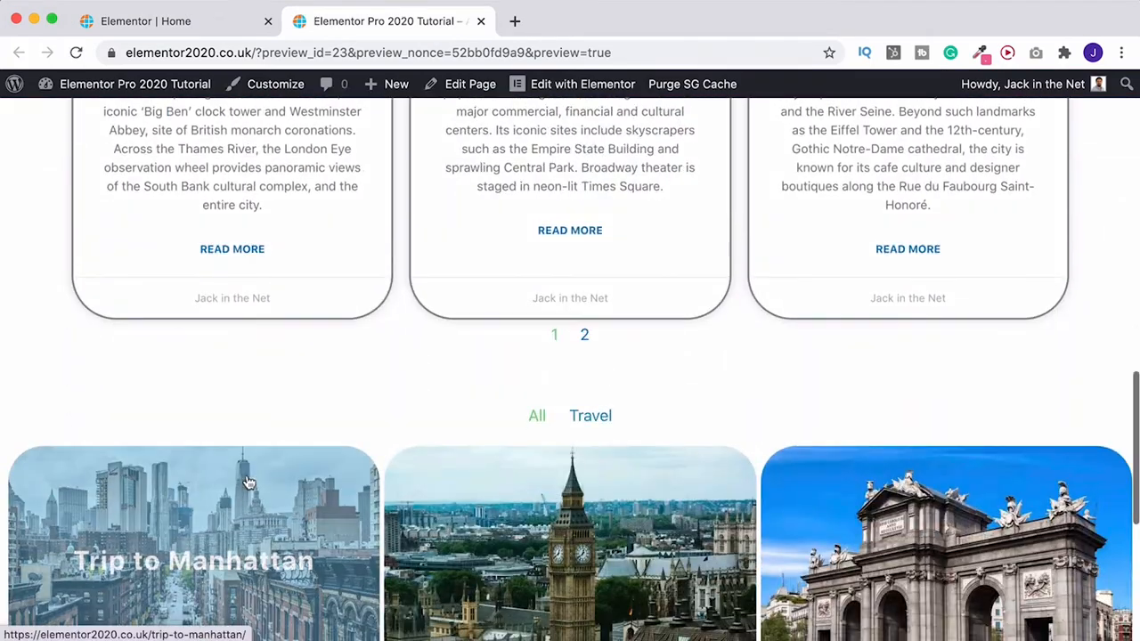
Step: Scroll the refreshed preview down to the full-width portfolio grid
scroll("down", 3)
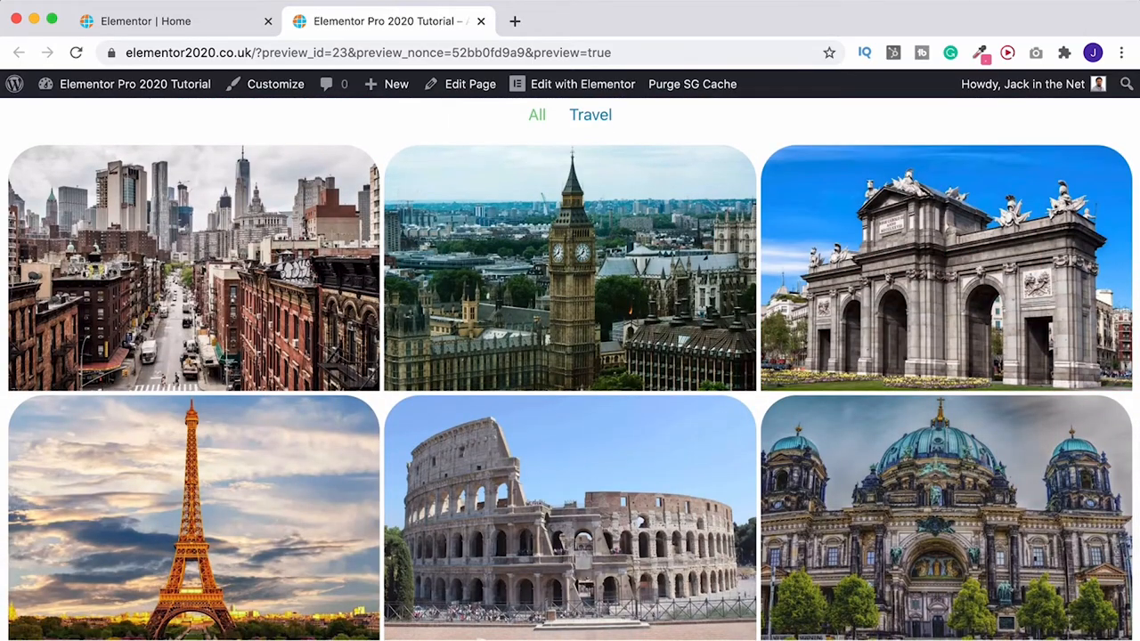
scroll("down", 3)
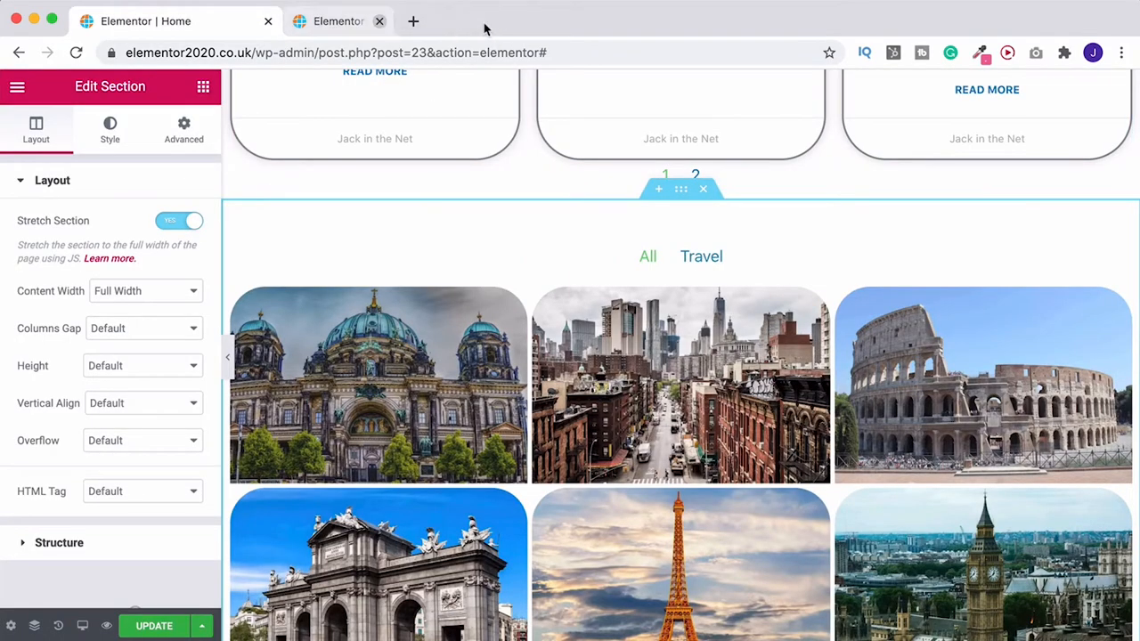
Step: Close the site preview and browse the widget panel down through the Pro widgets toward Lottie
left_click(203, 87)
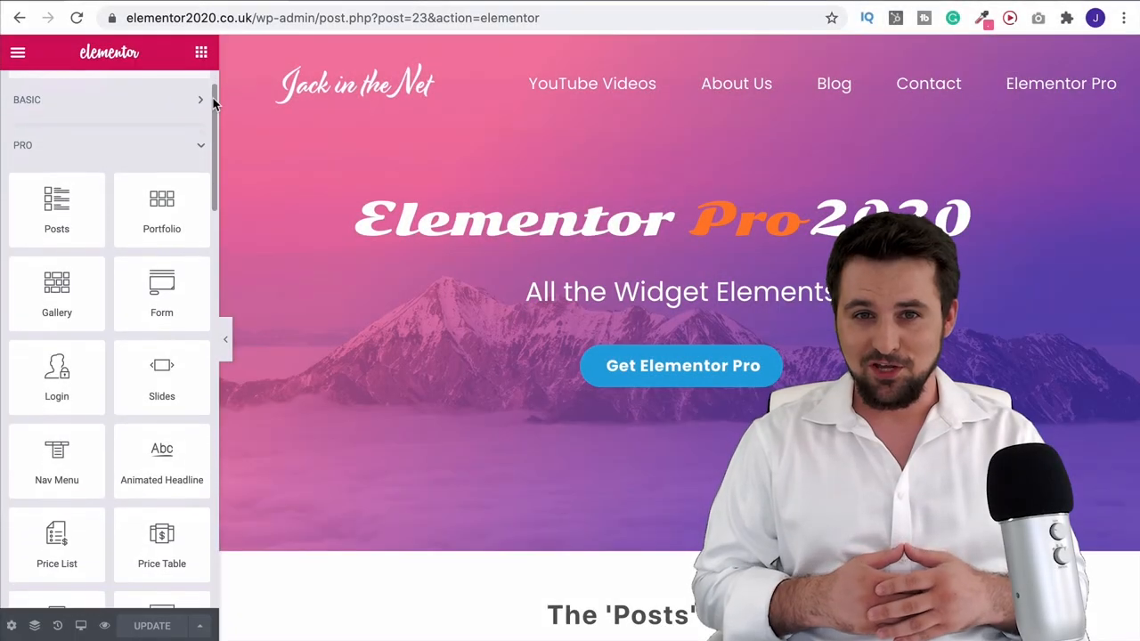
scroll("down", 3)
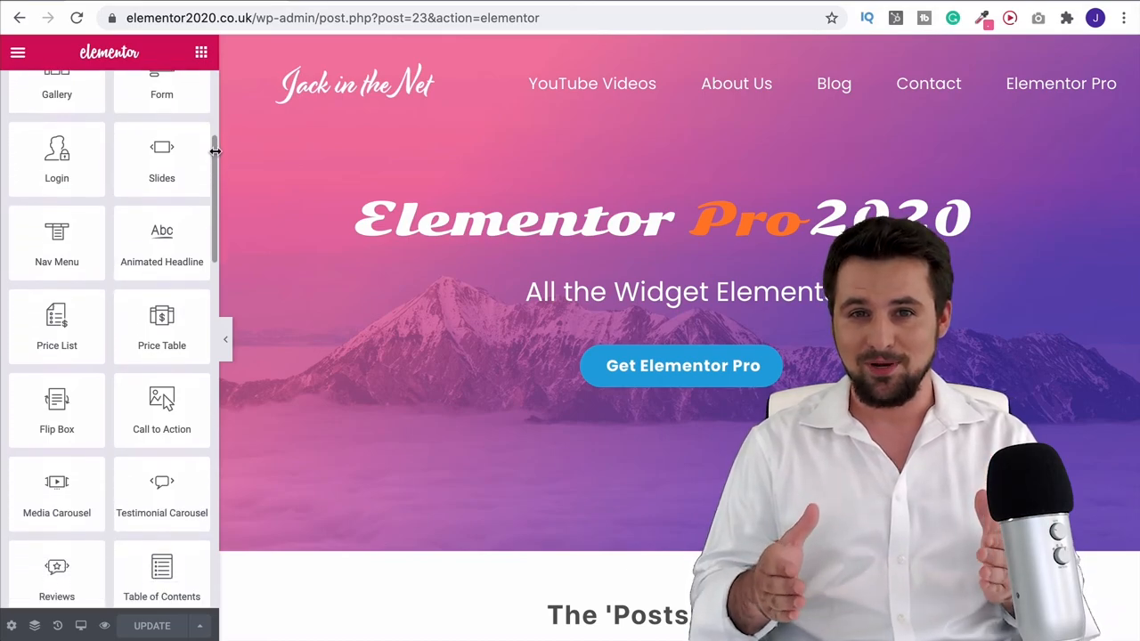
scroll("down", 3)
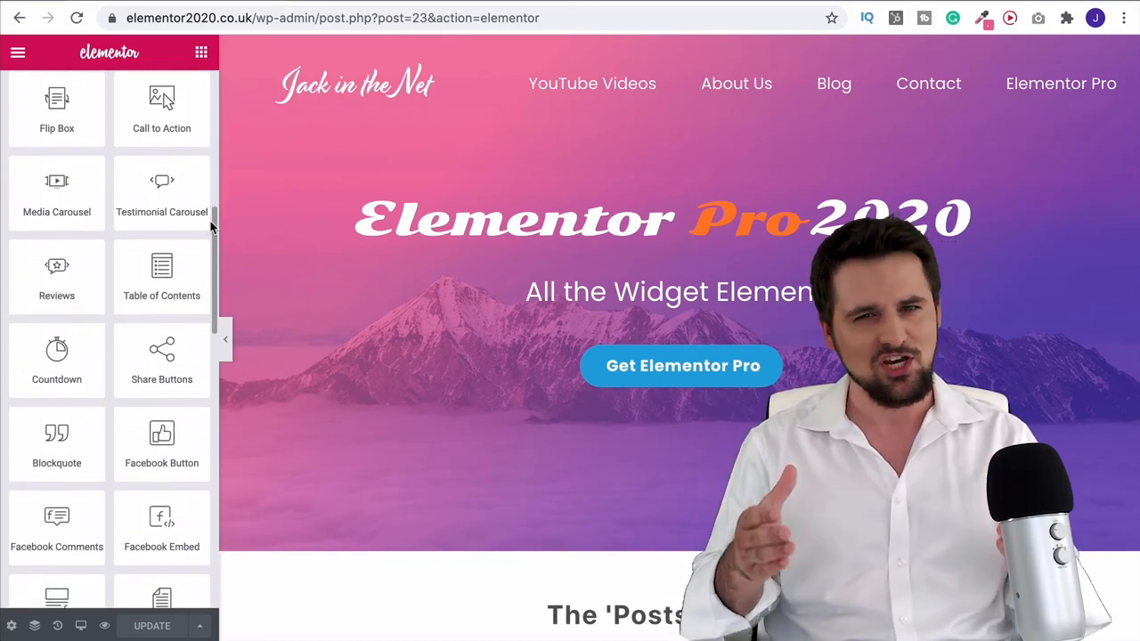
scroll("down", 3)
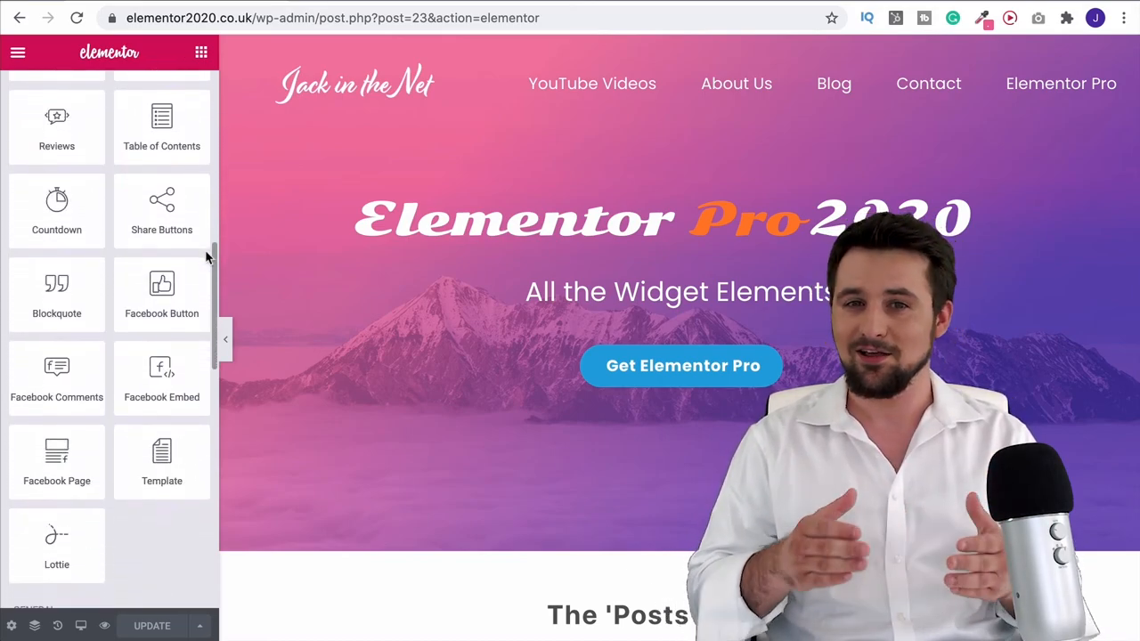